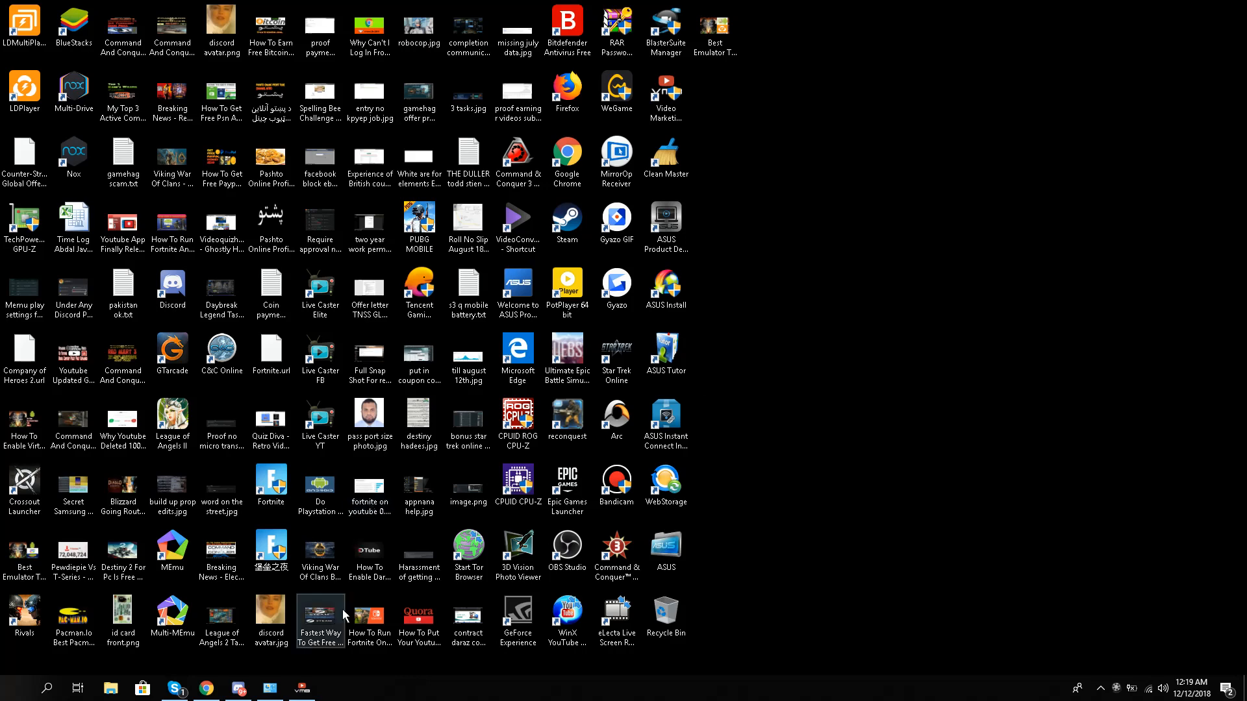
mouse_move(207, 687)
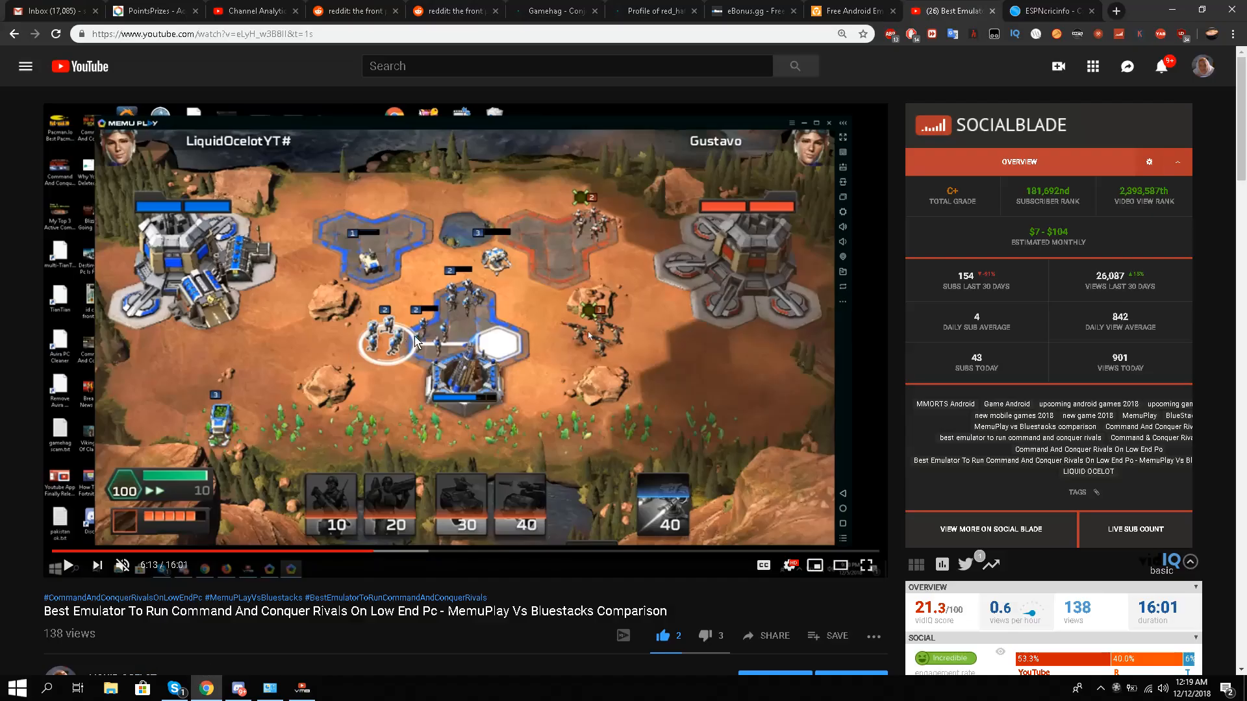
mouse_move(445, 322)
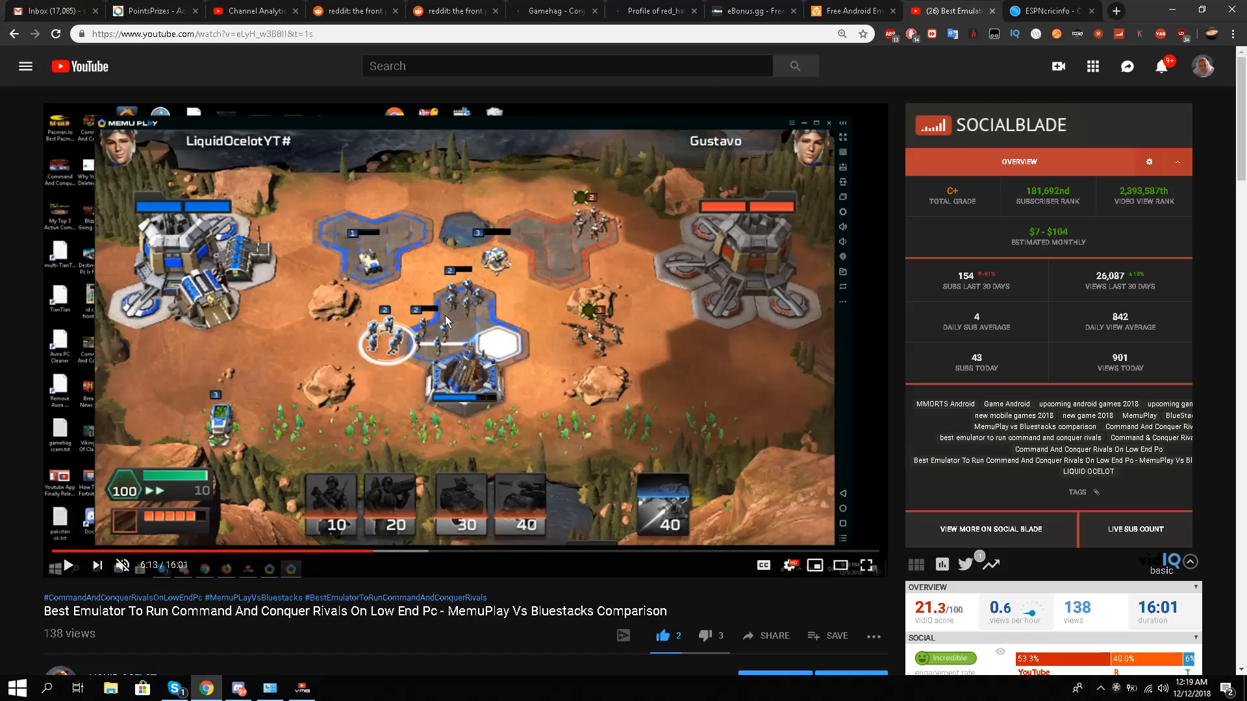
Step: Play the Rivals emulator comparison video full screen
click(867, 518)
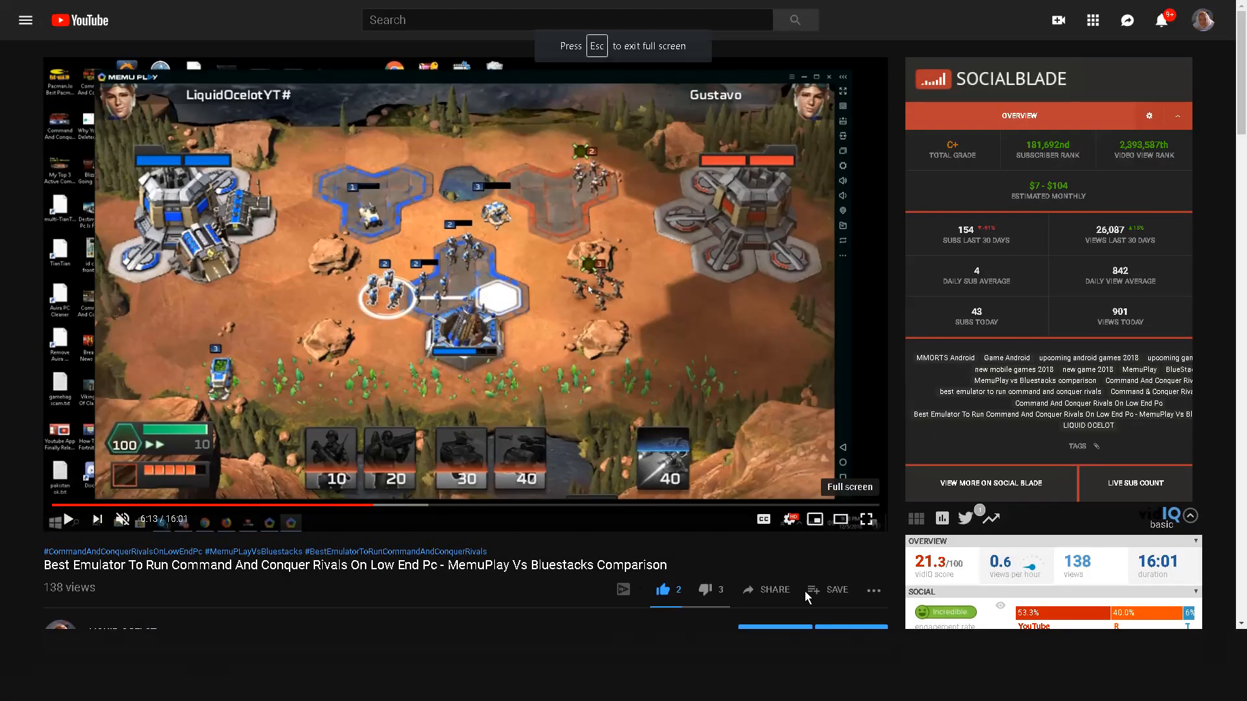
click(867, 519)
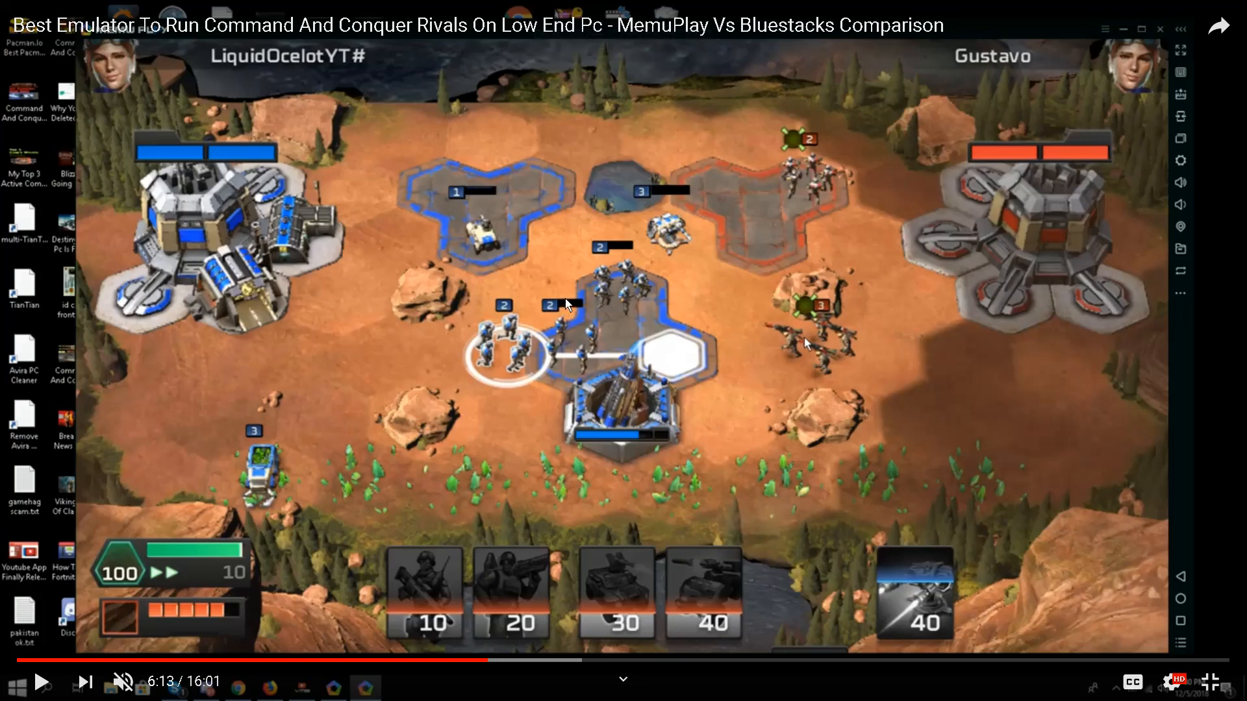
mouse_move(464, 195)
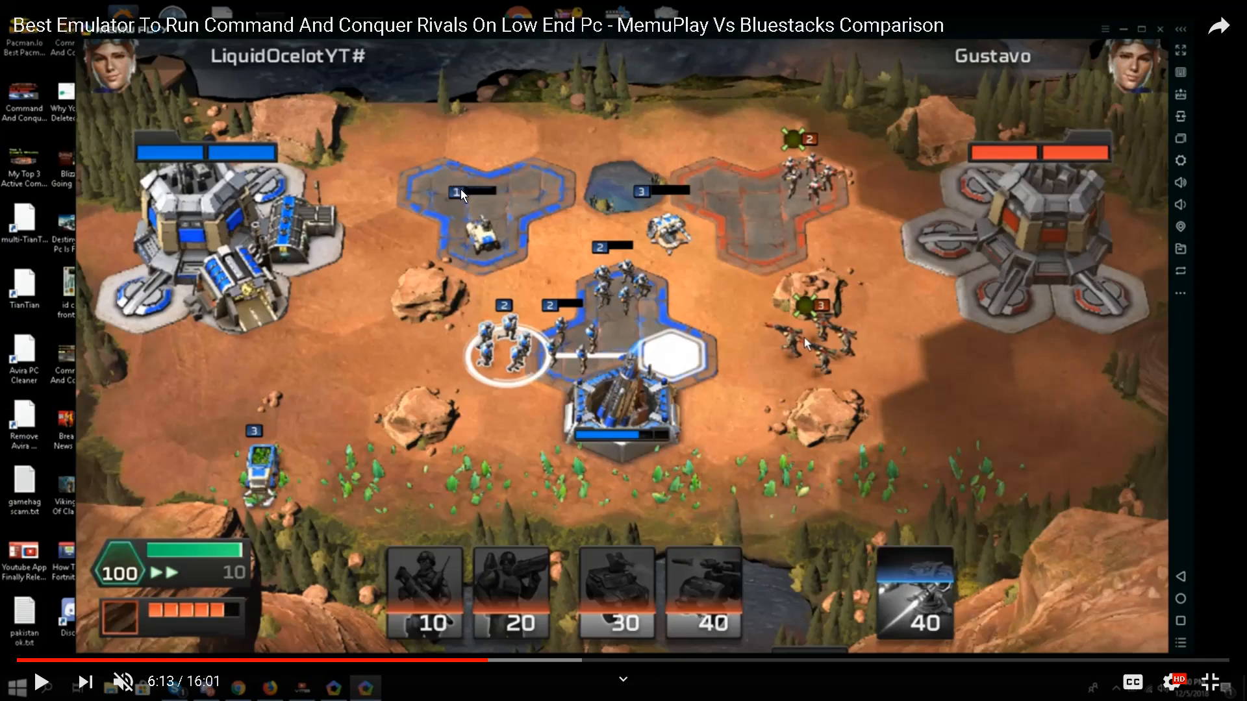
mouse_move(483, 196)
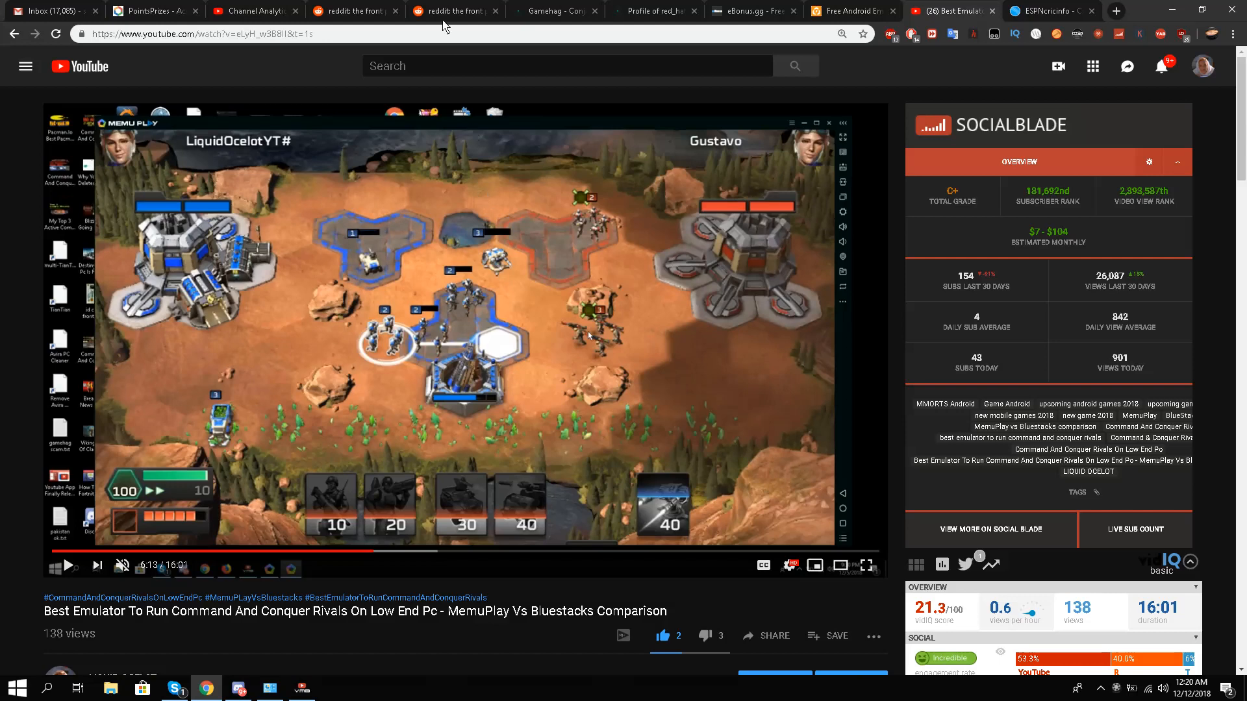
Step: Read the r/cncrivals OpenGL reply thread through its full comments
click(453, 11)
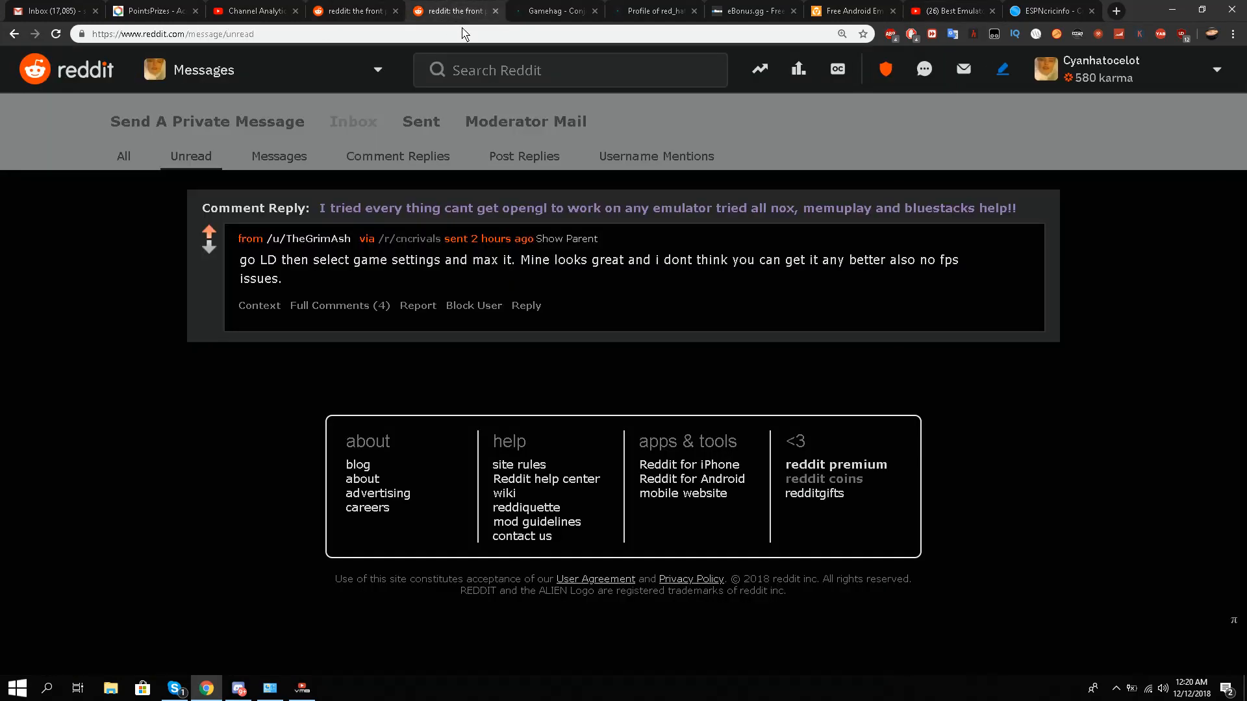
mouse_move(339, 305)
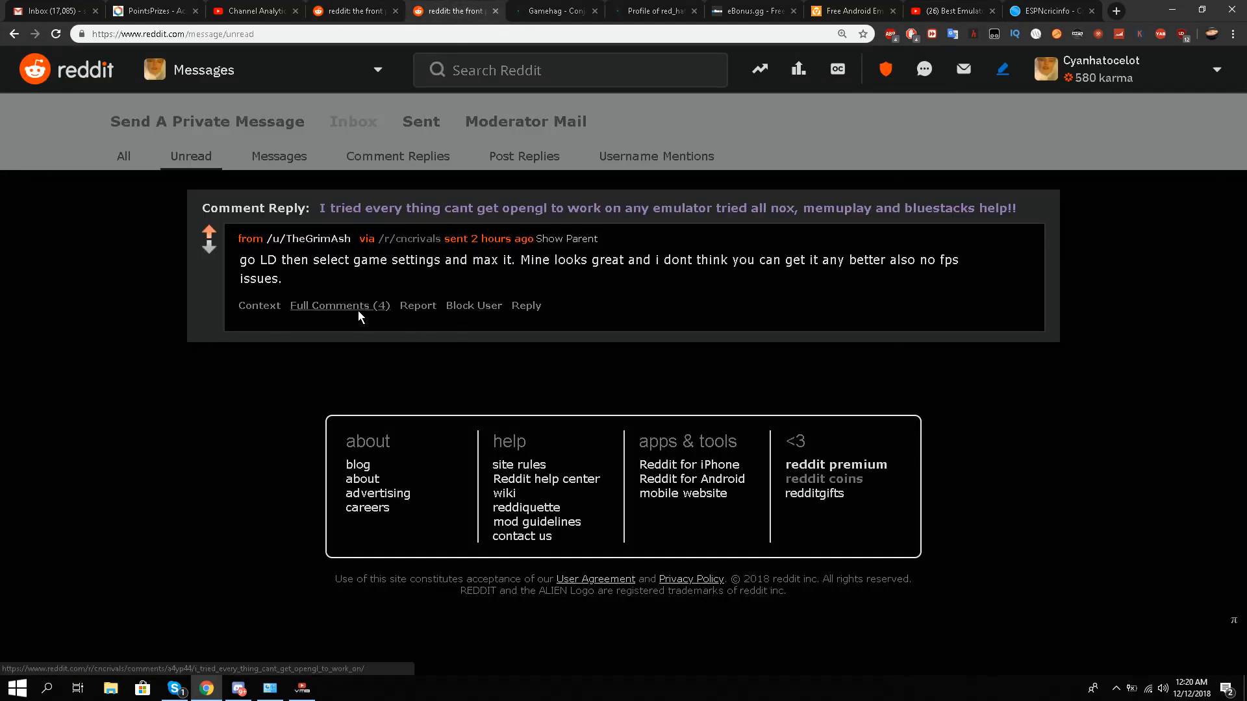
click(339, 306)
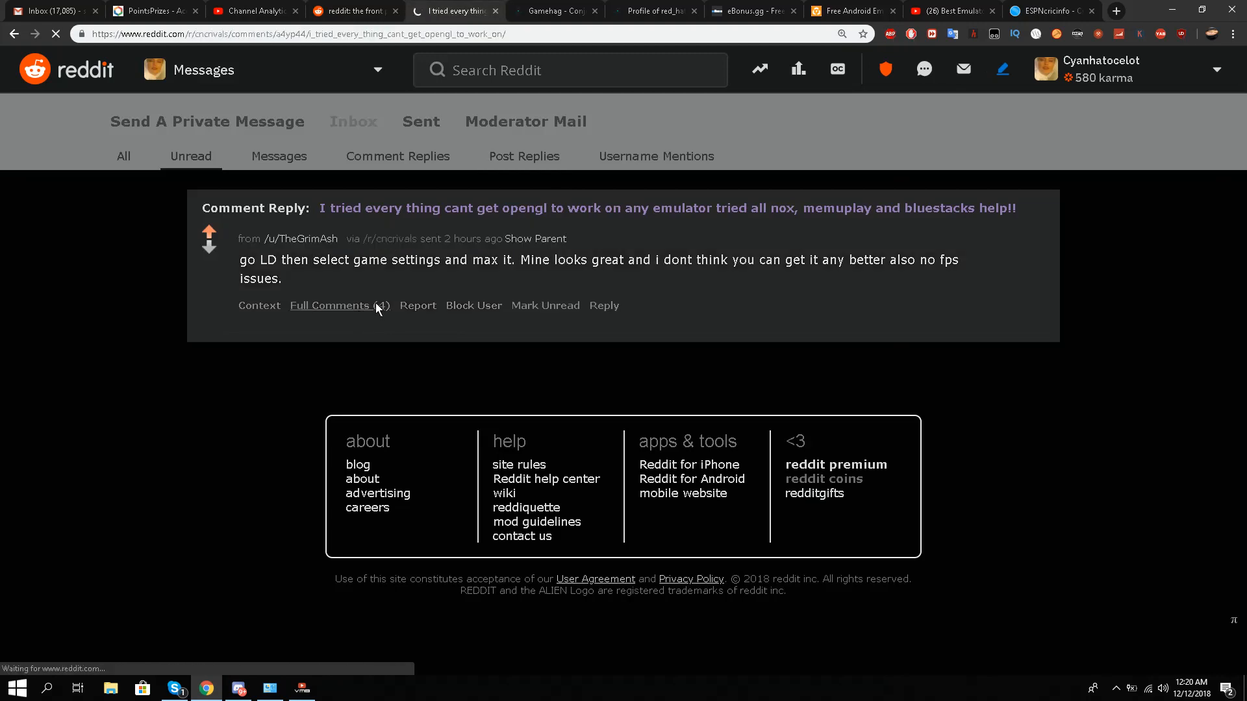
click(330, 305)
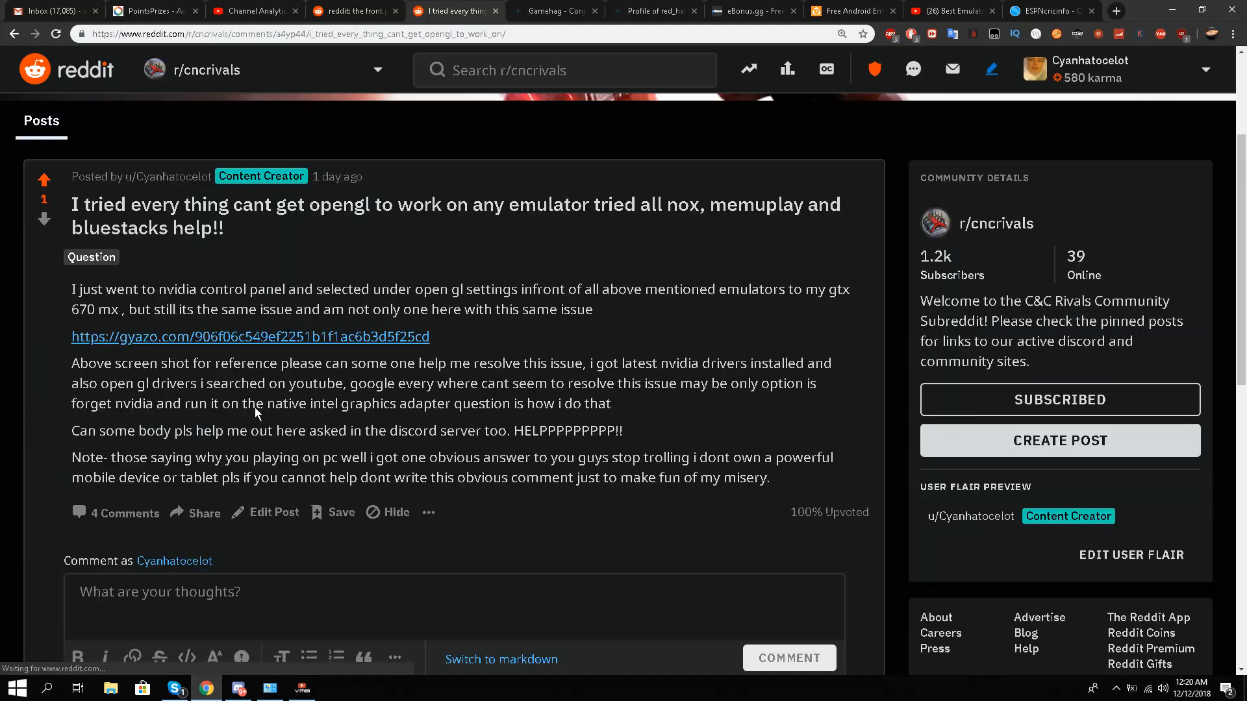
mouse_move(408, 268)
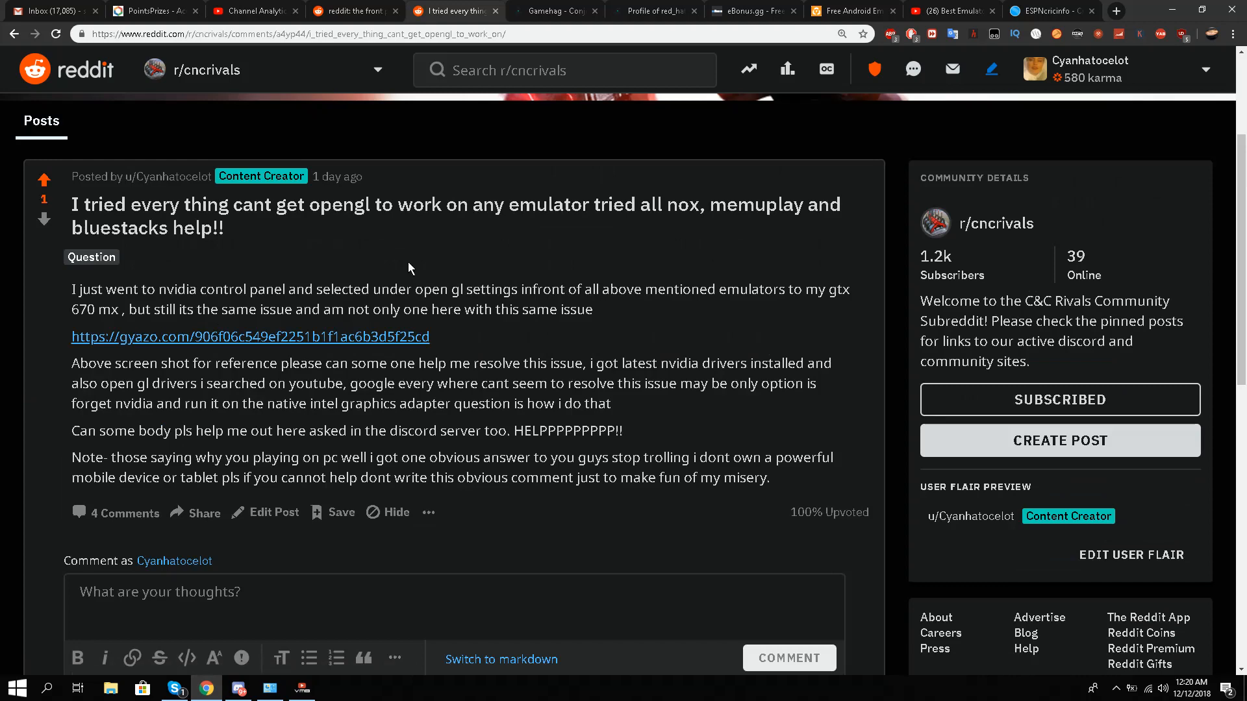
mouse_move(423, 265)
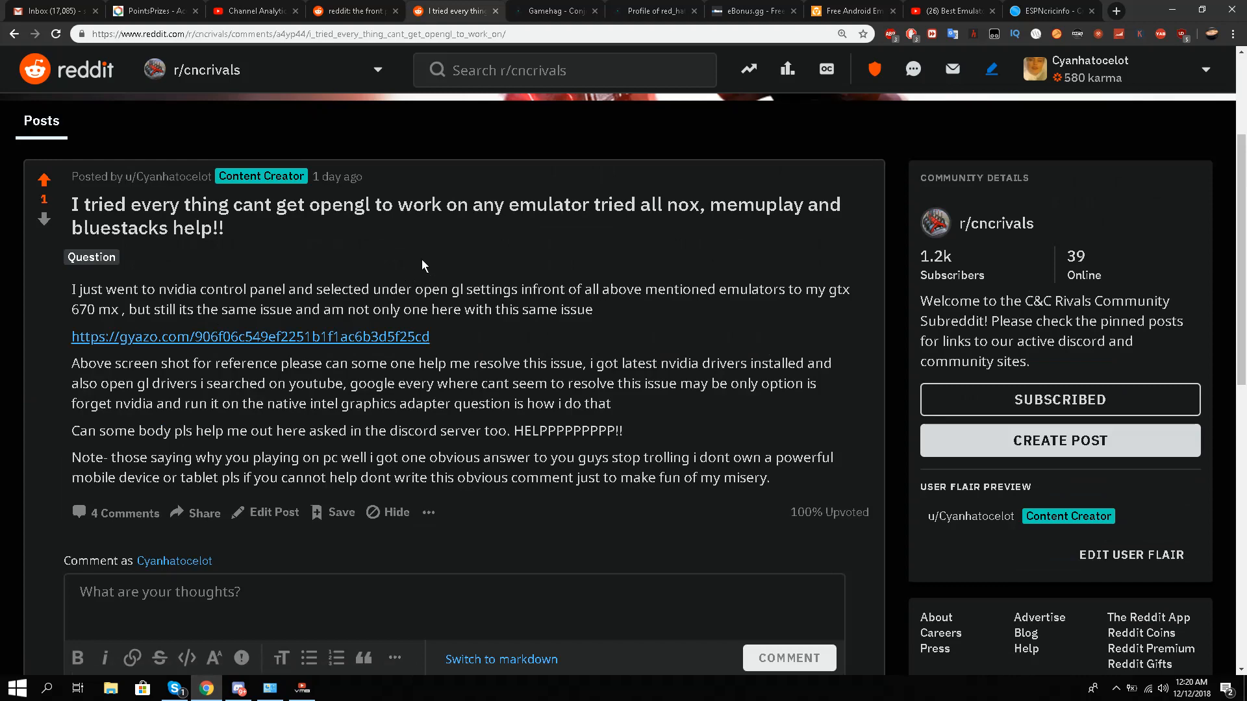
scroll(down, 3)
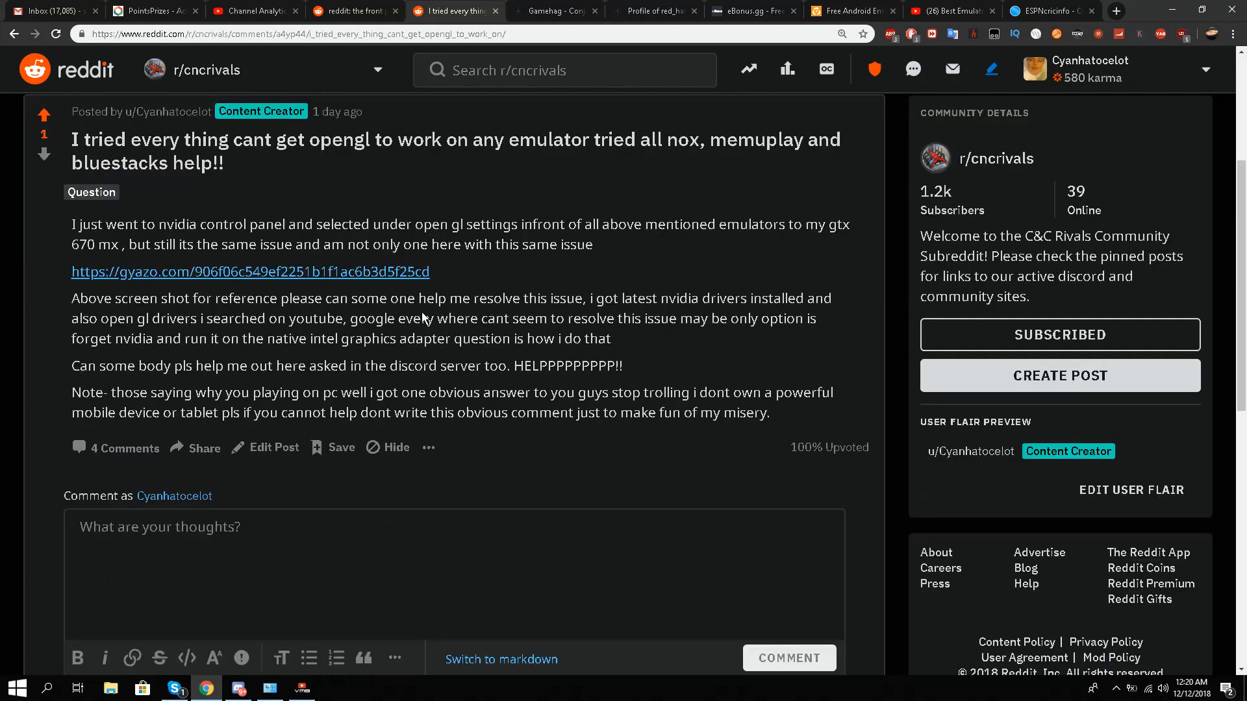
scroll(up, 3)
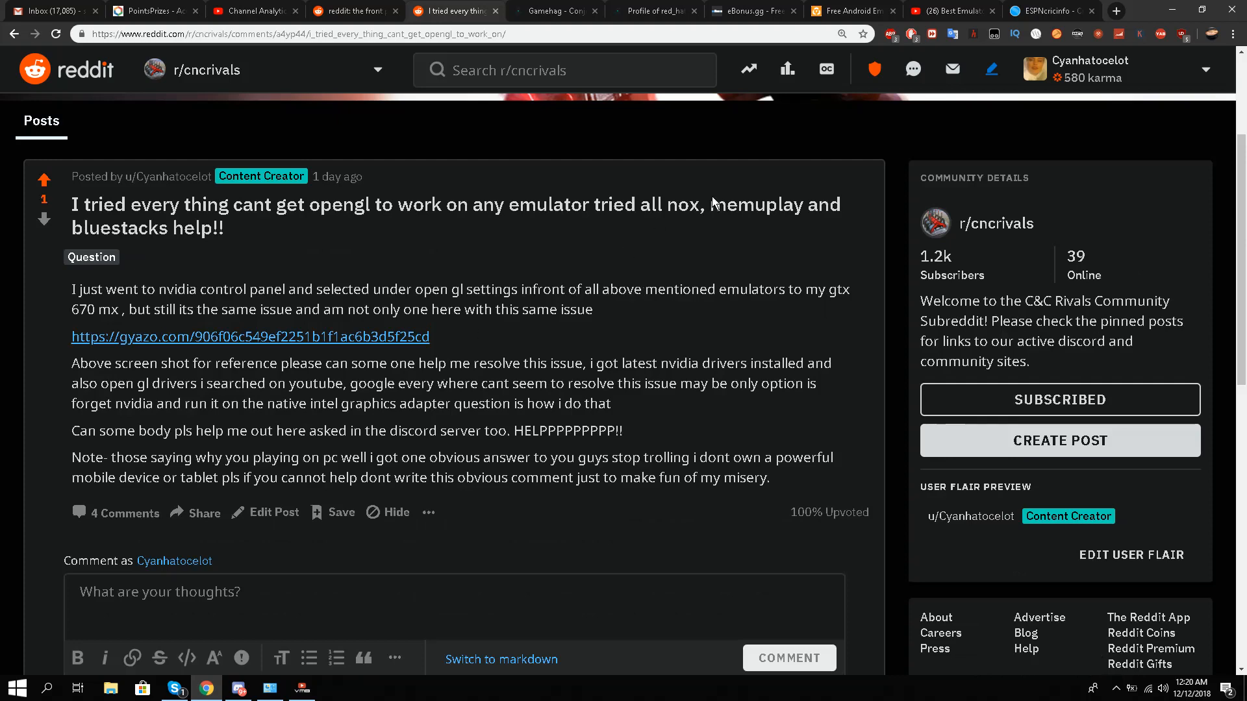
scroll(down, 3)
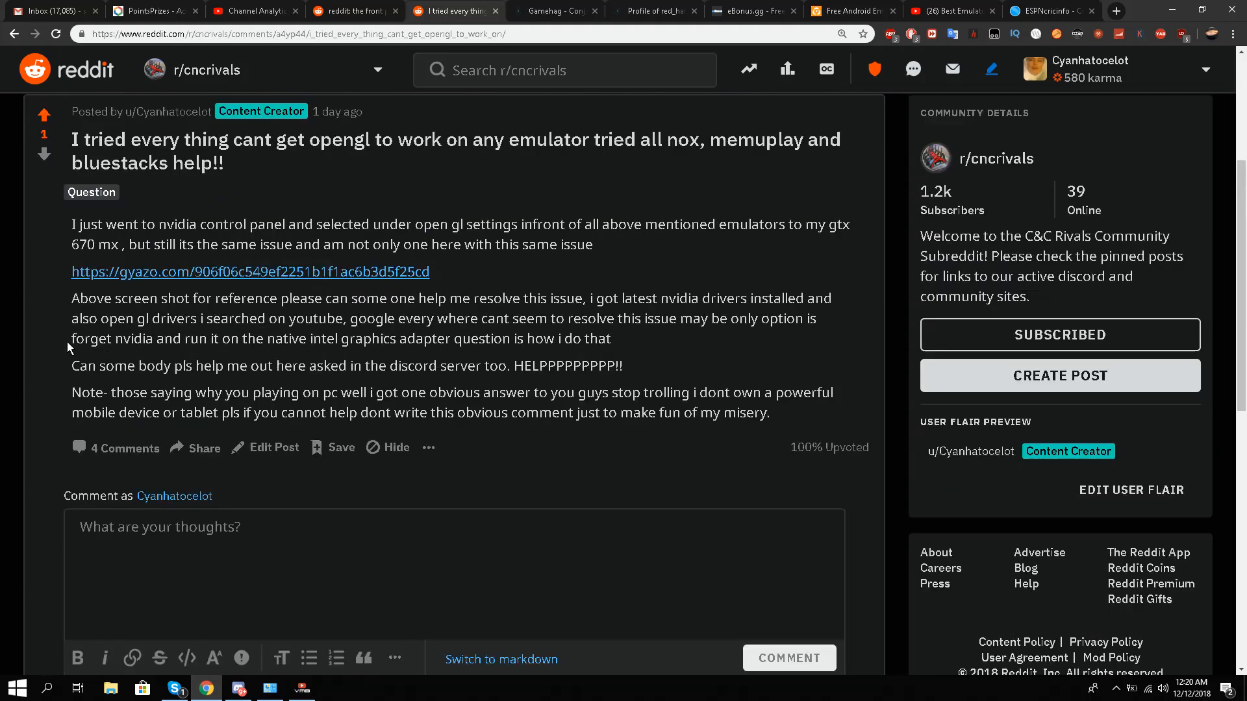
scroll(down, 3)
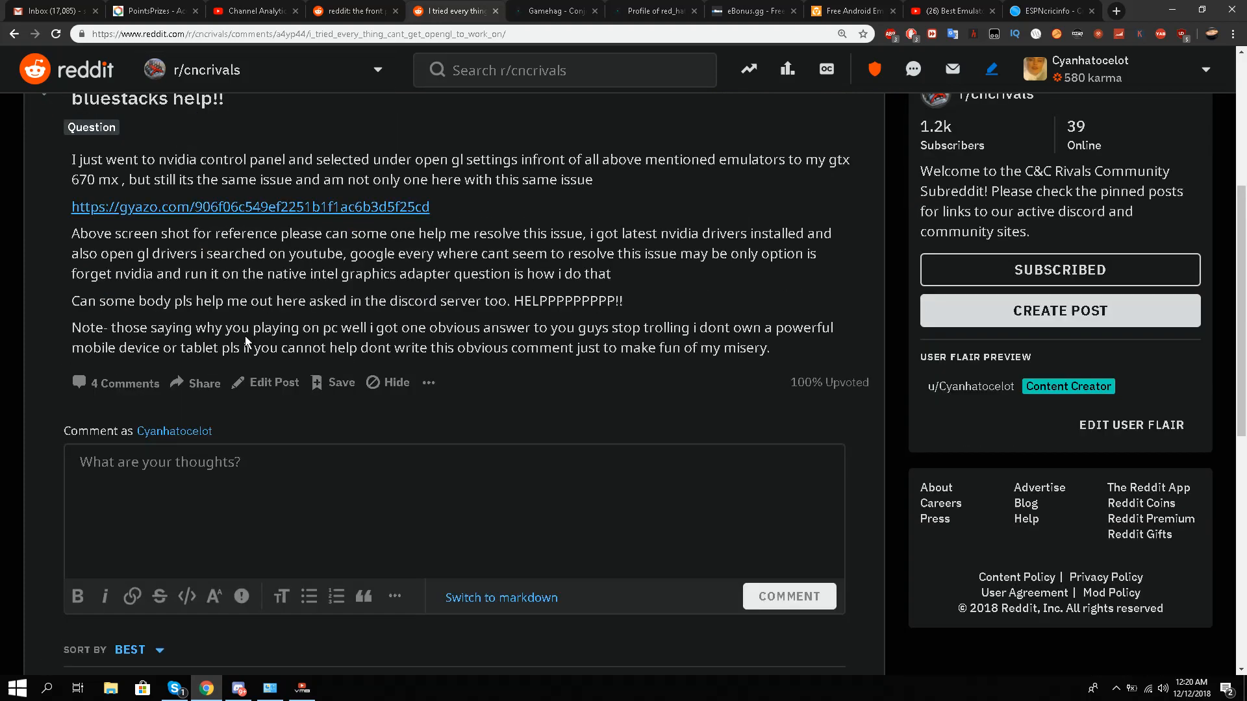
scroll(down, 3)
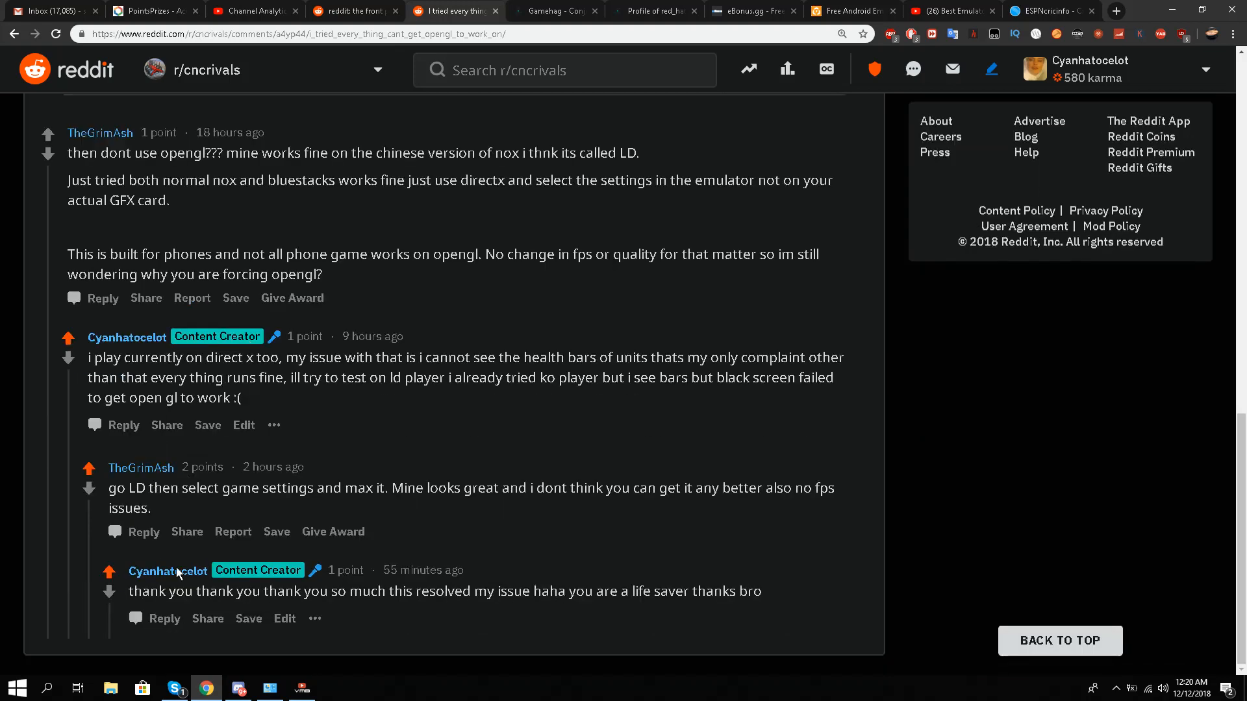
mouse_move(140, 468)
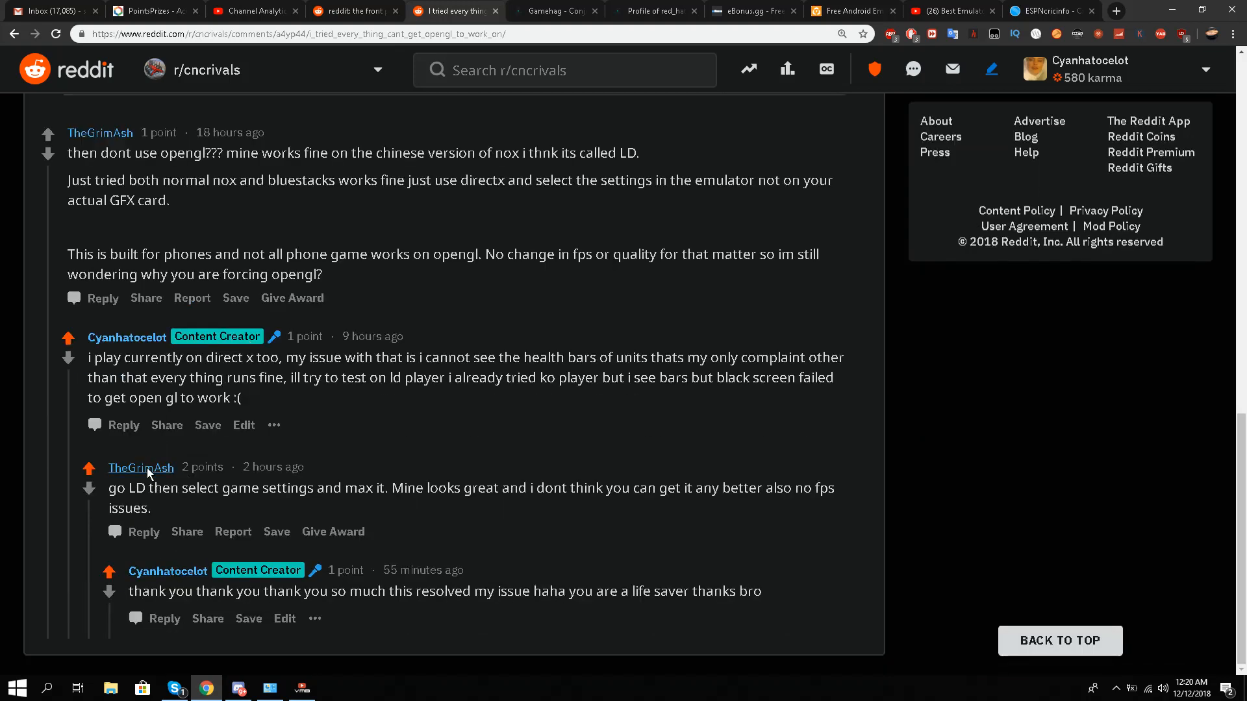
mouse_move(209, 499)
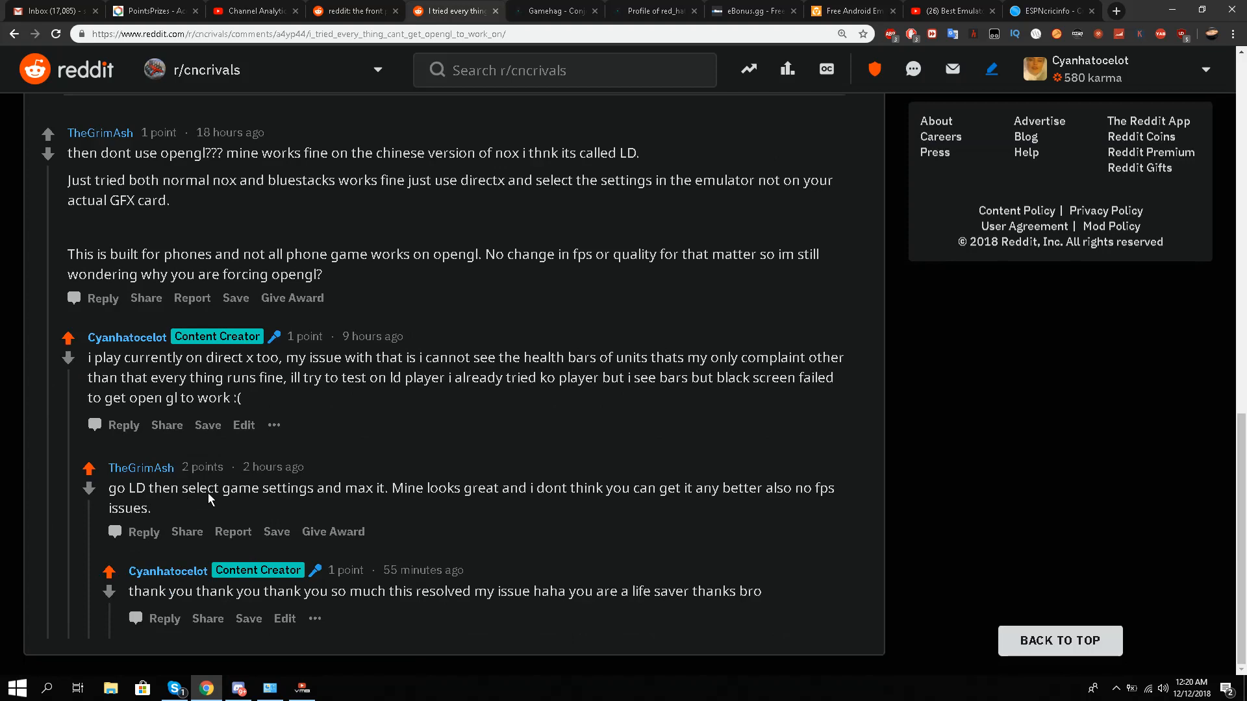
mouse_move(382, 509)
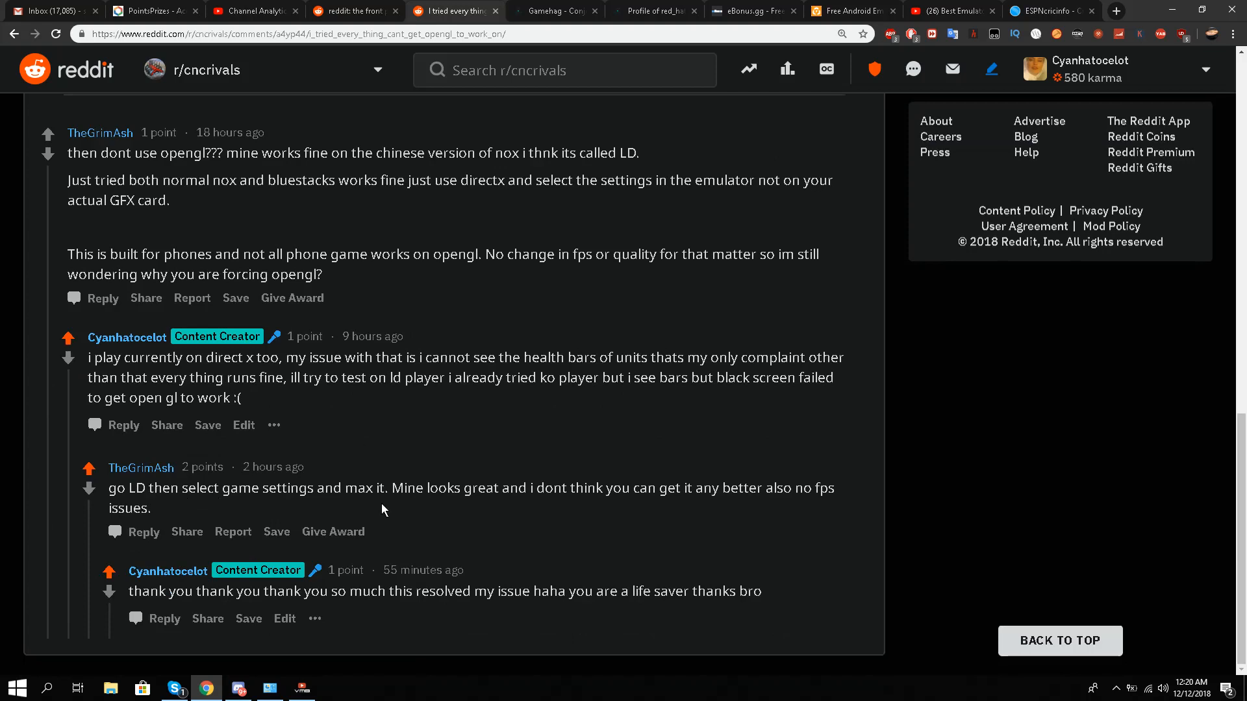
mouse_move(1208, 8)
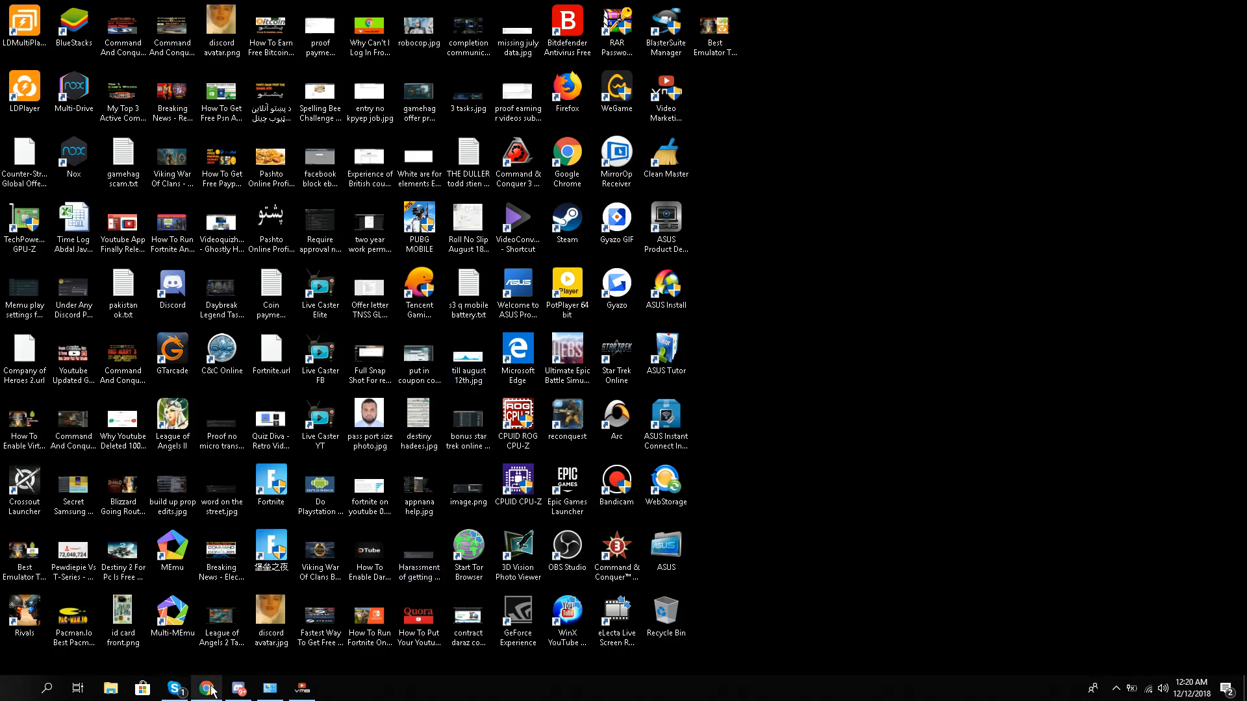
Step: Leave the browser and show the Windows desktop
click(206, 689)
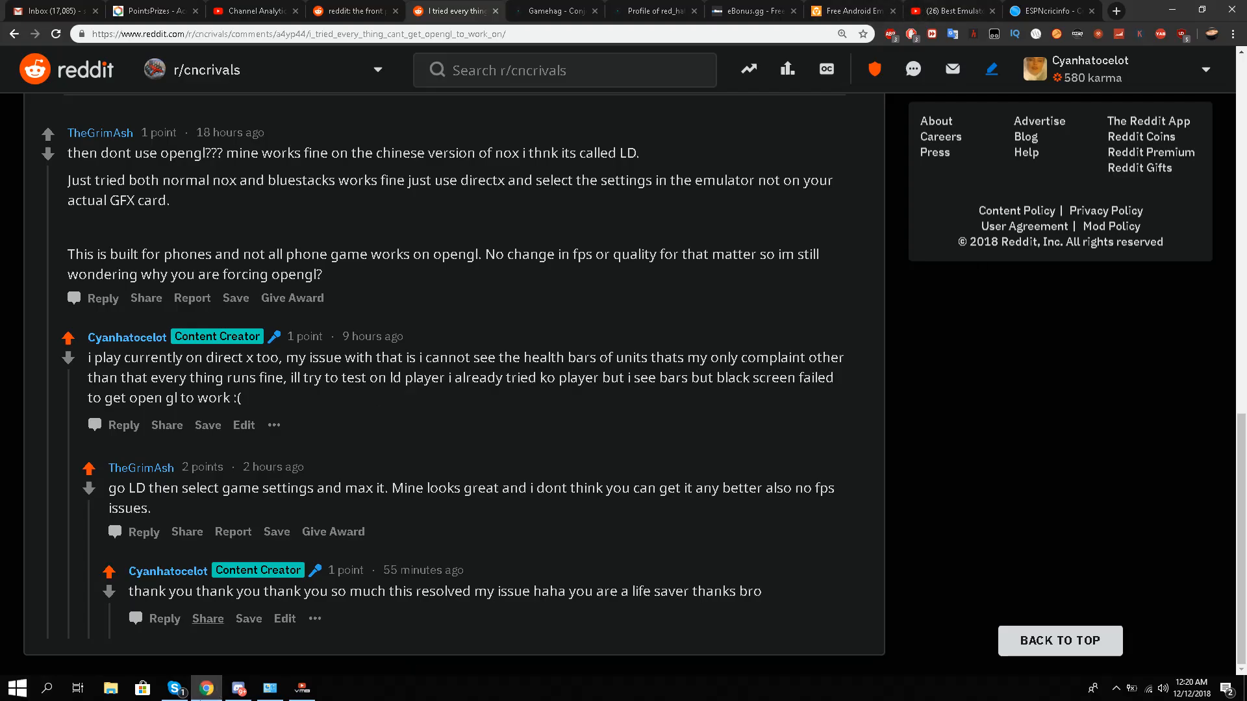
mouse_move(268, 688)
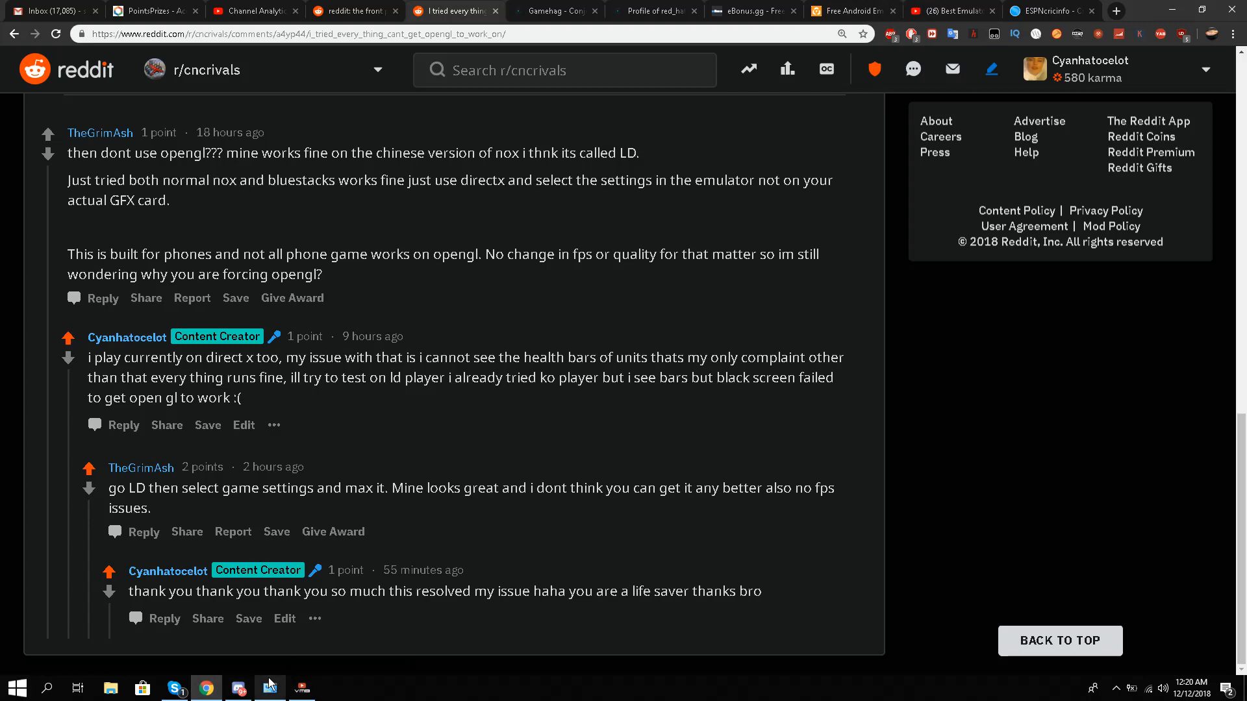
click(301, 687)
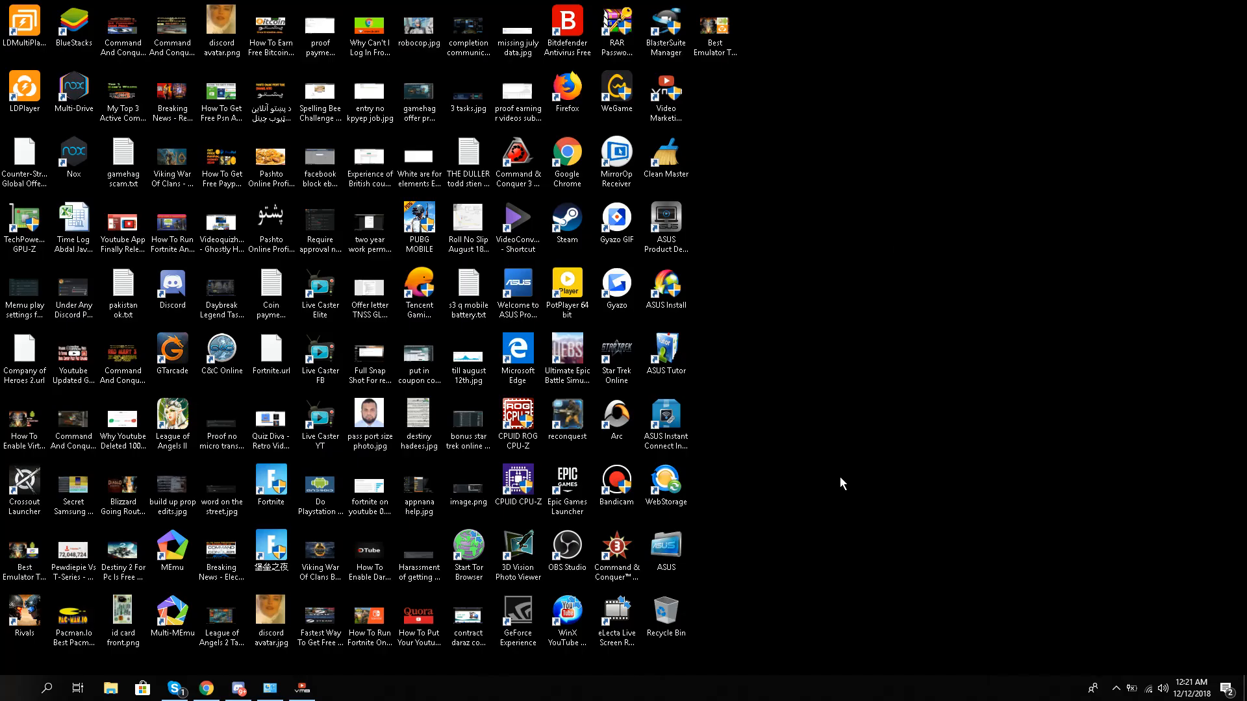
mouse_move(820, 274)
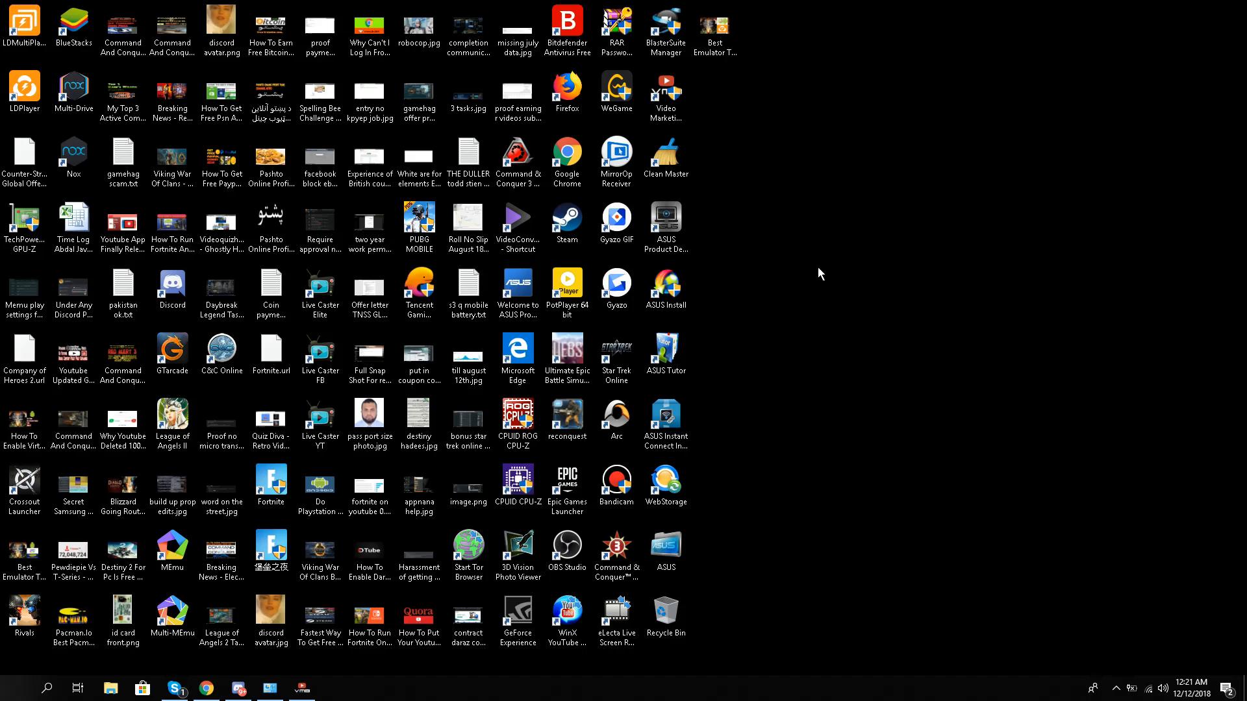
click(467, 353)
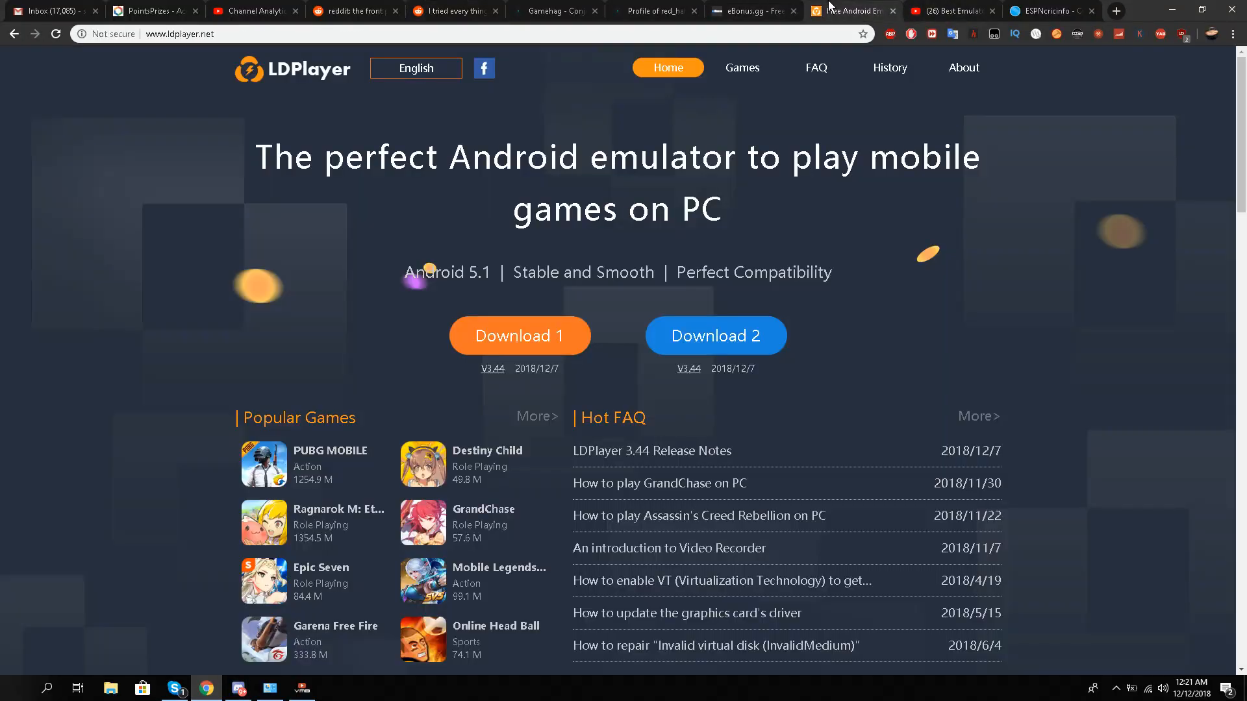
mouse_move(204, 152)
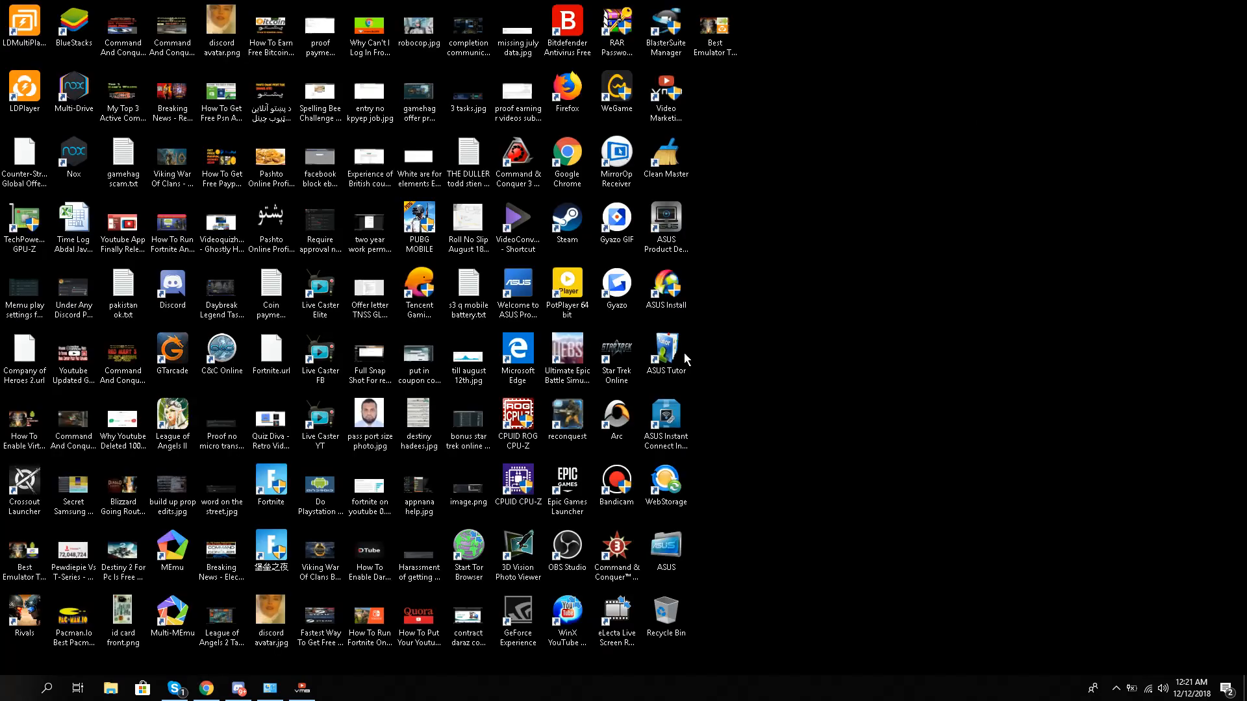
Step: Reach Manage 3D Settings in NVIDIA Control Panel from the desktop menu
right_click(761, 317)
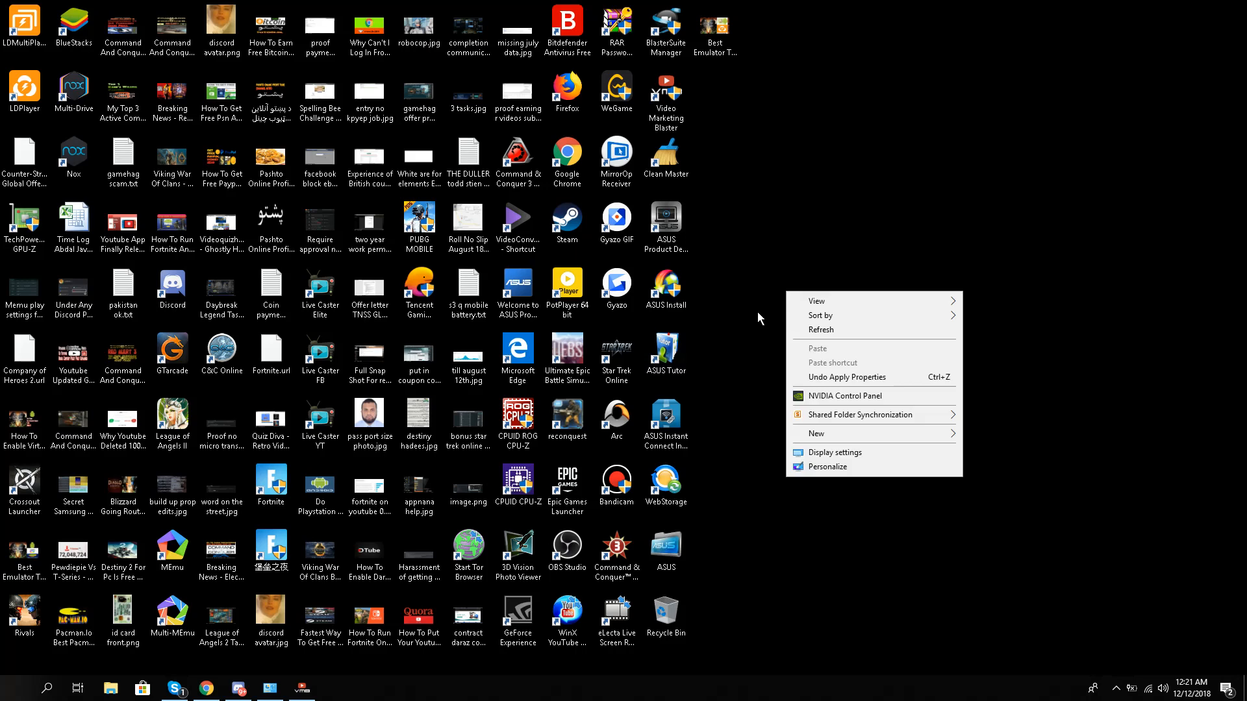
mouse_move(830, 396)
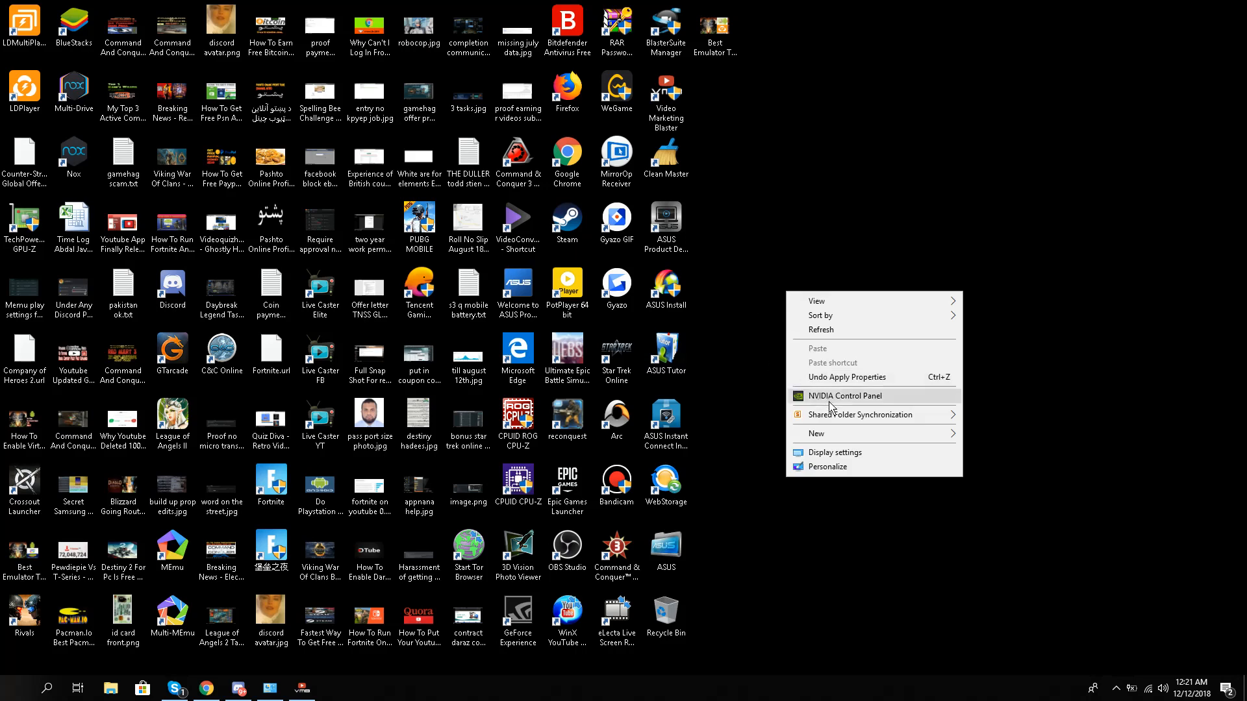
click(830, 401)
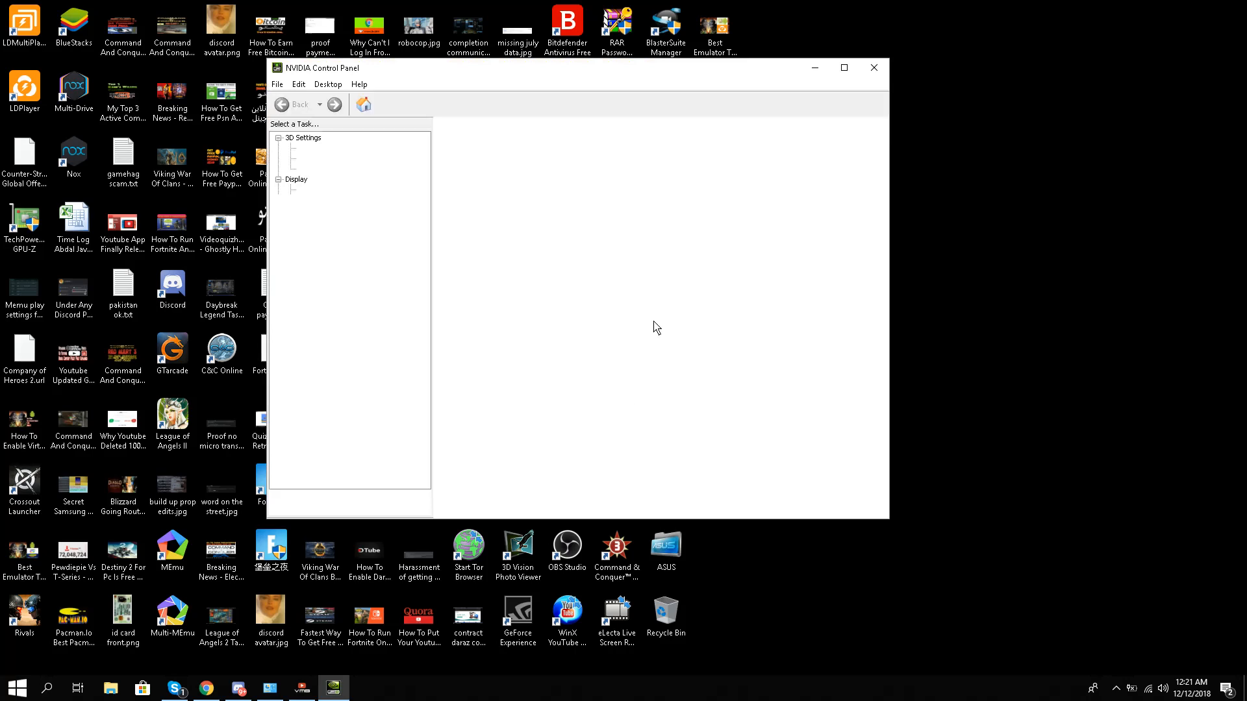
click(329, 157)
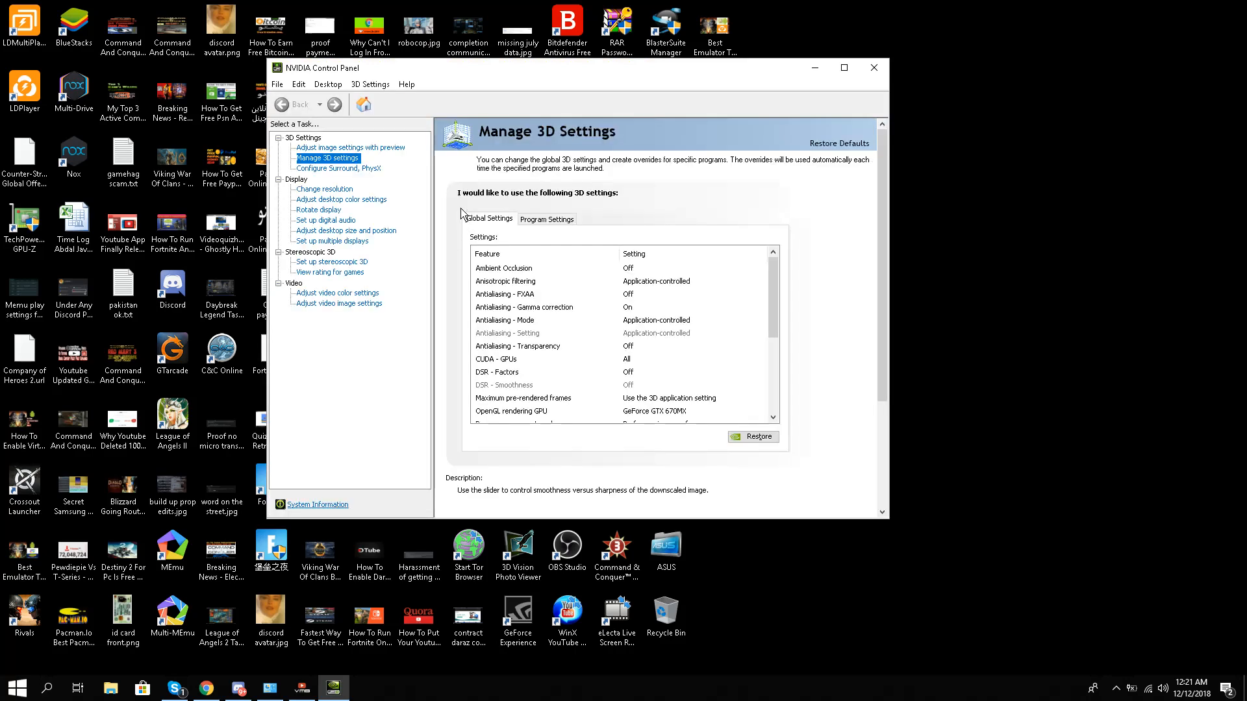
mouse_move(470, 206)
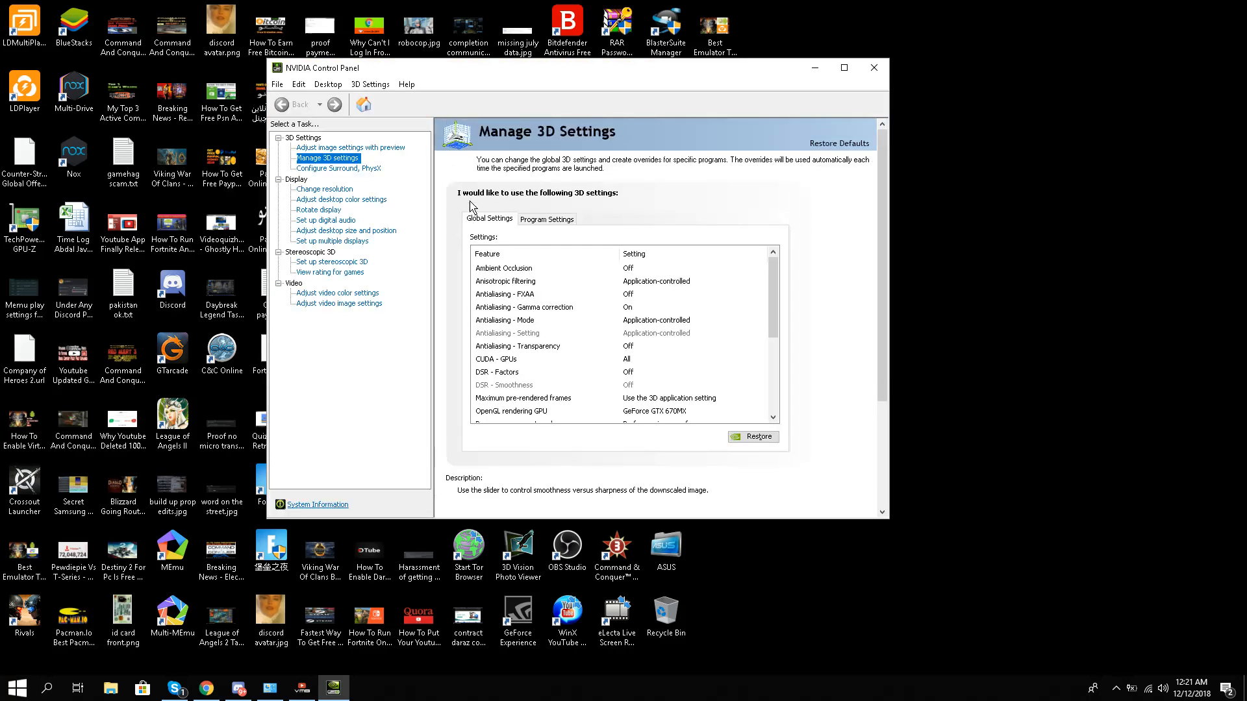
scroll(down, 3)
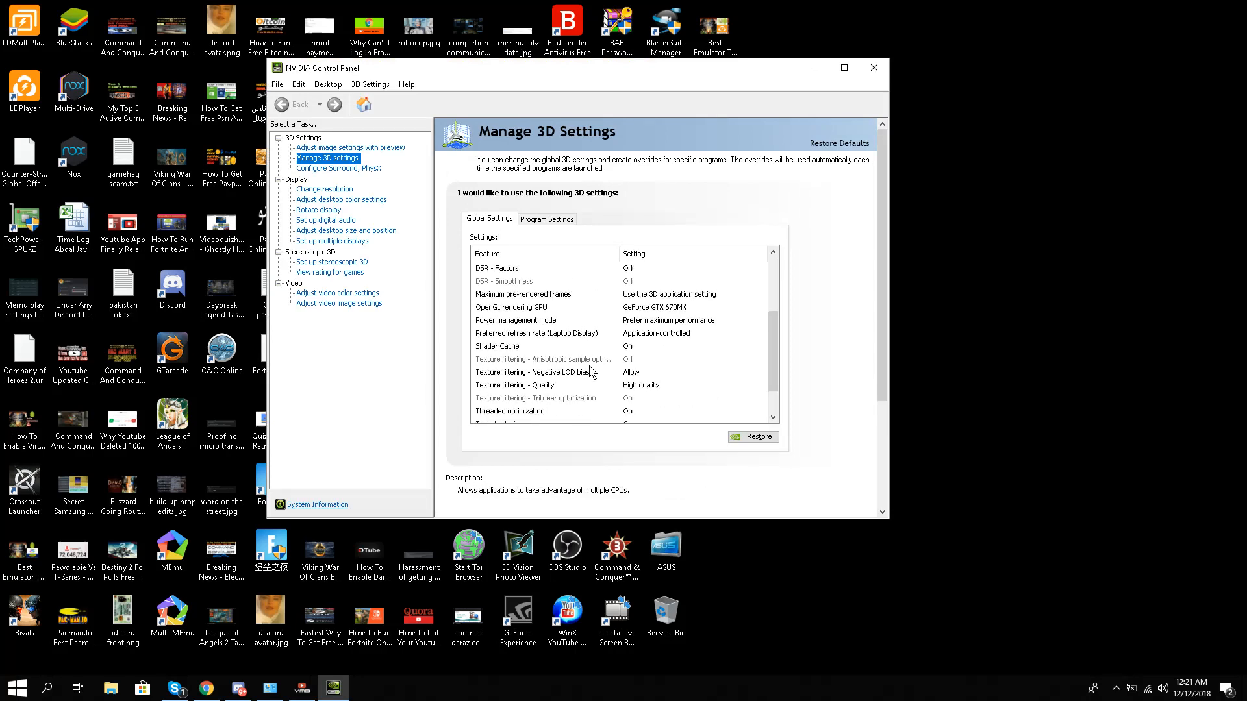
scroll(up, 3)
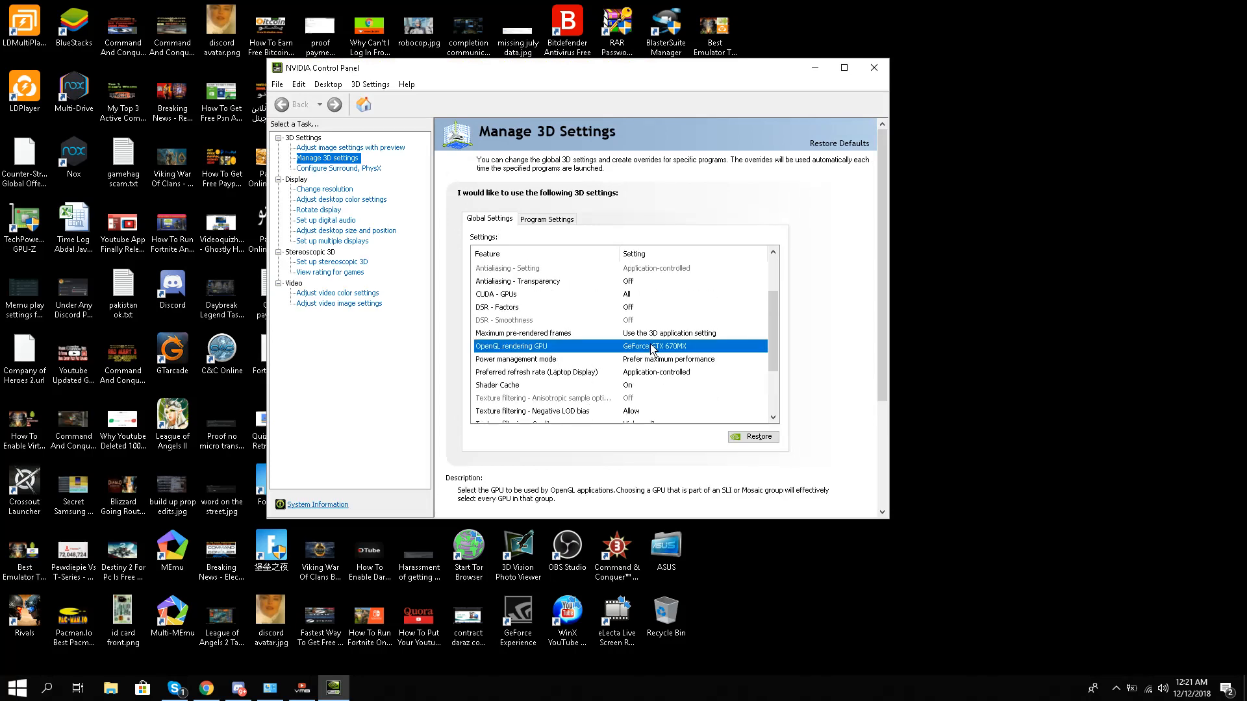
Step: Set OpenGL rendering GPU to GeForce GTX 670MX and review texture filtering quality
click(761, 346)
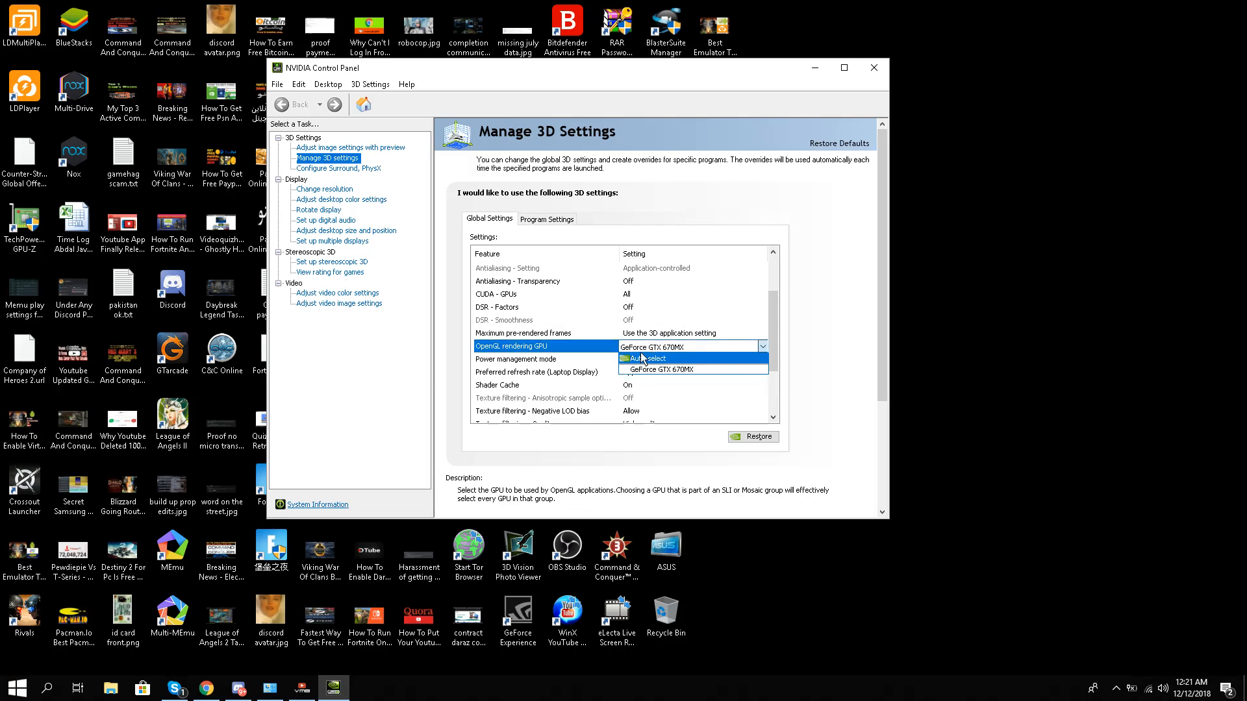
click(669, 359)
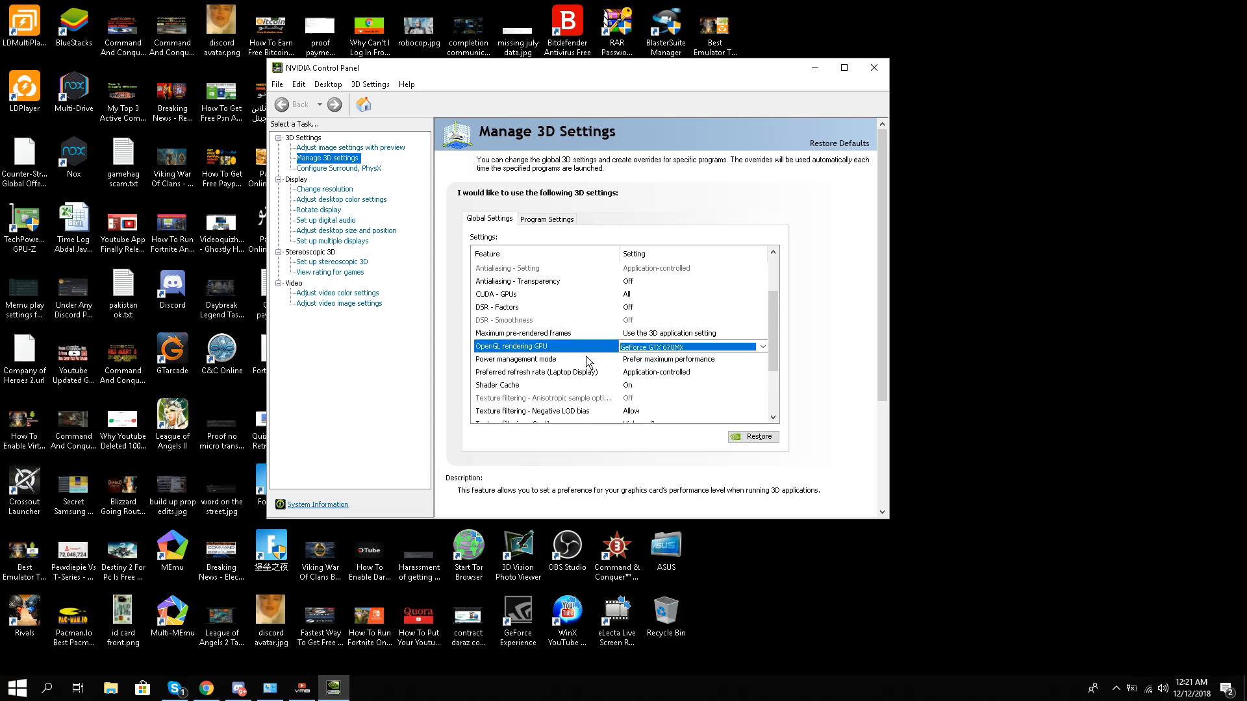
scroll(down, 3)
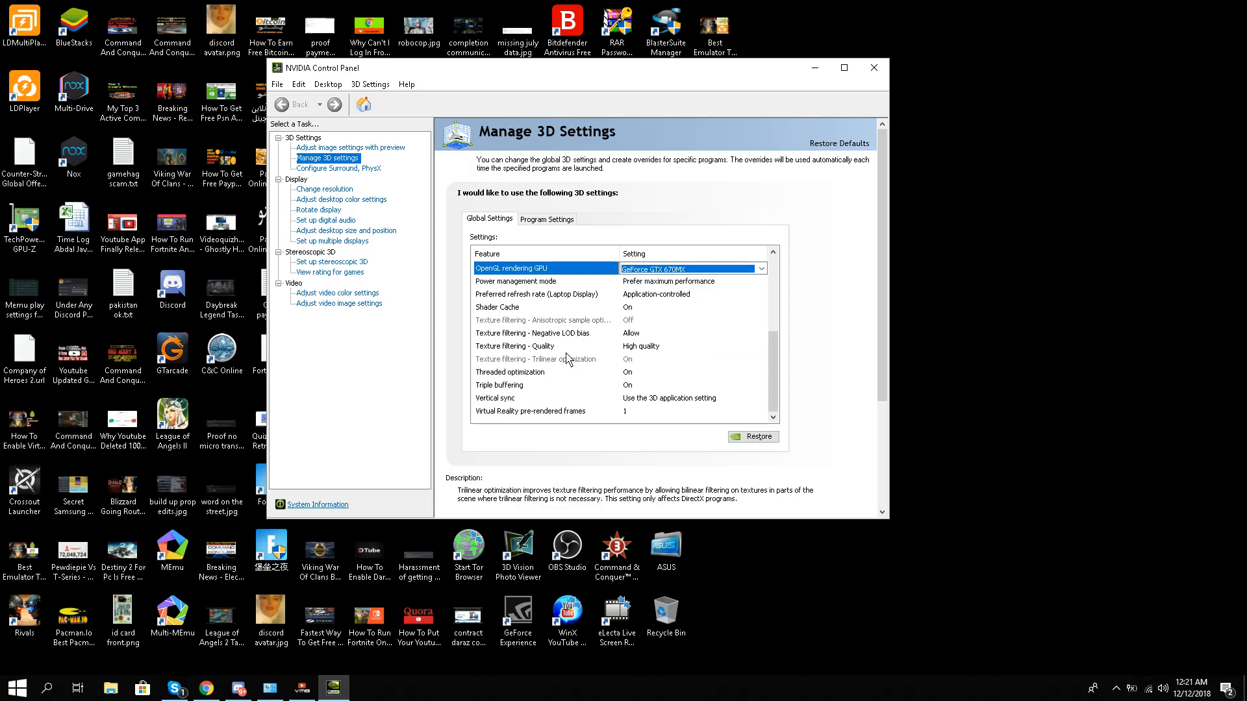
mouse_move(656, 358)
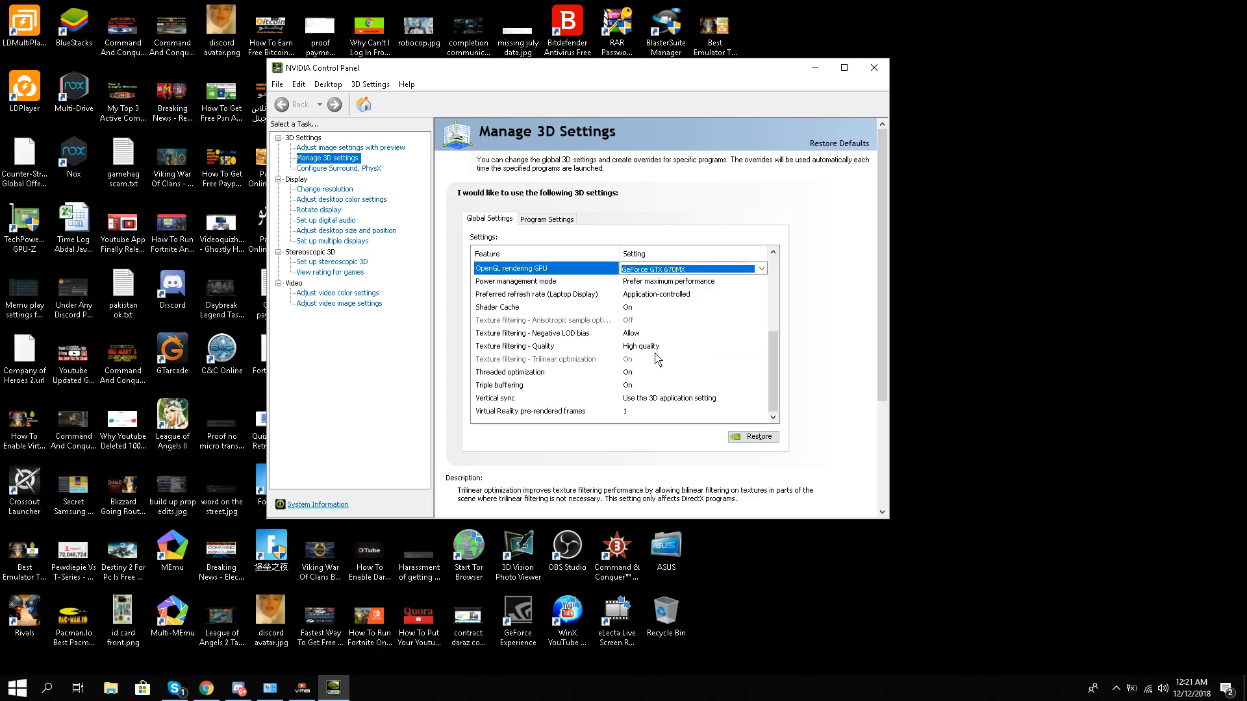
click(545, 346)
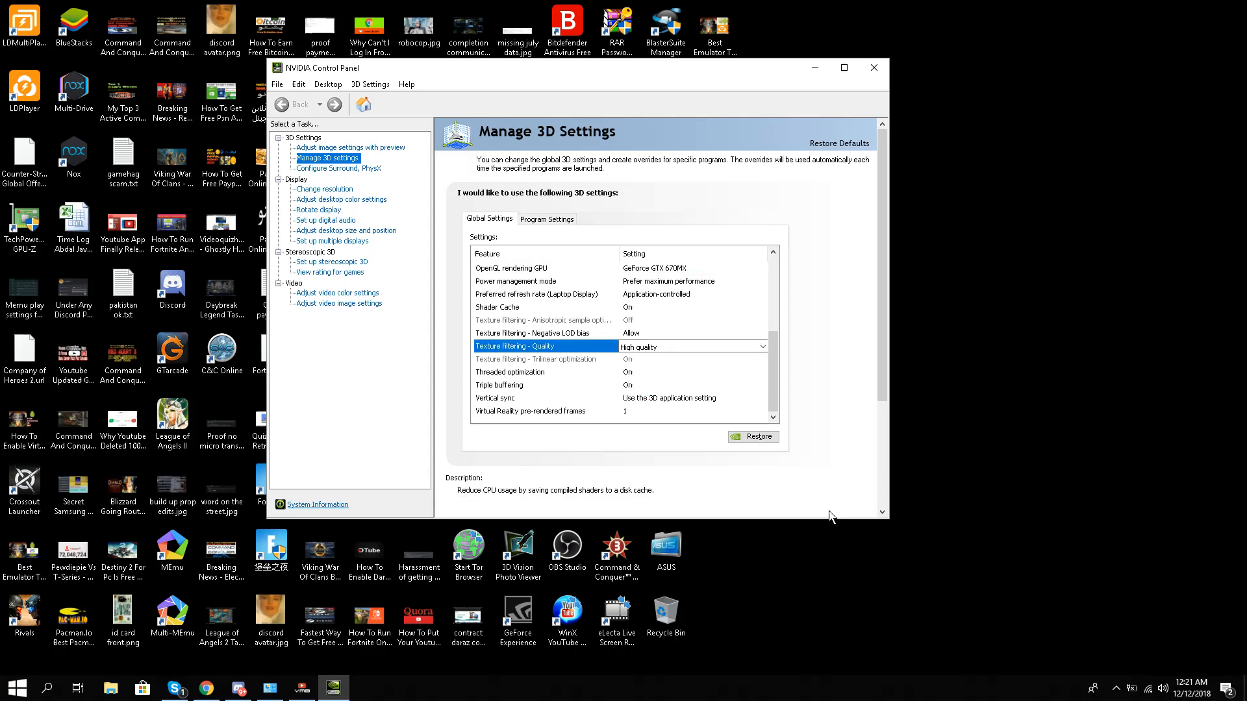
Step: Bring up the program list for adding a per-program 3D profile
click(547, 218)
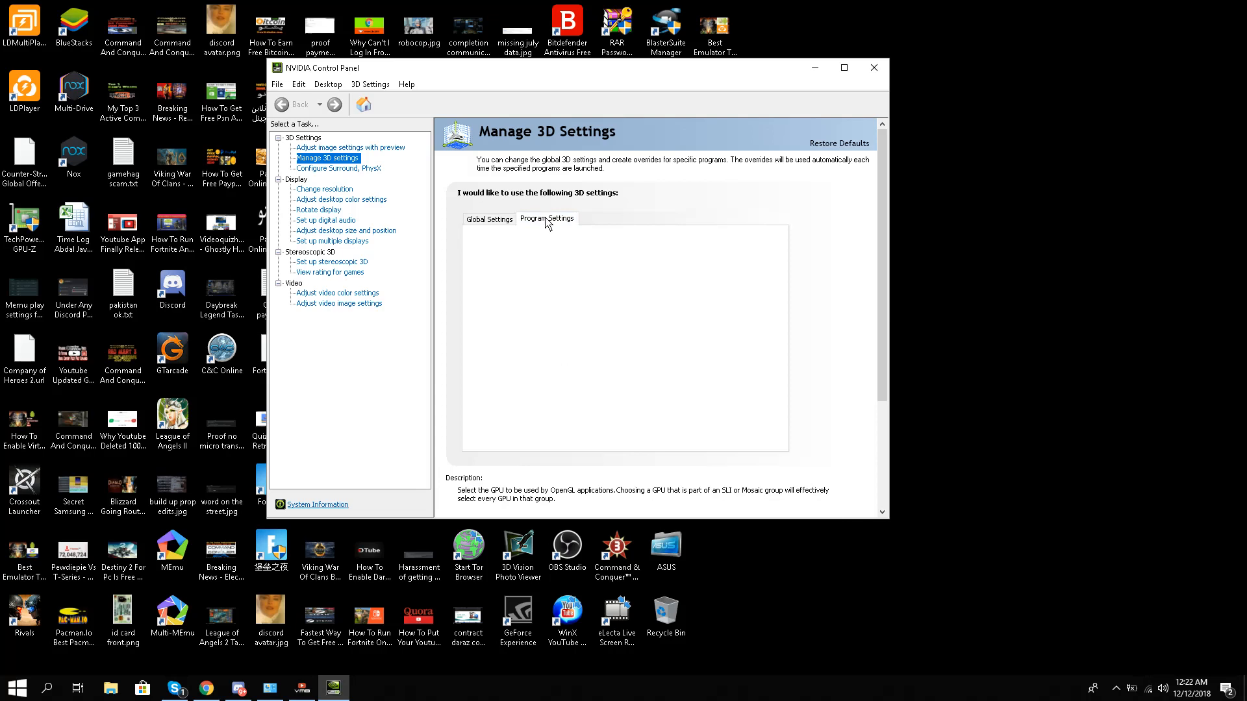
click(547, 219)
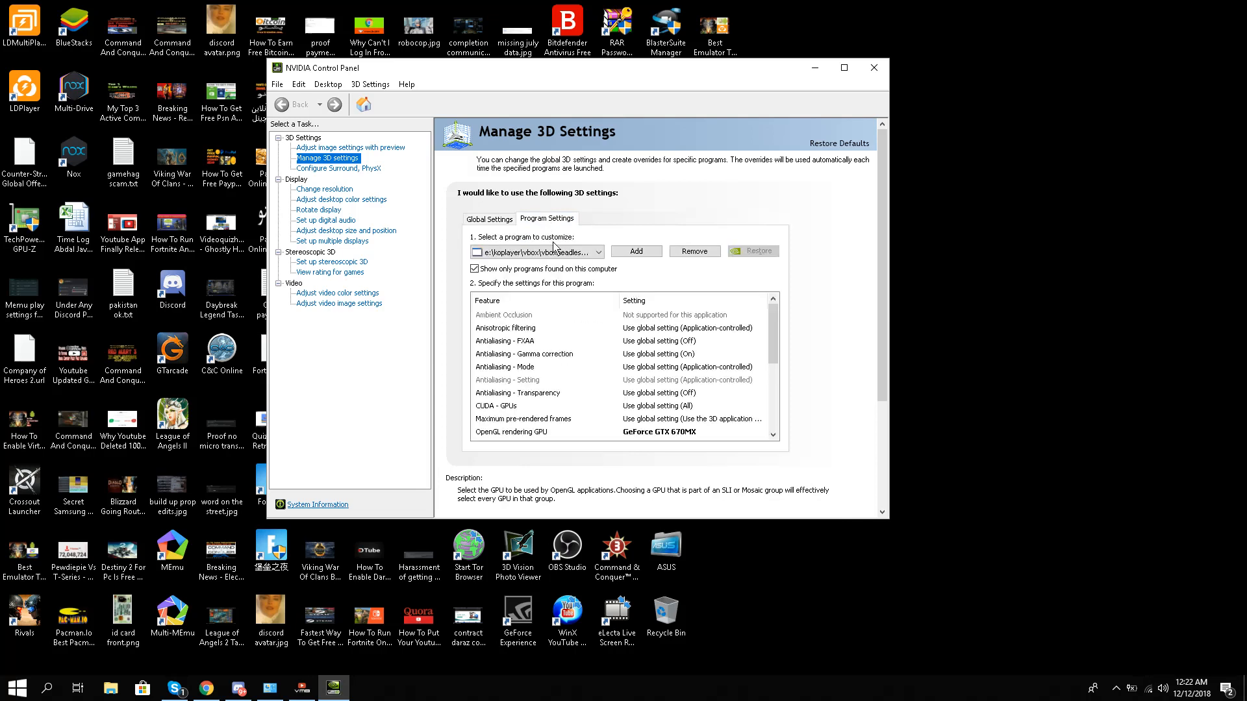
click(597, 250)
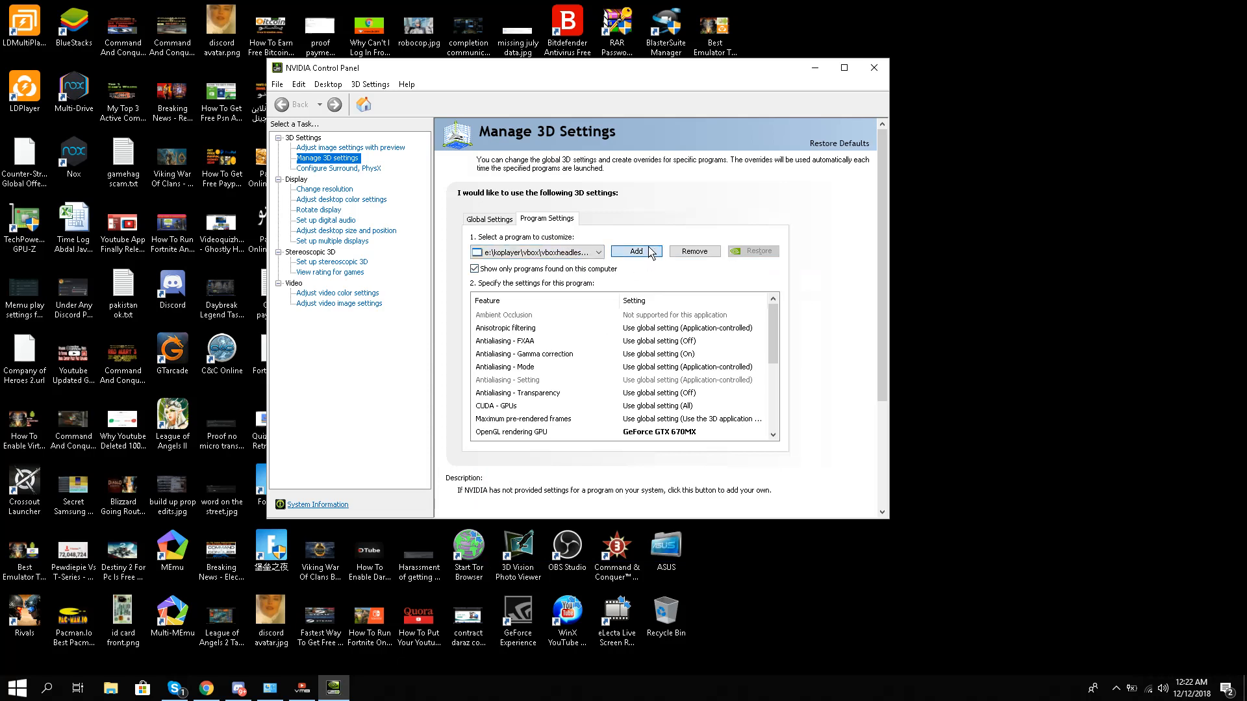
click(635, 251)
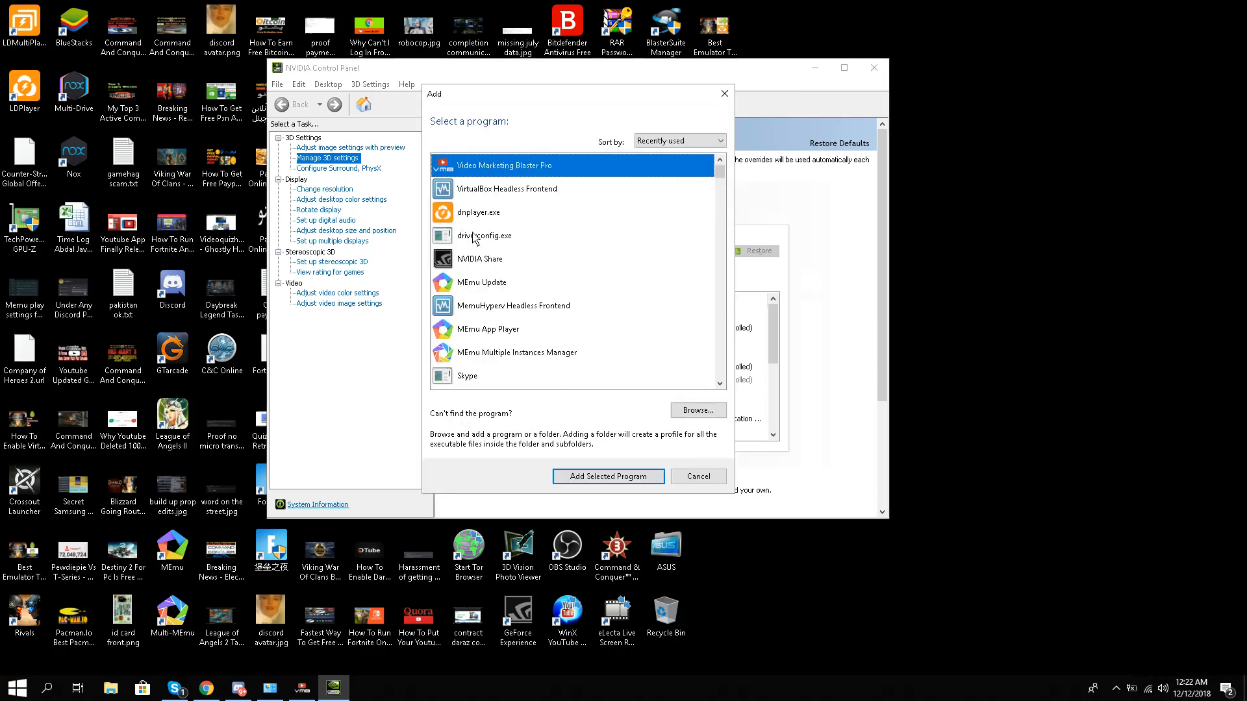
mouse_move(510, 225)
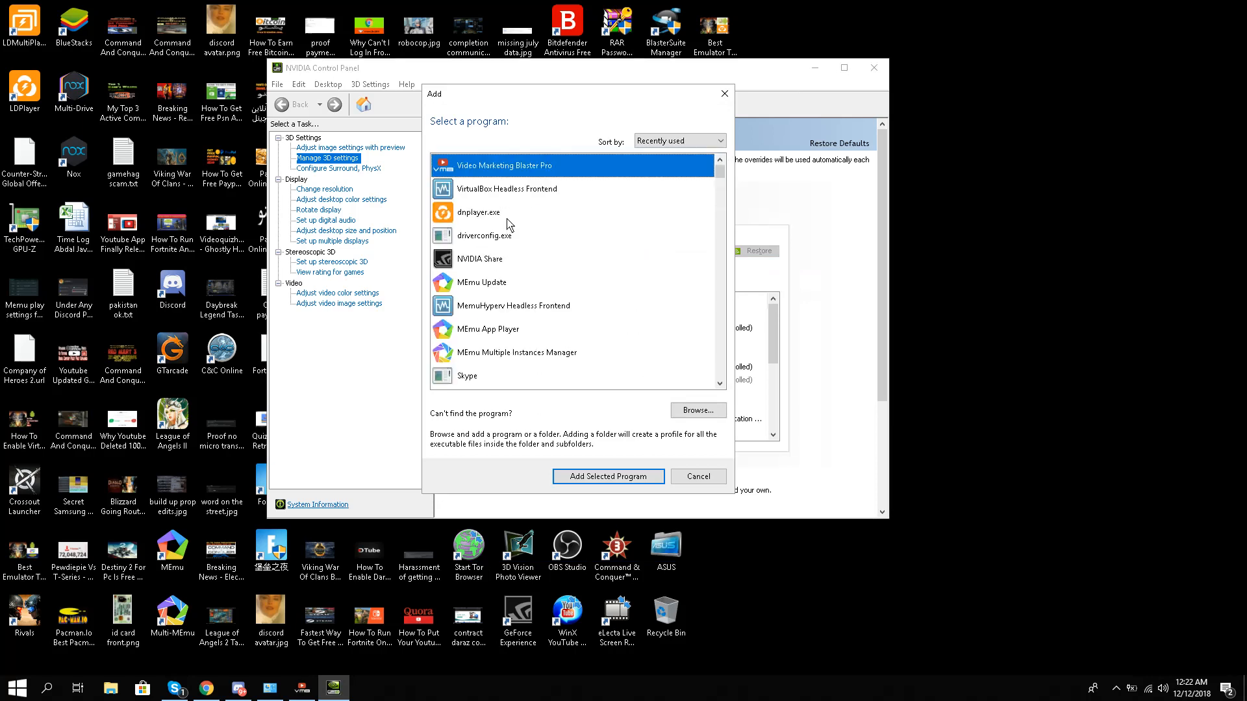
Step: Add dnplayer.exe as a program profile and review its feature overrides
click(480, 212)
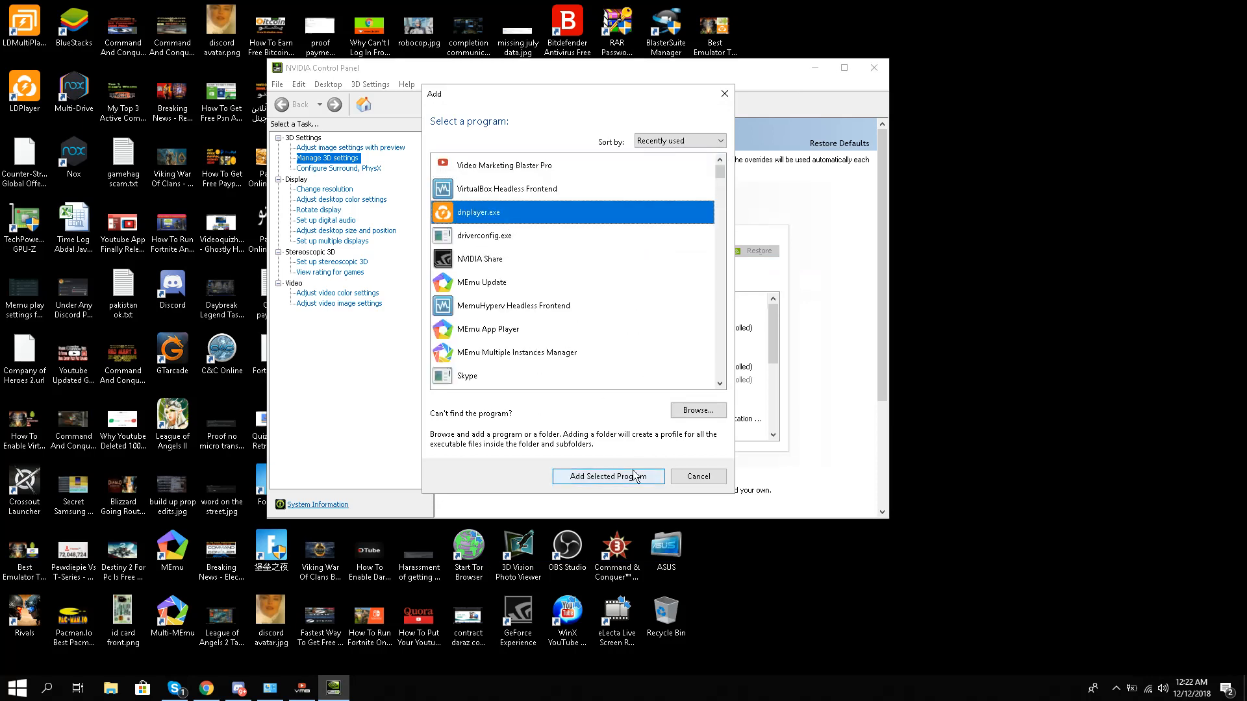
click(608, 477)
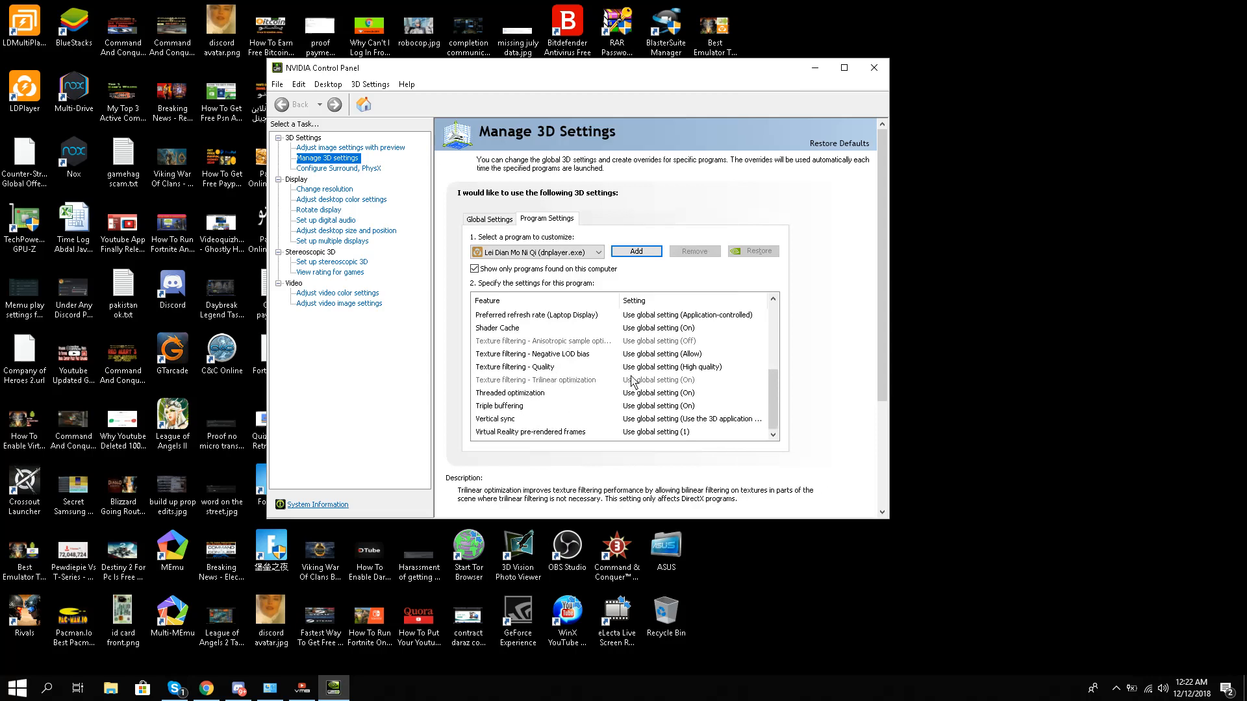
scroll(up, 3)
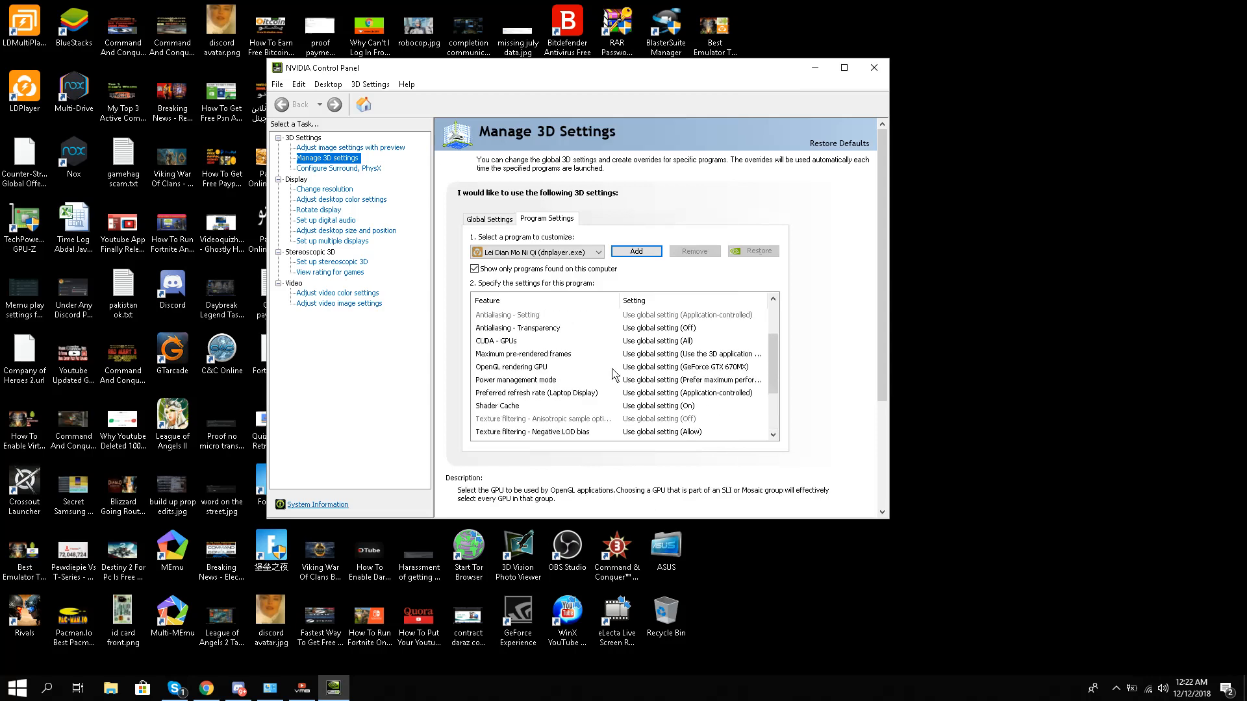
scroll(down, 3)
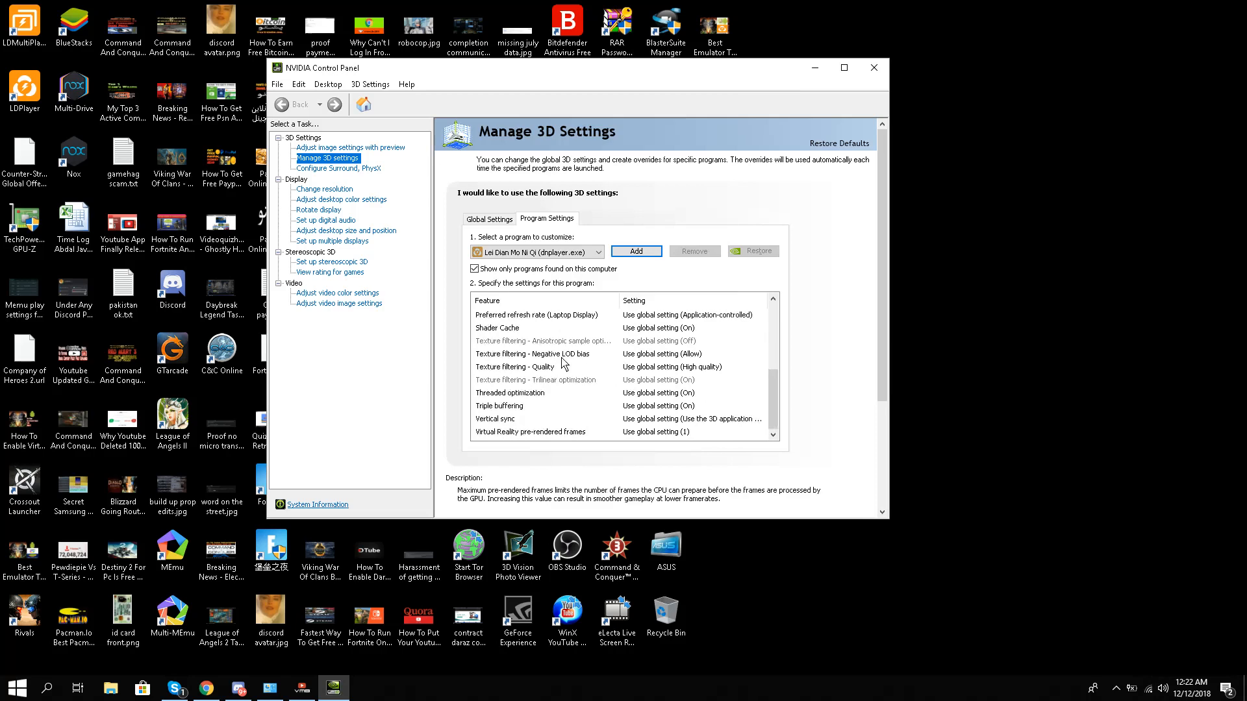
click(543, 314)
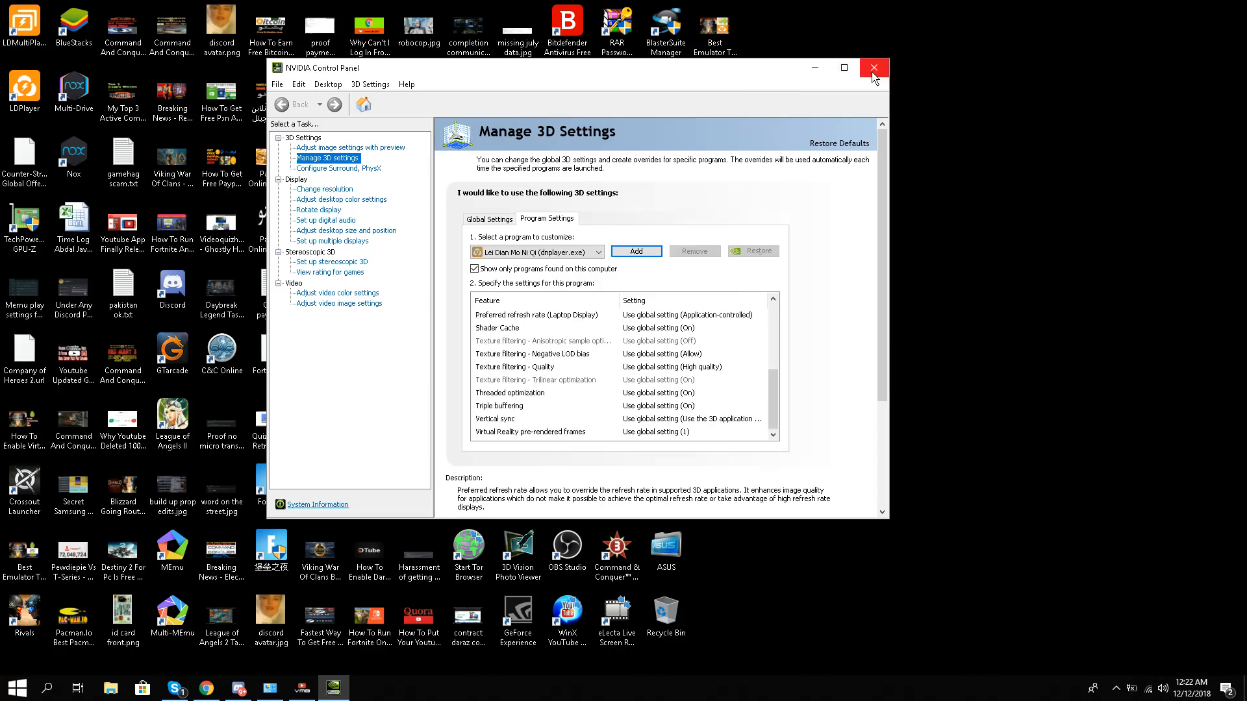
Step: Close NVIDIA Control Panel, launch LDPlayer and show its options list
click(873, 68)
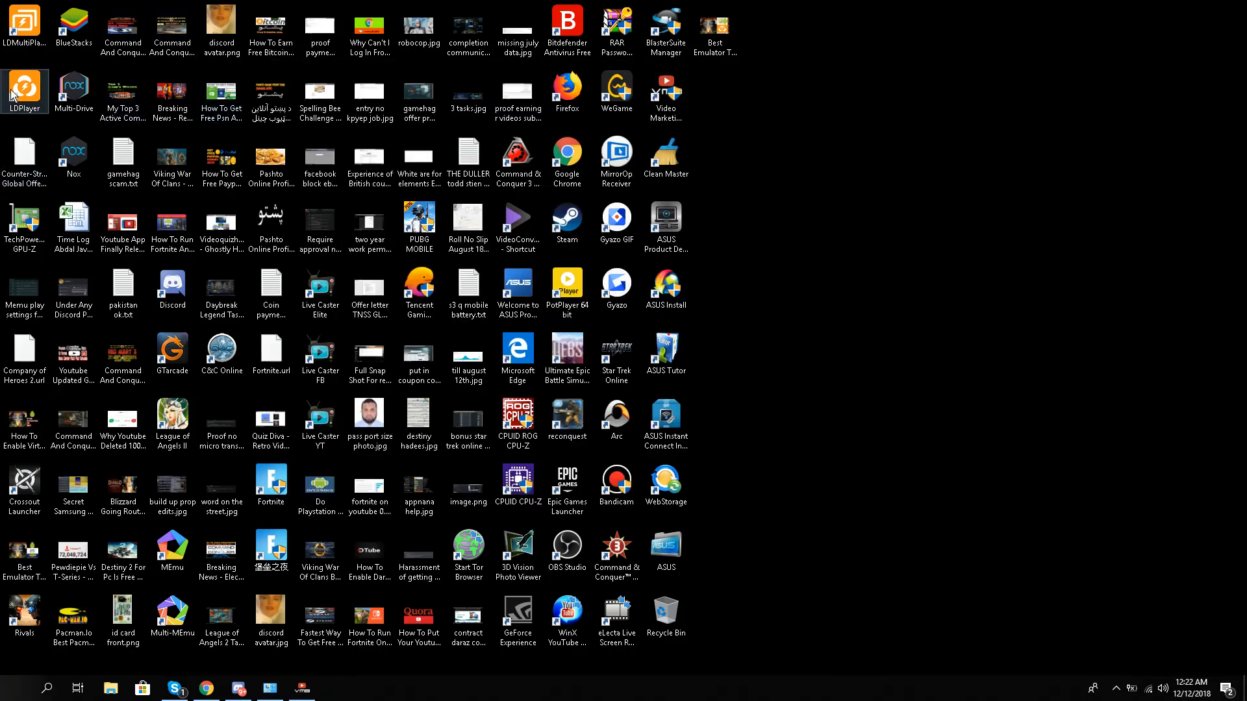
double_click(25, 86)
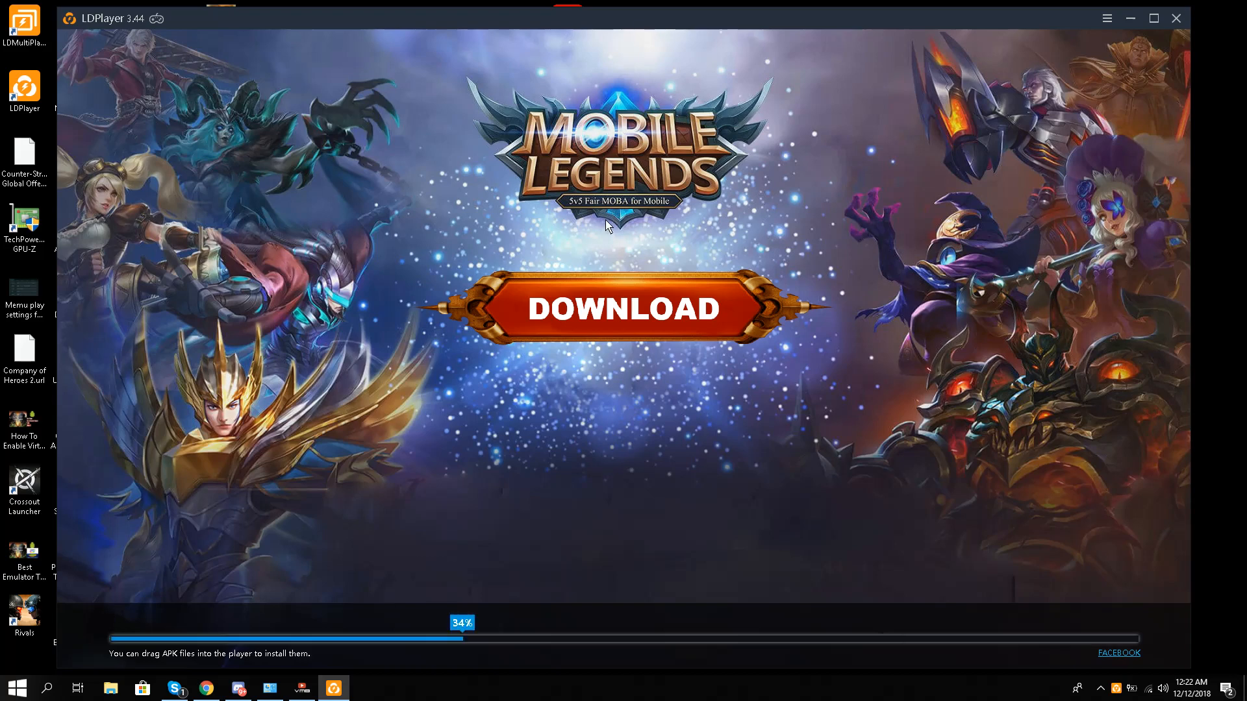
mouse_move(1159, 233)
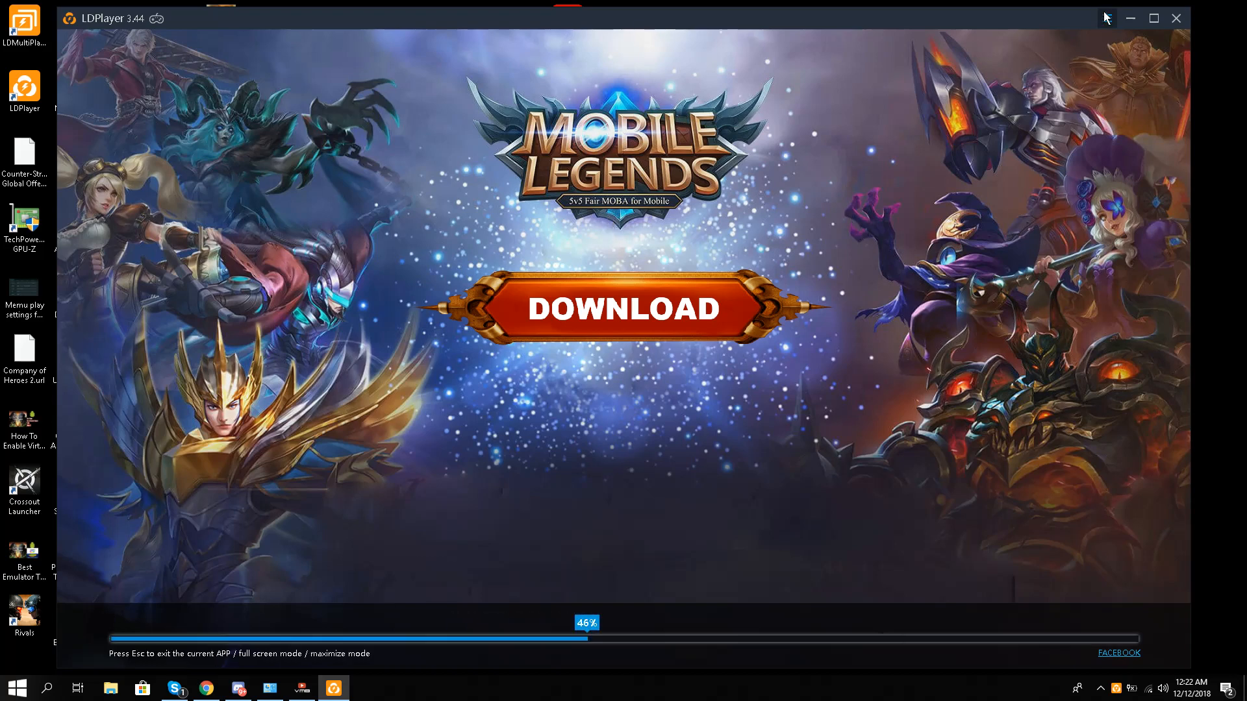
click(1107, 17)
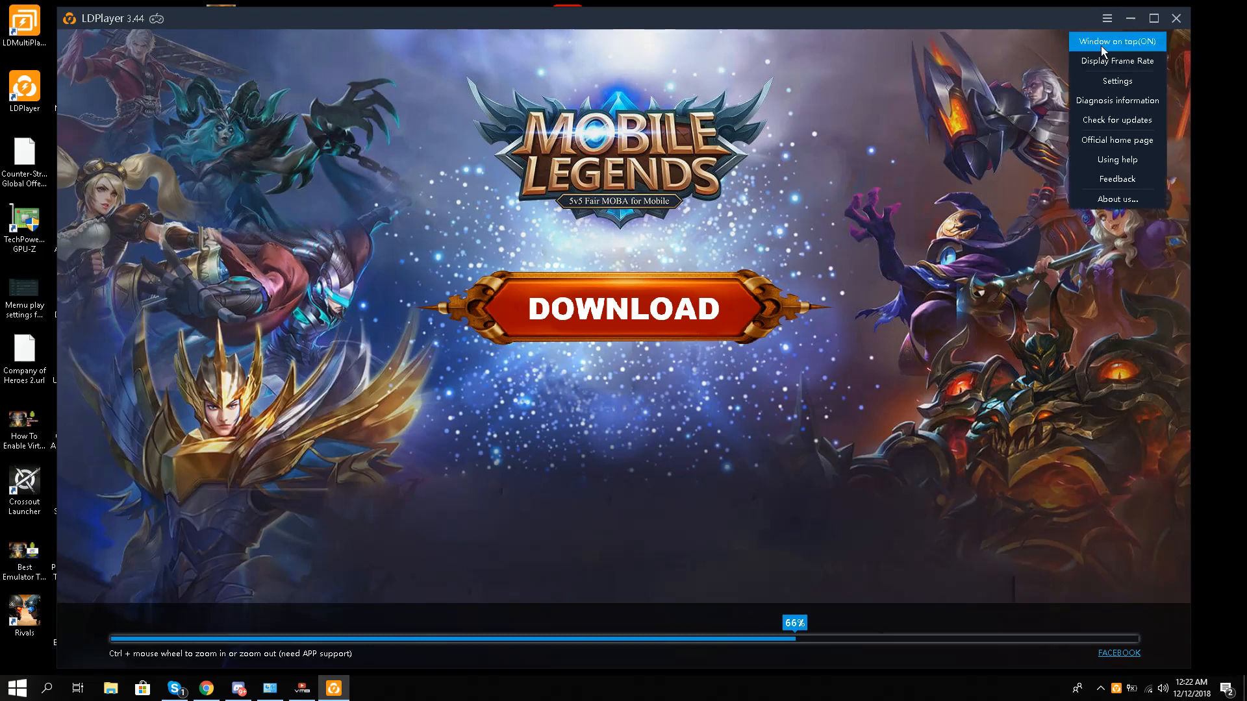
mouse_move(1117, 80)
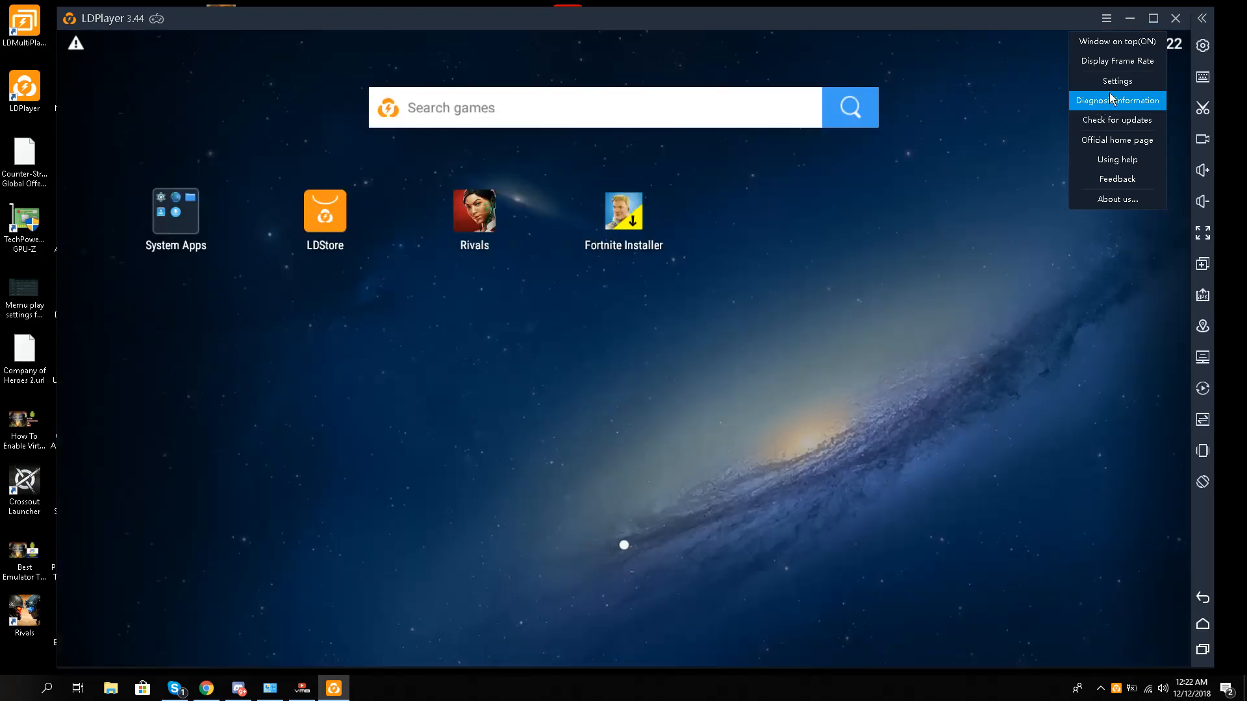
mouse_move(1117, 81)
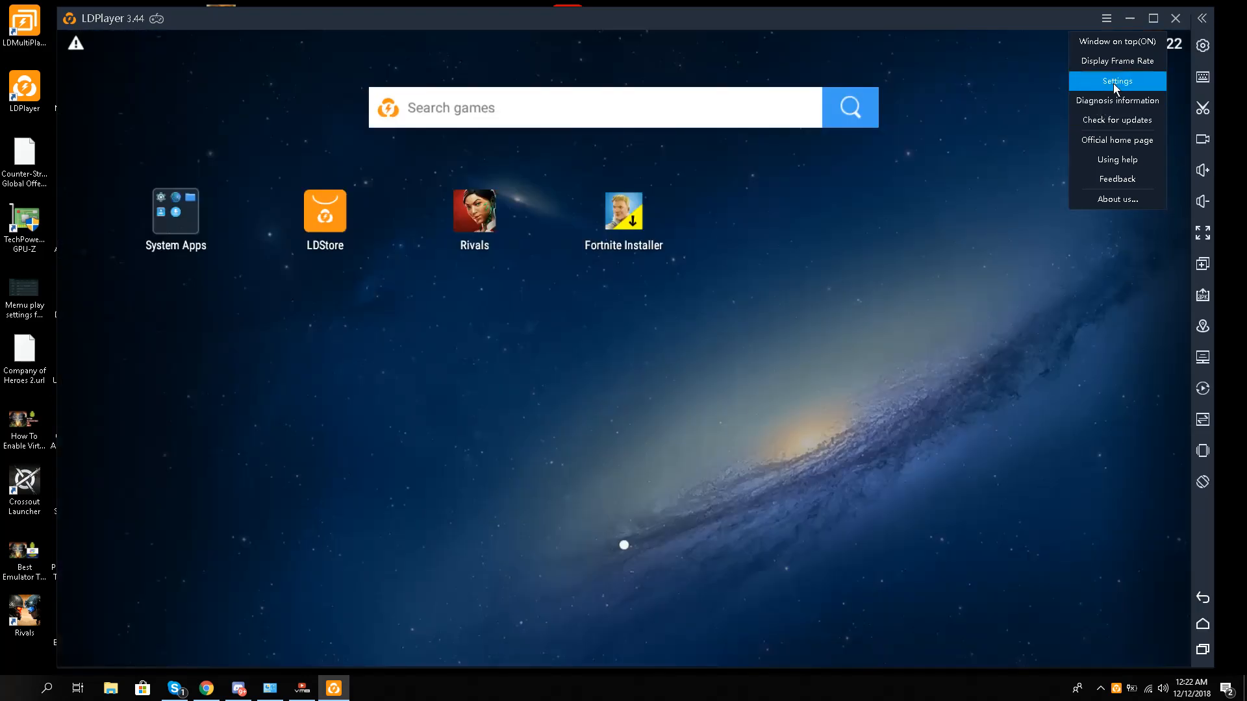
Step: Set the emulator's RAM to 8192M with 4 CPU cores in advanced settings
click(1117, 81)
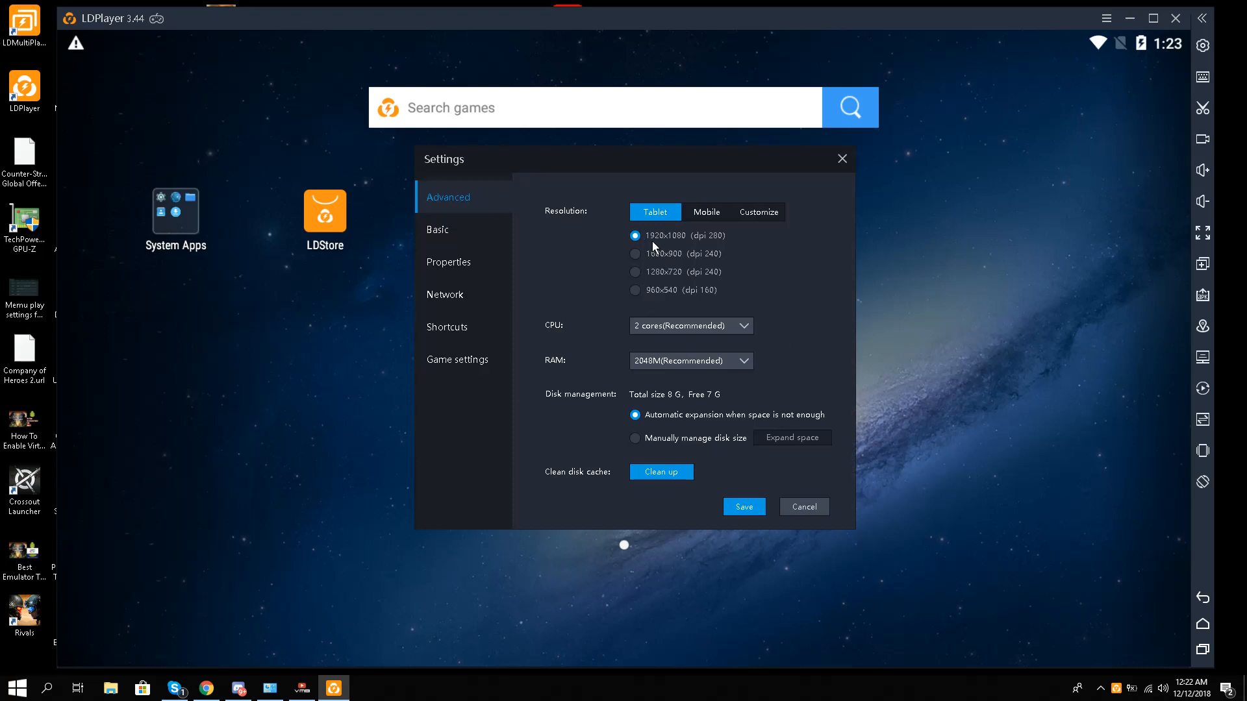
mouse_move(720, 242)
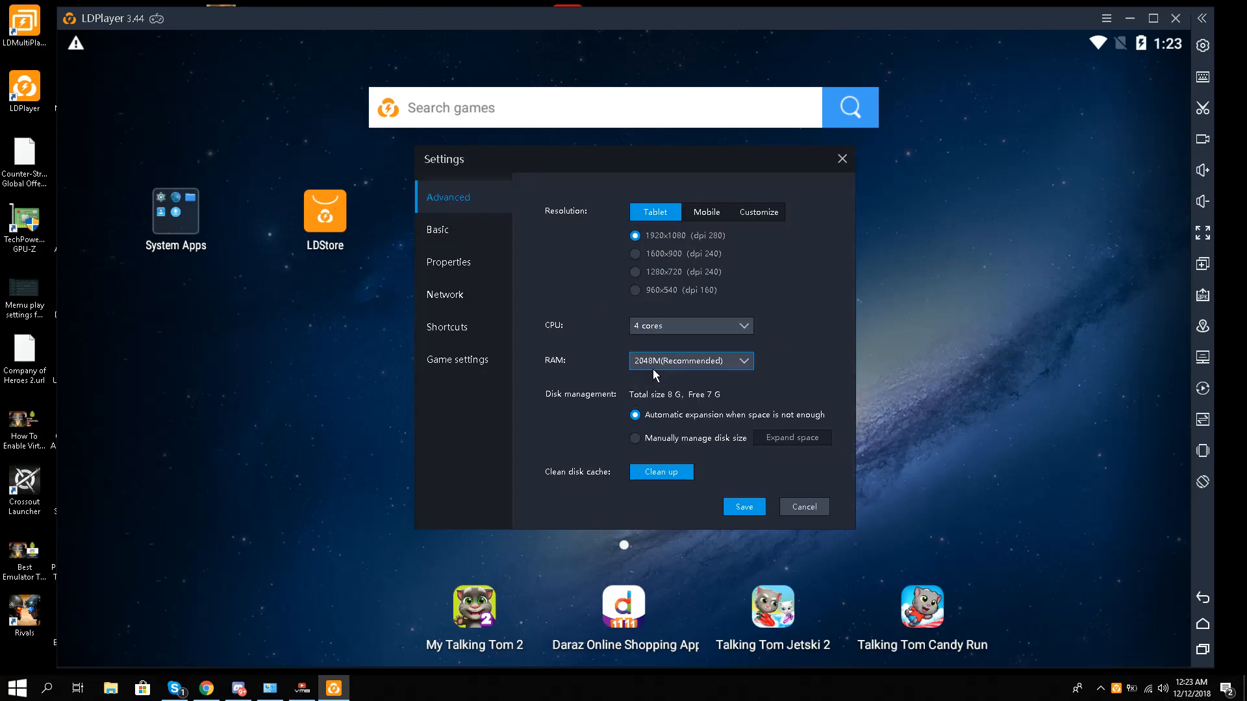
click(689, 360)
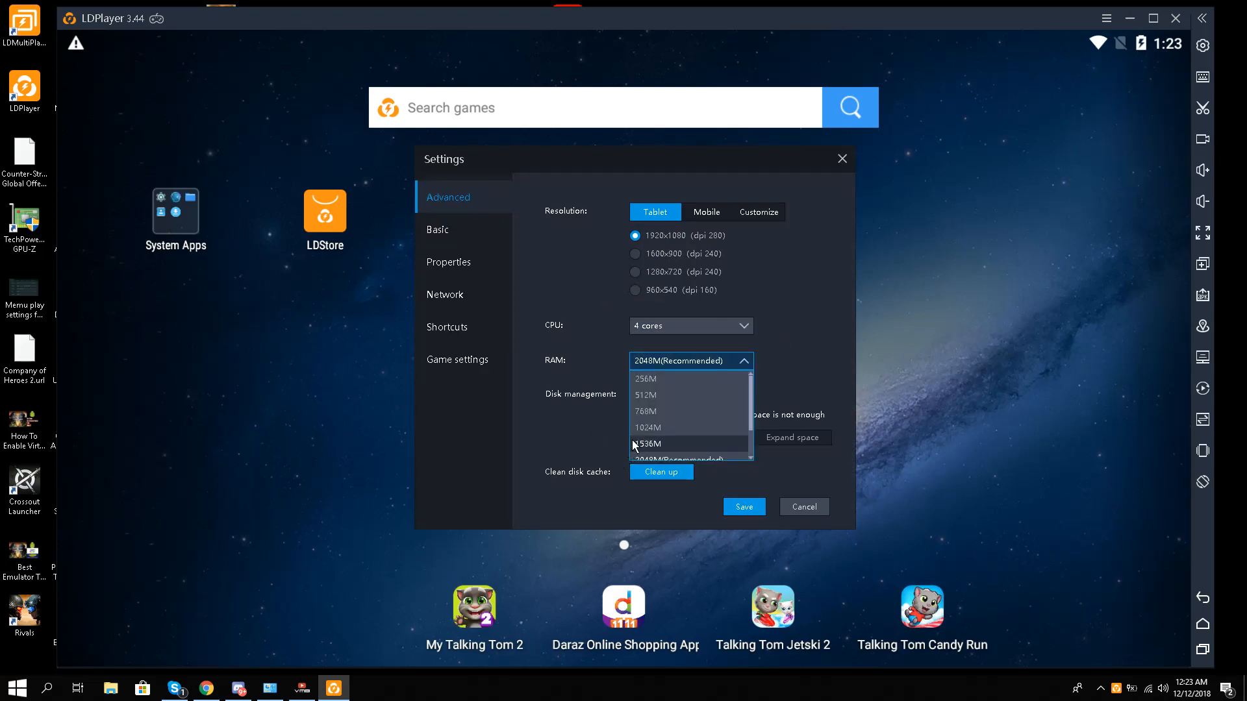
mouse_move(658, 427)
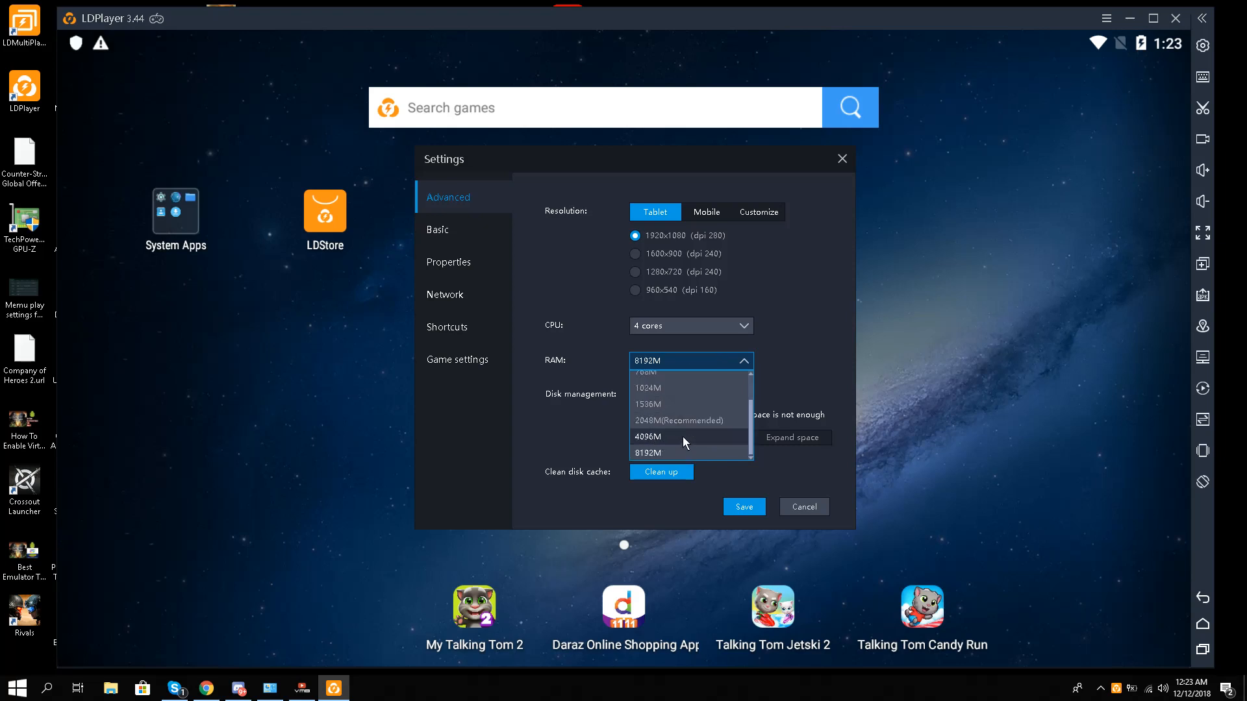
click(648, 452)
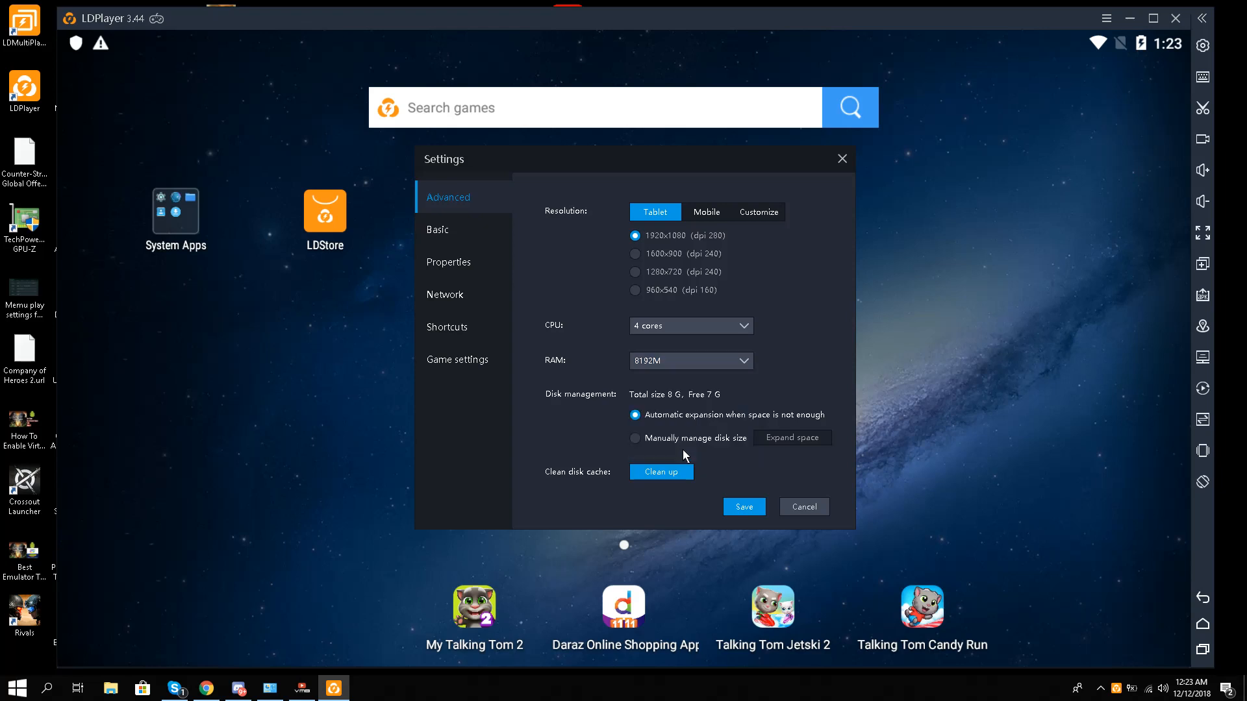
mouse_move(700, 508)
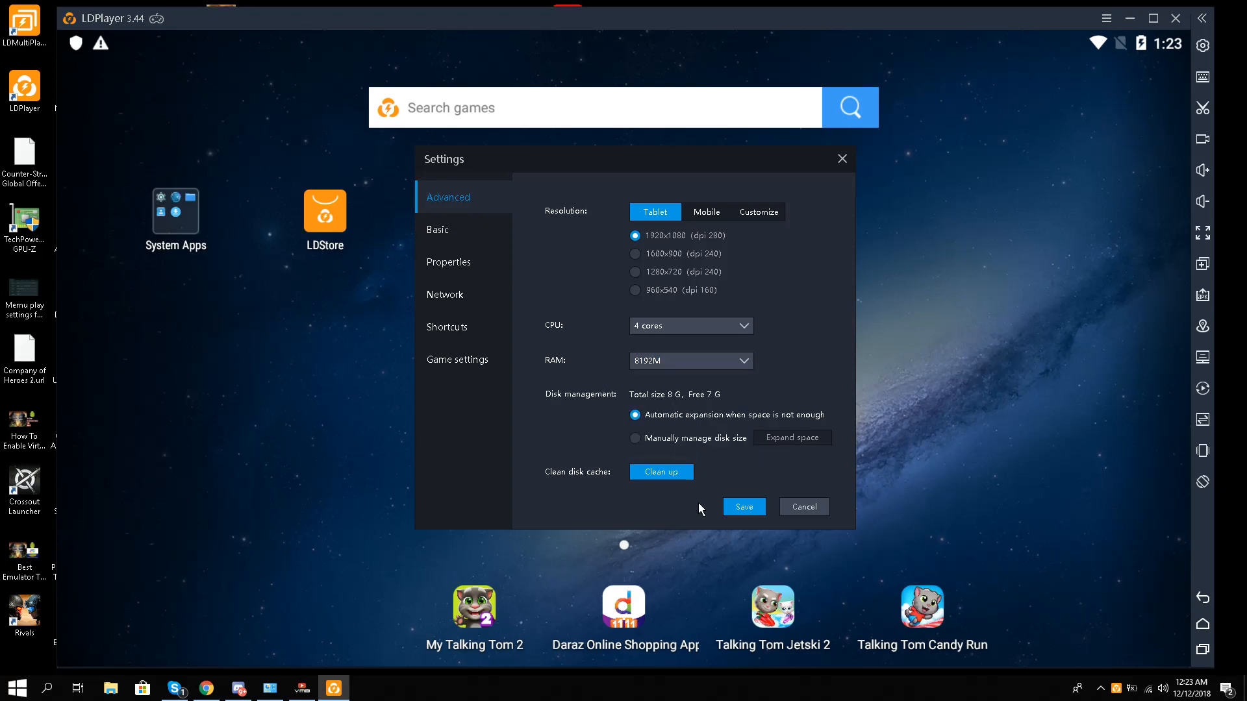
mouse_move(571, 352)
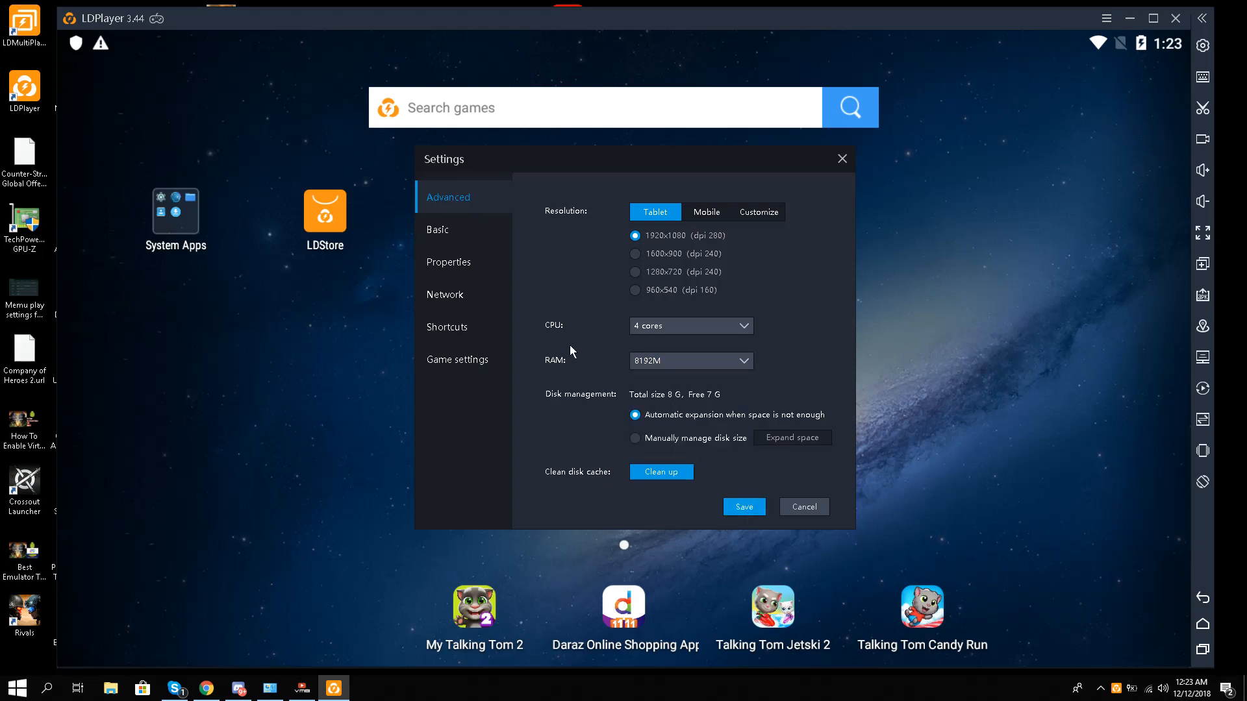
mouse_move(468, 382)
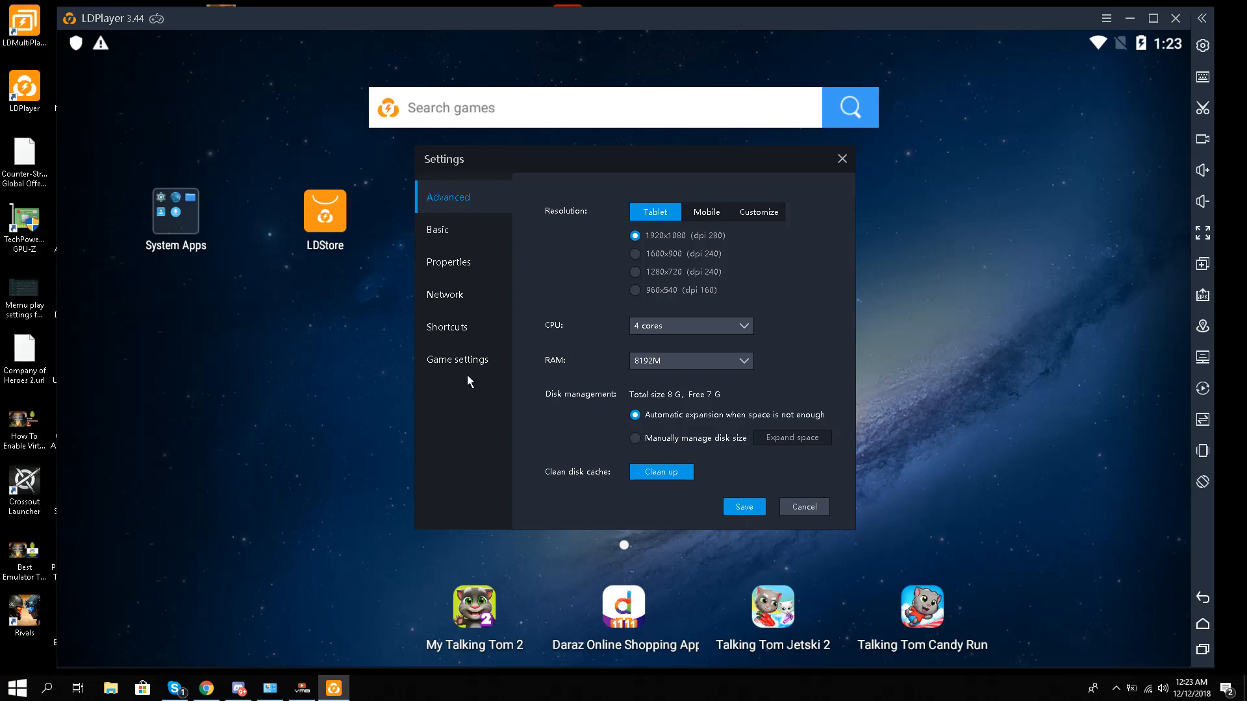
Step: Review the game settings page and save the emulator settings
click(457, 359)
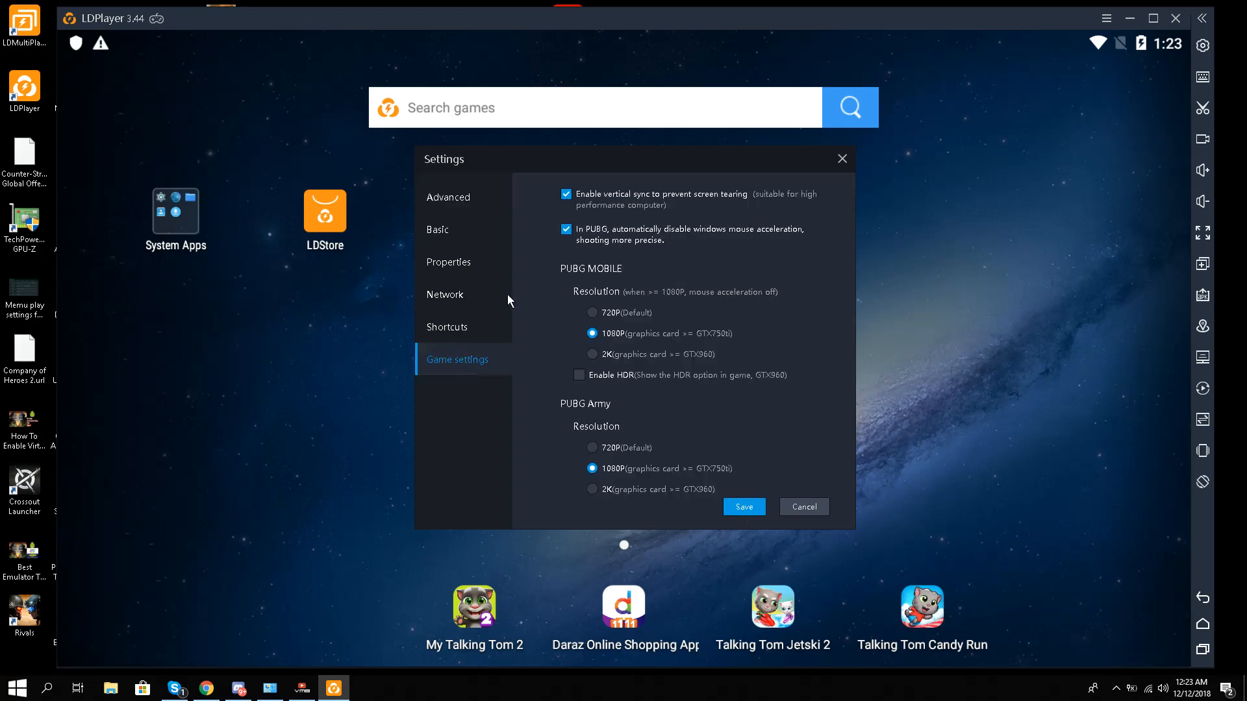
mouse_move(648, 209)
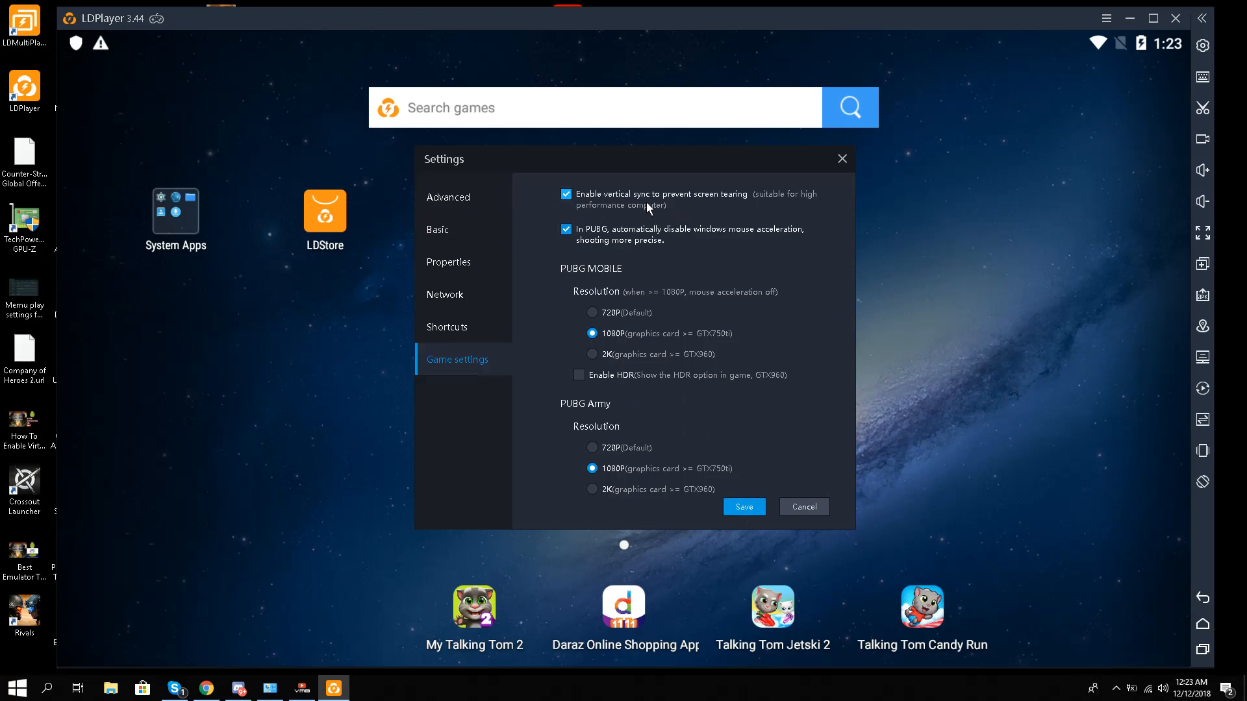
mouse_move(611, 348)
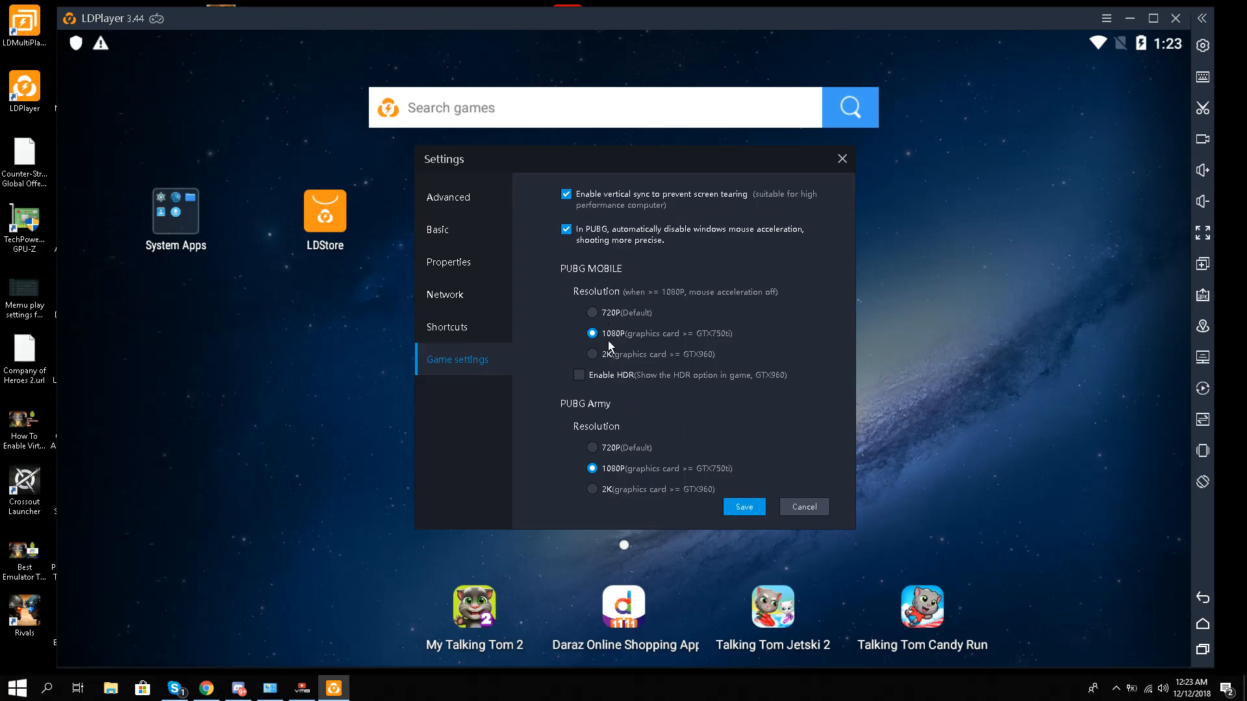
mouse_move(637, 358)
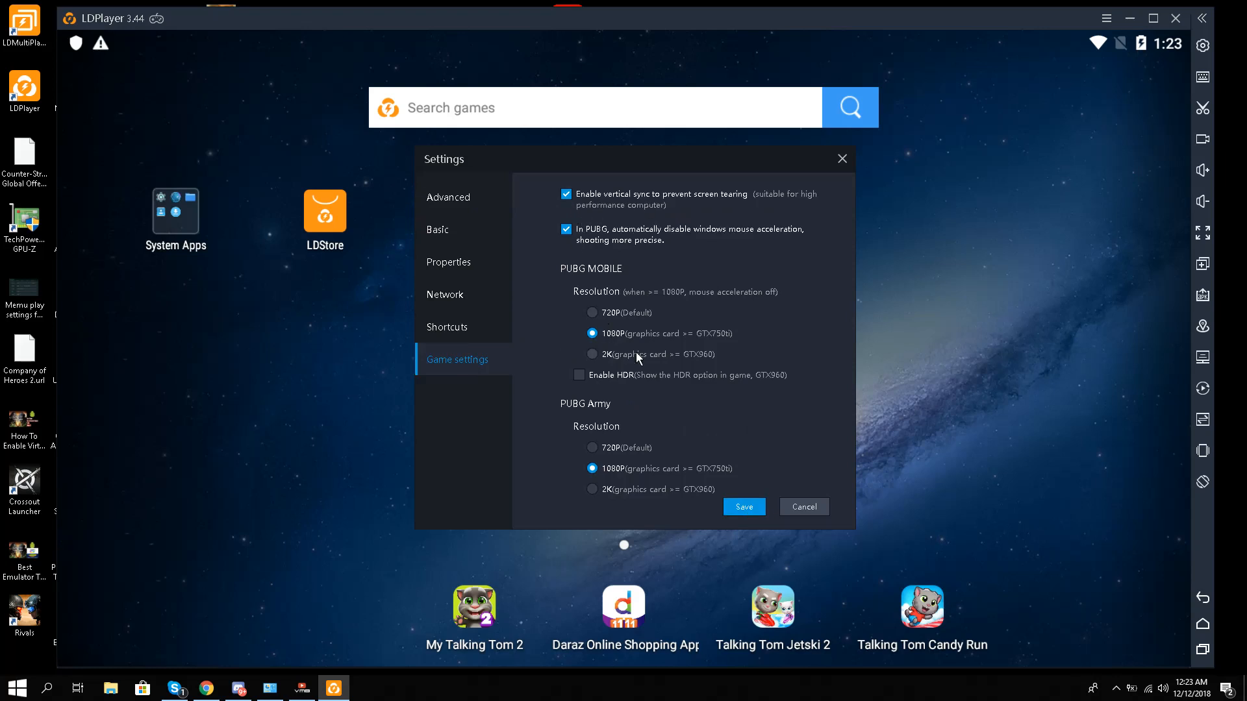
mouse_move(703, 345)
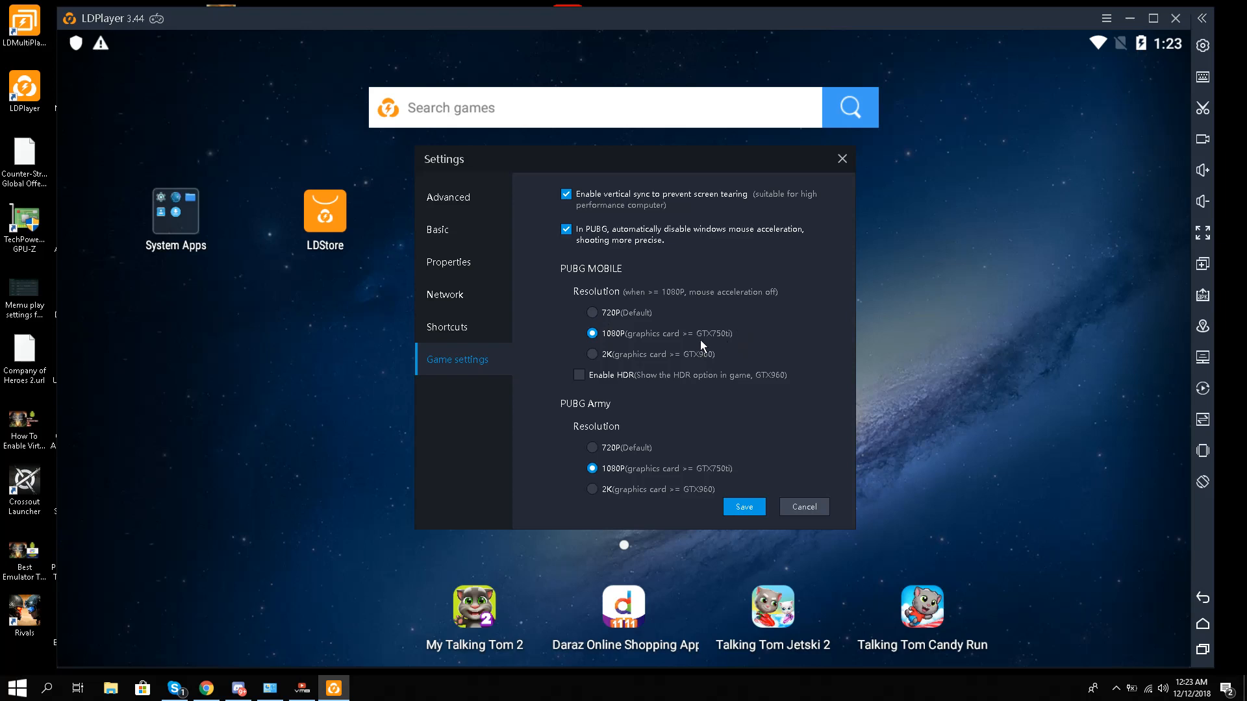
mouse_move(606, 464)
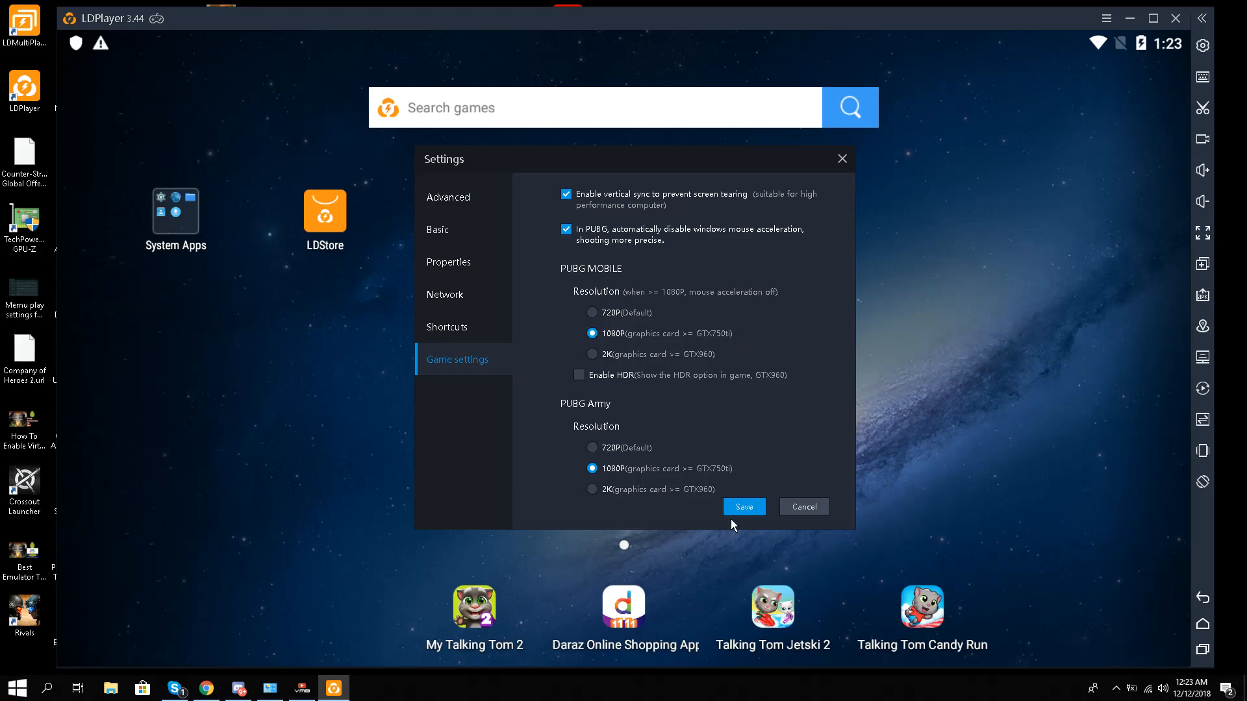
click(743, 506)
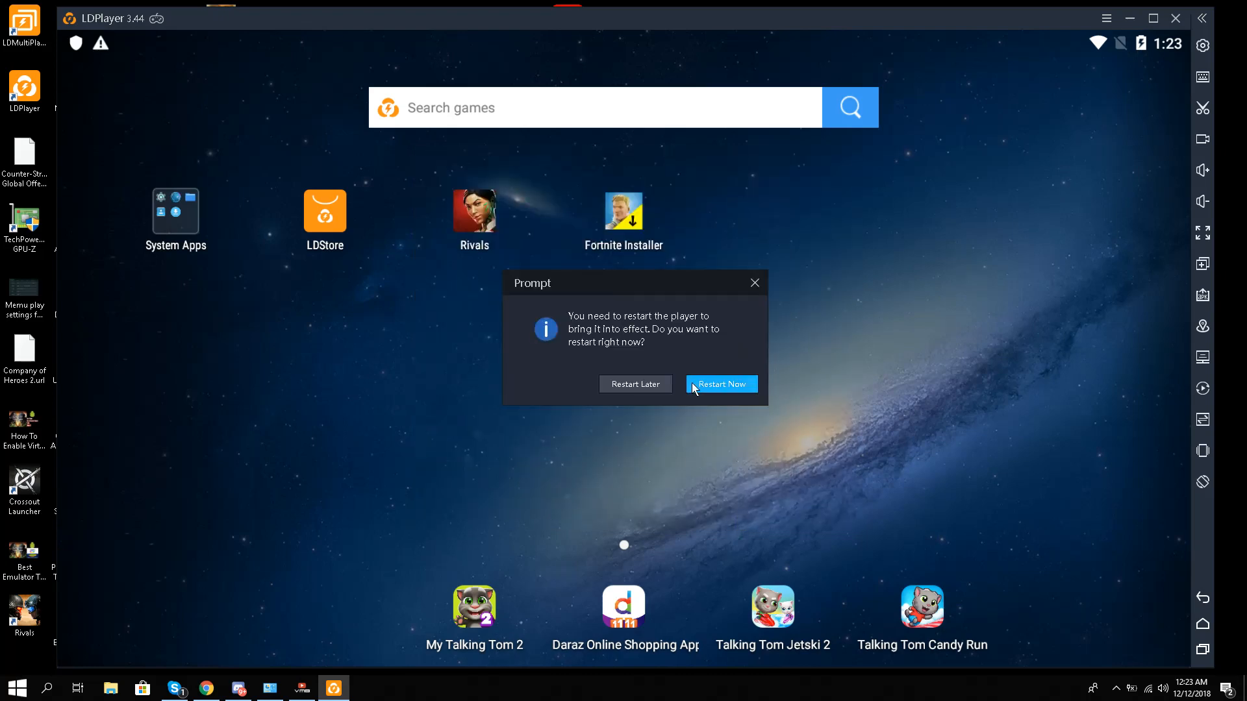
Step: Restart the emulator and reopen LDPlayer from the desktop
click(719, 384)
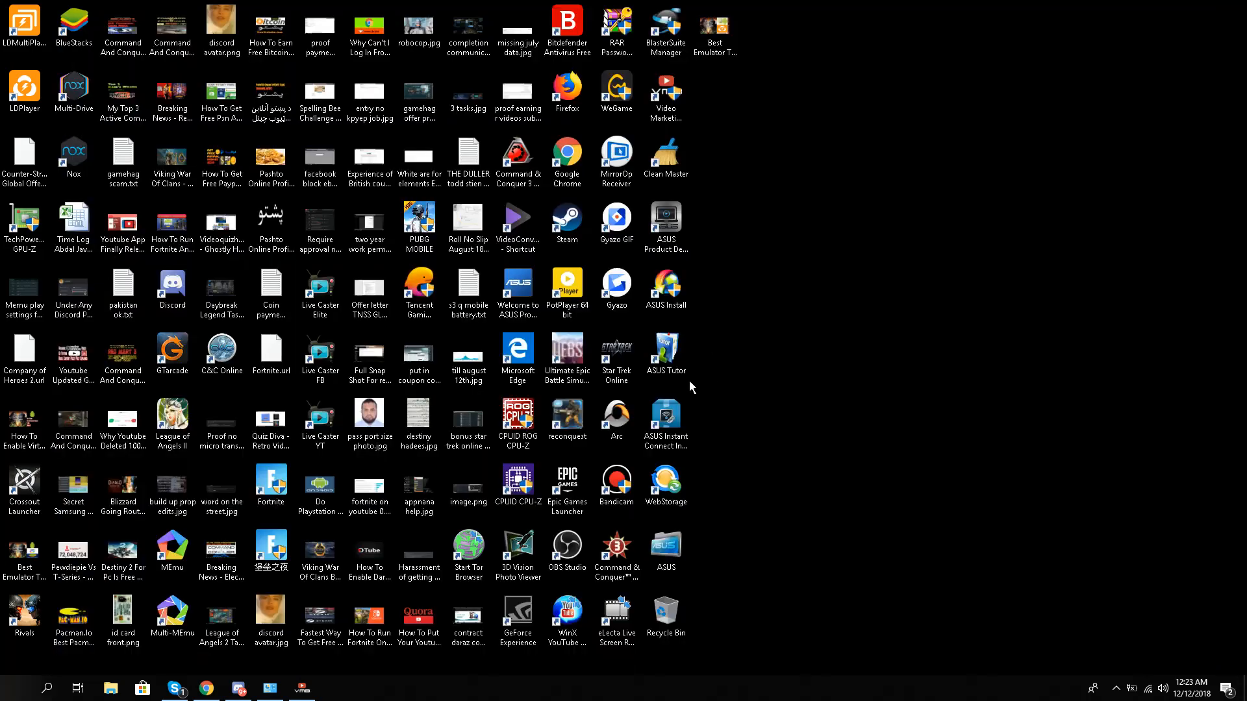
double_click(25, 90)
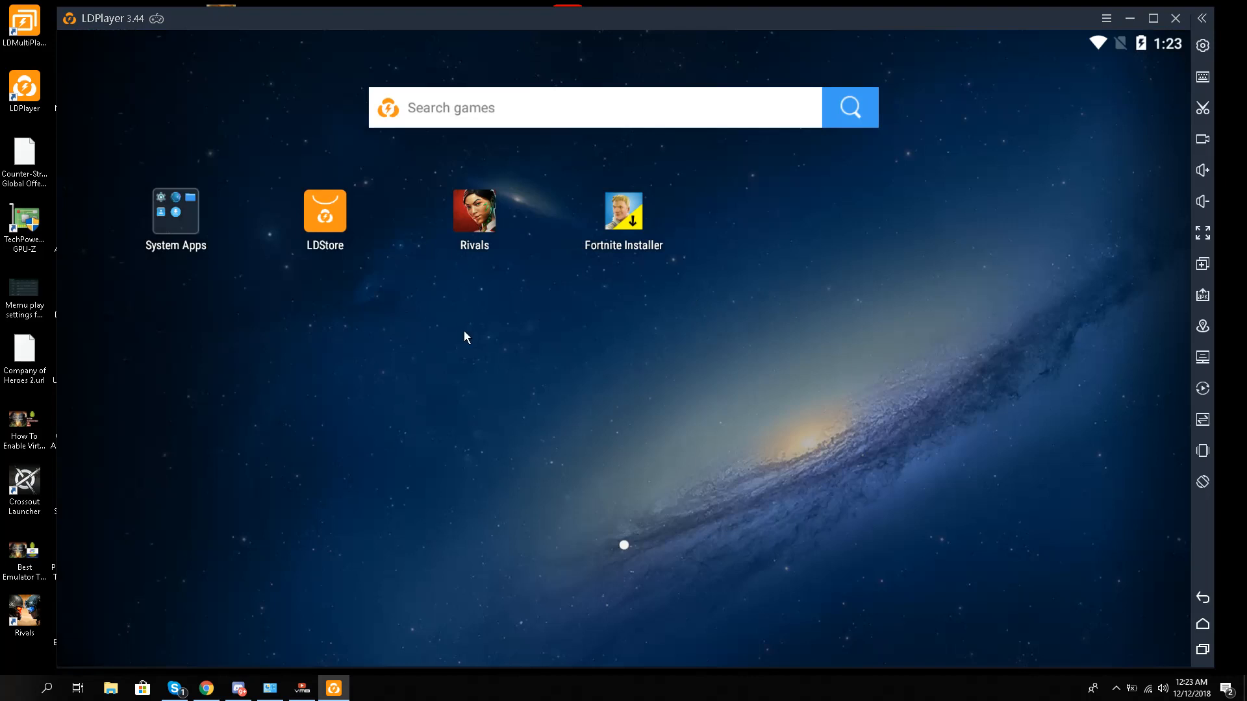
mouse_move(600, 274)
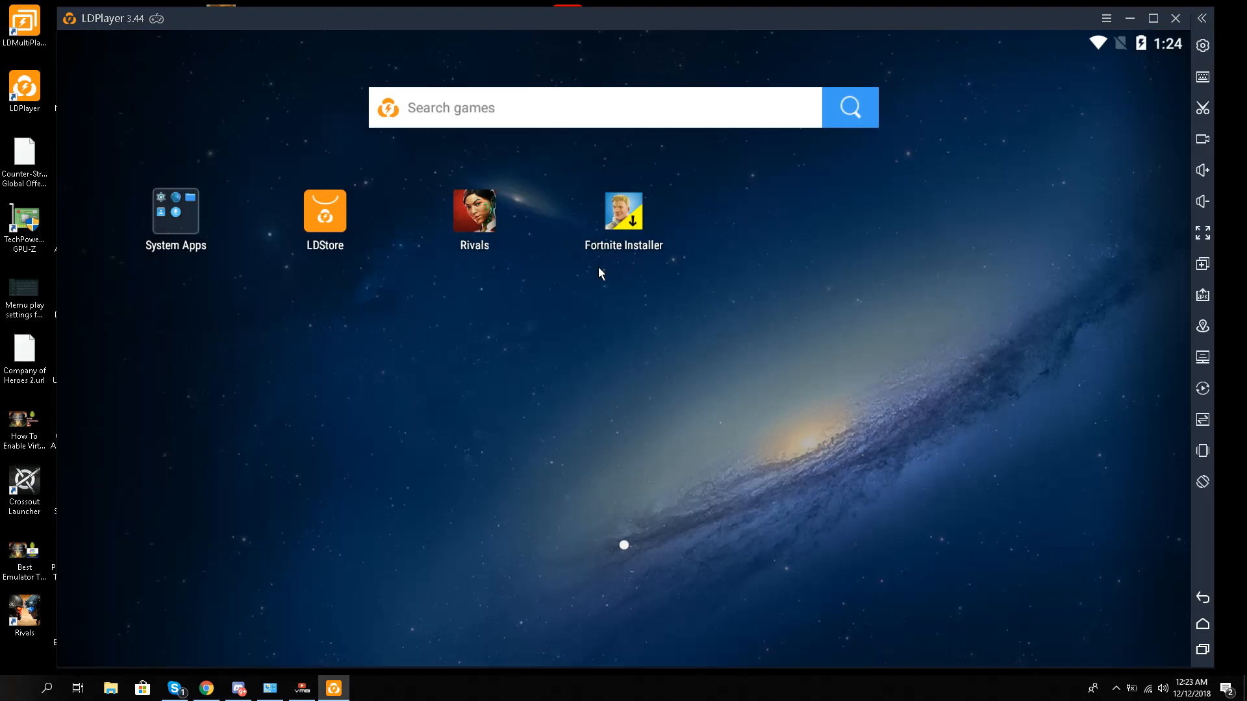
mouse_move(572, 334)
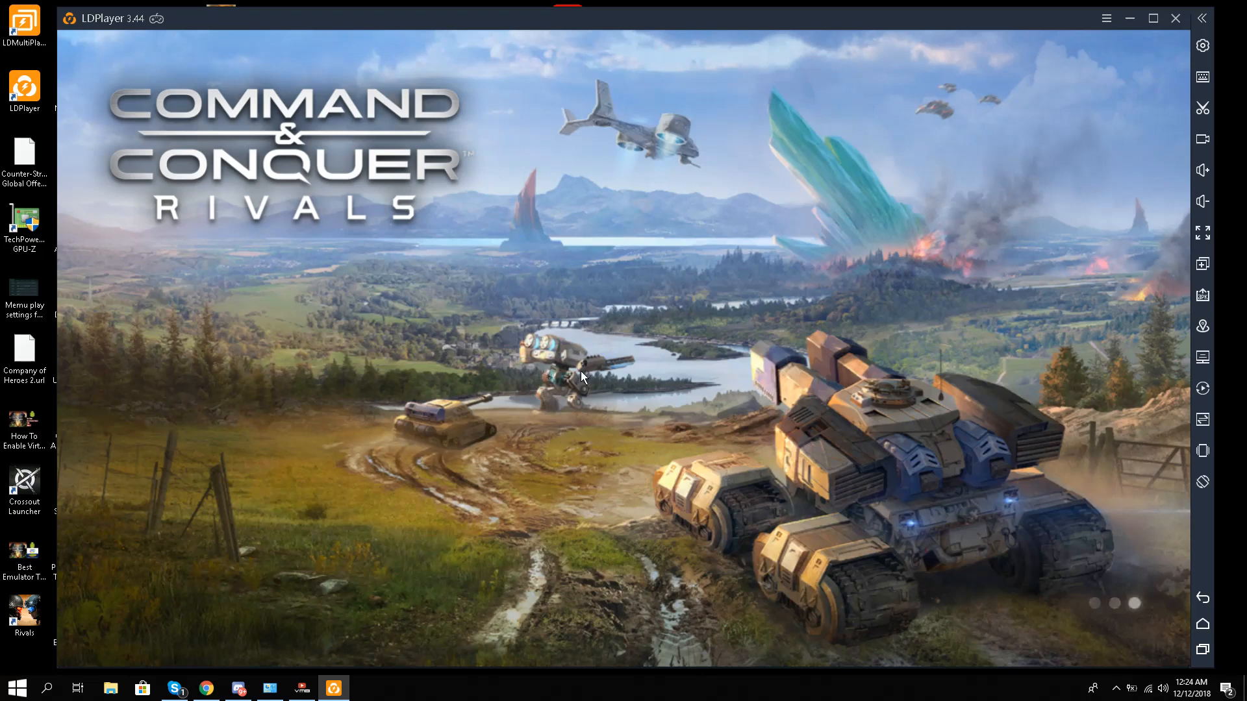
mouse_move(853, 563)
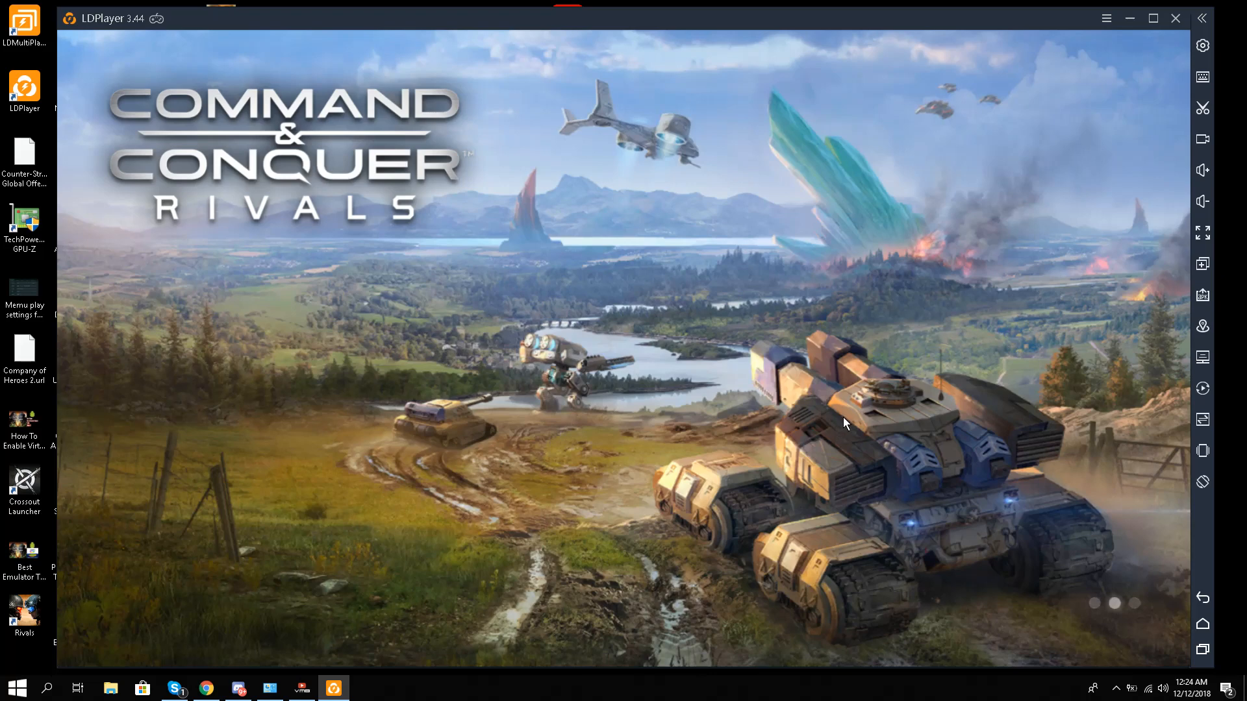
mouse_move(551, 365)
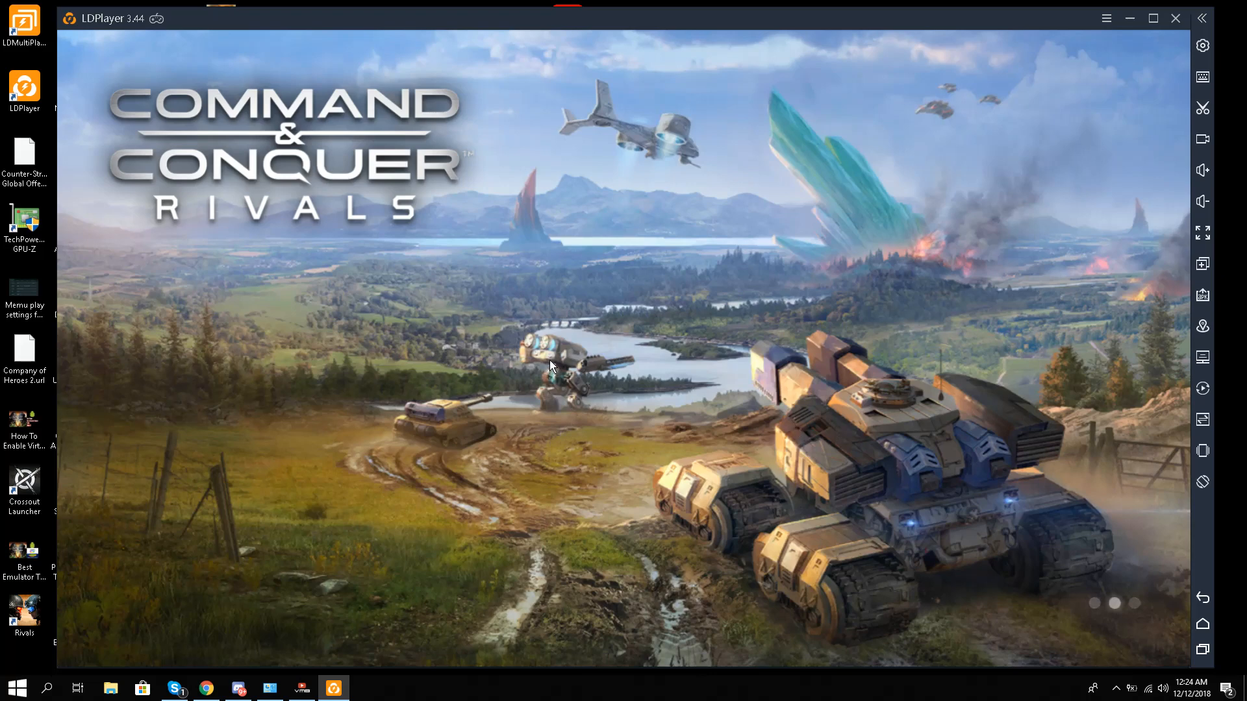
mouse_move(598, 389)
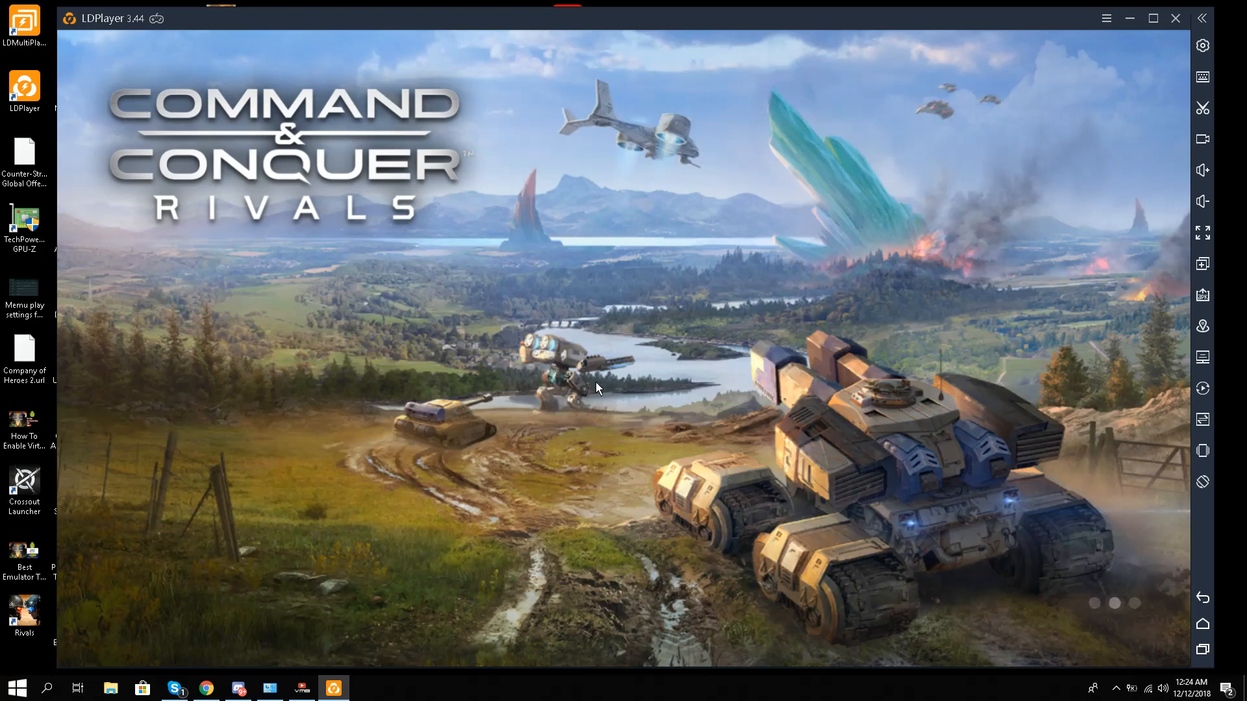
mouse_move(1046, 646)
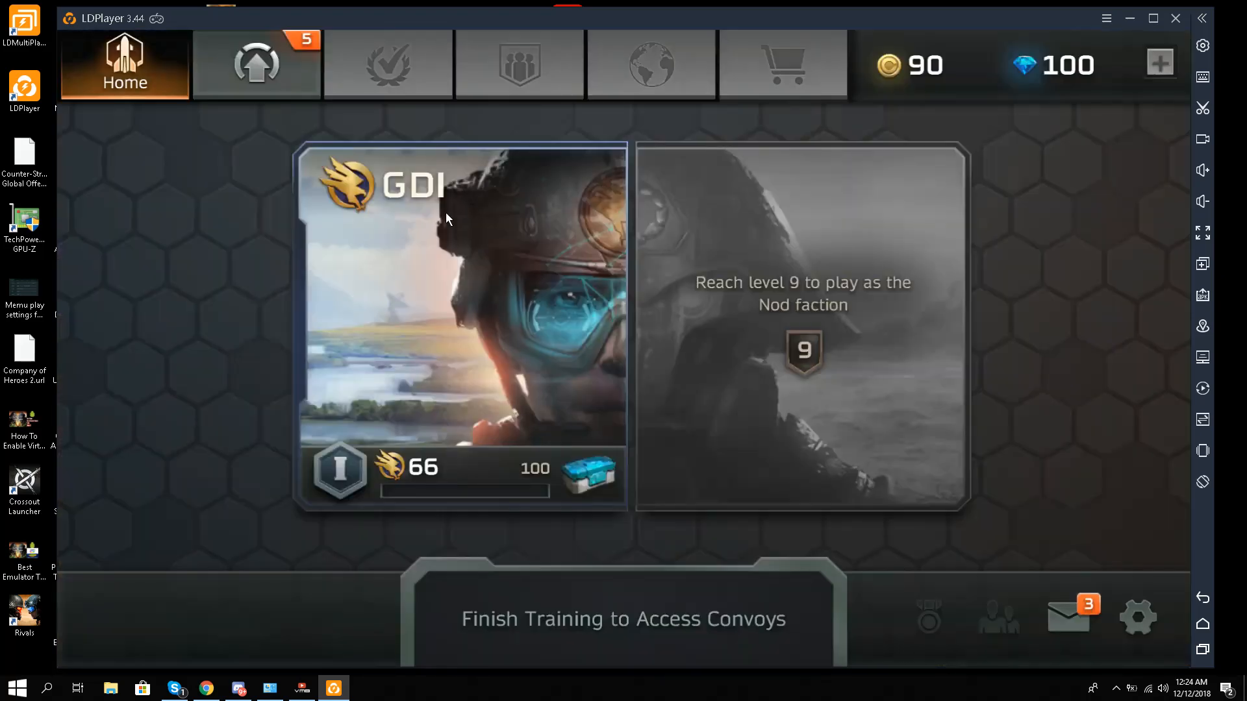
mouse_move(444, 348)
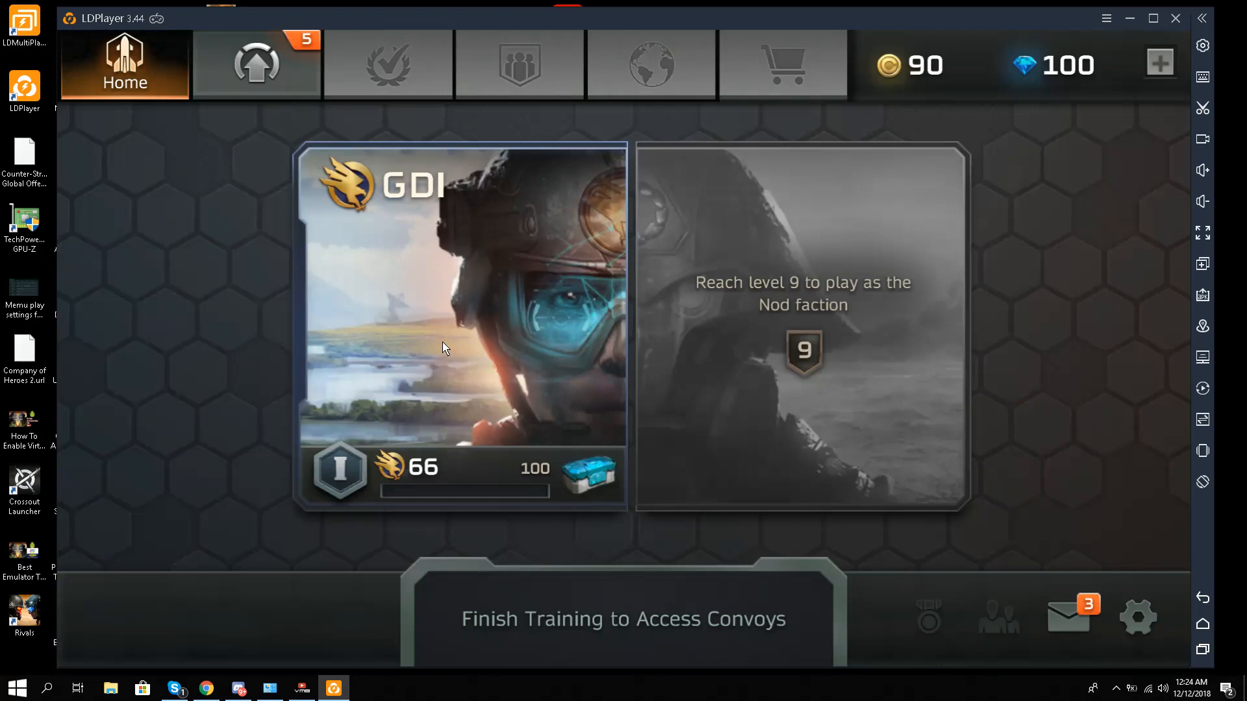
mouse_move(385, 395)
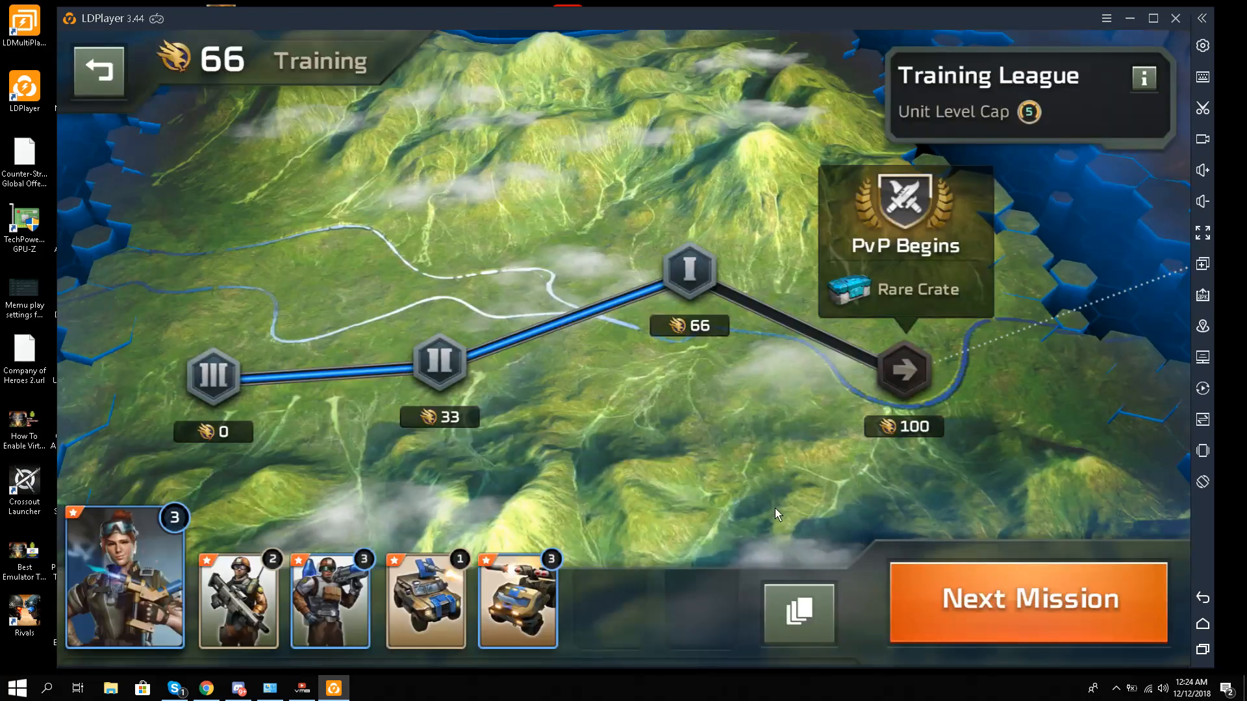
mouse_move(1030, 578)
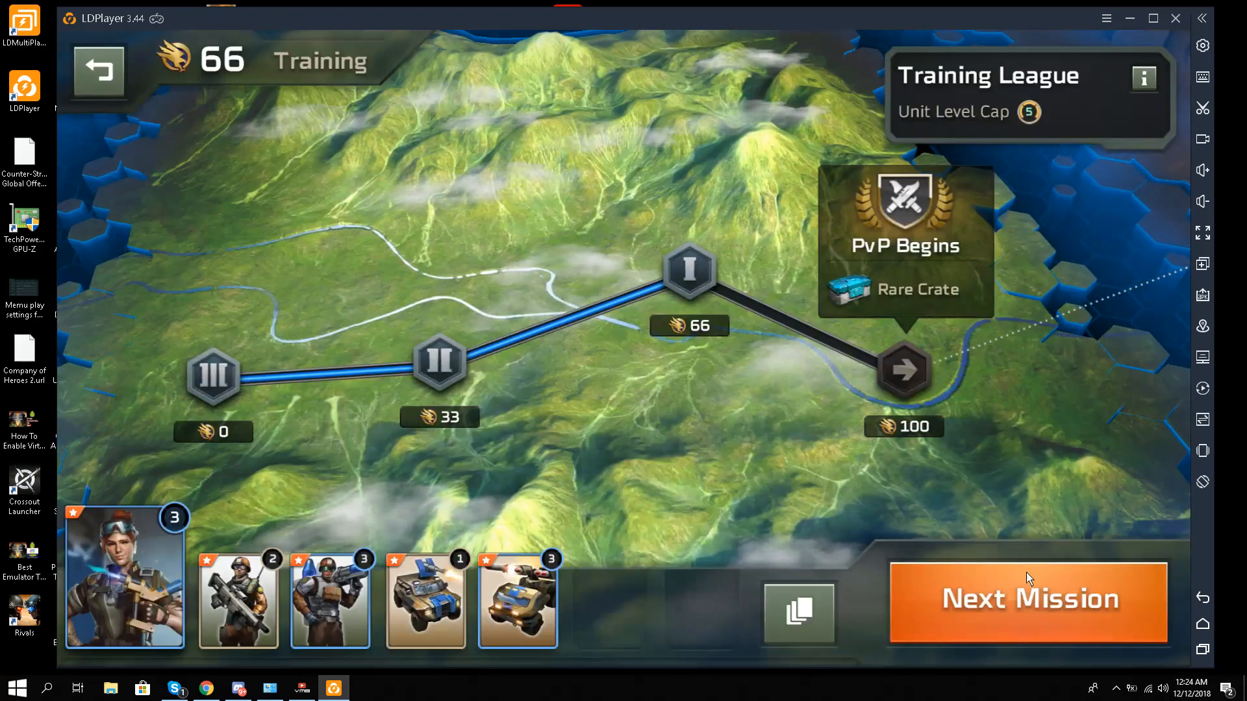
Step: Start the next training mission and show the emulator's options list
click(1028, 600)
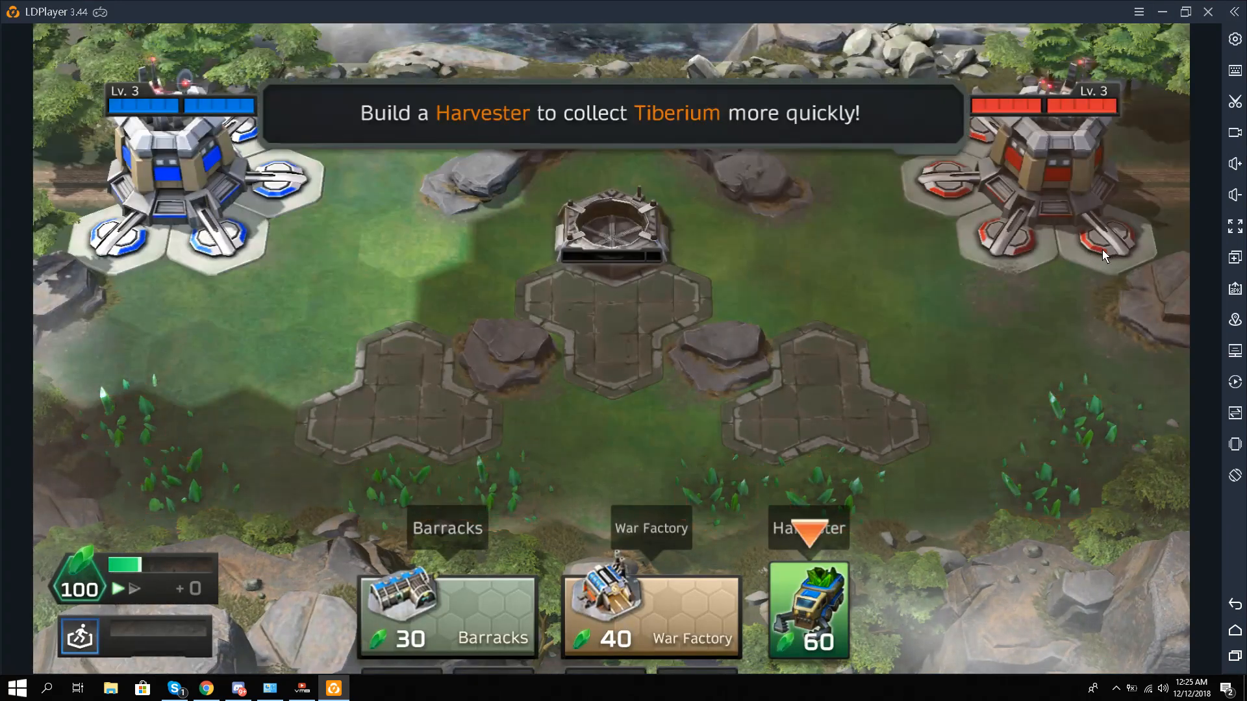
mouse_move(748, 469)
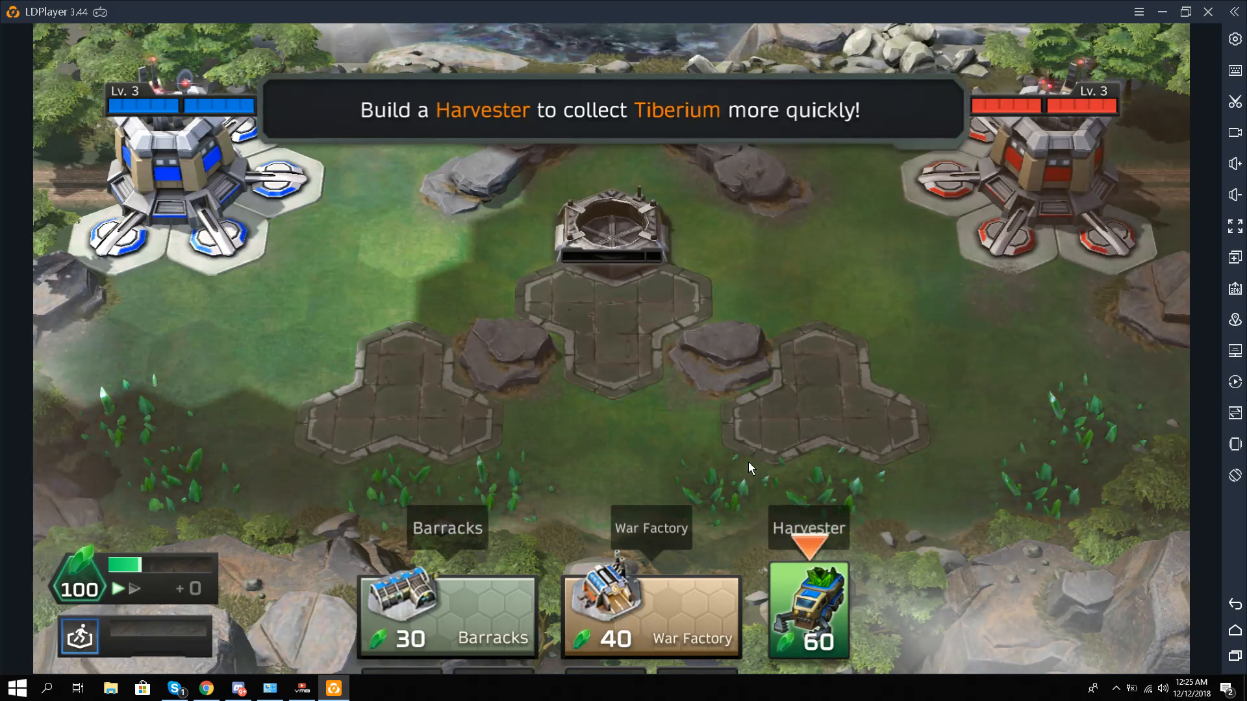
click(1137, 12)
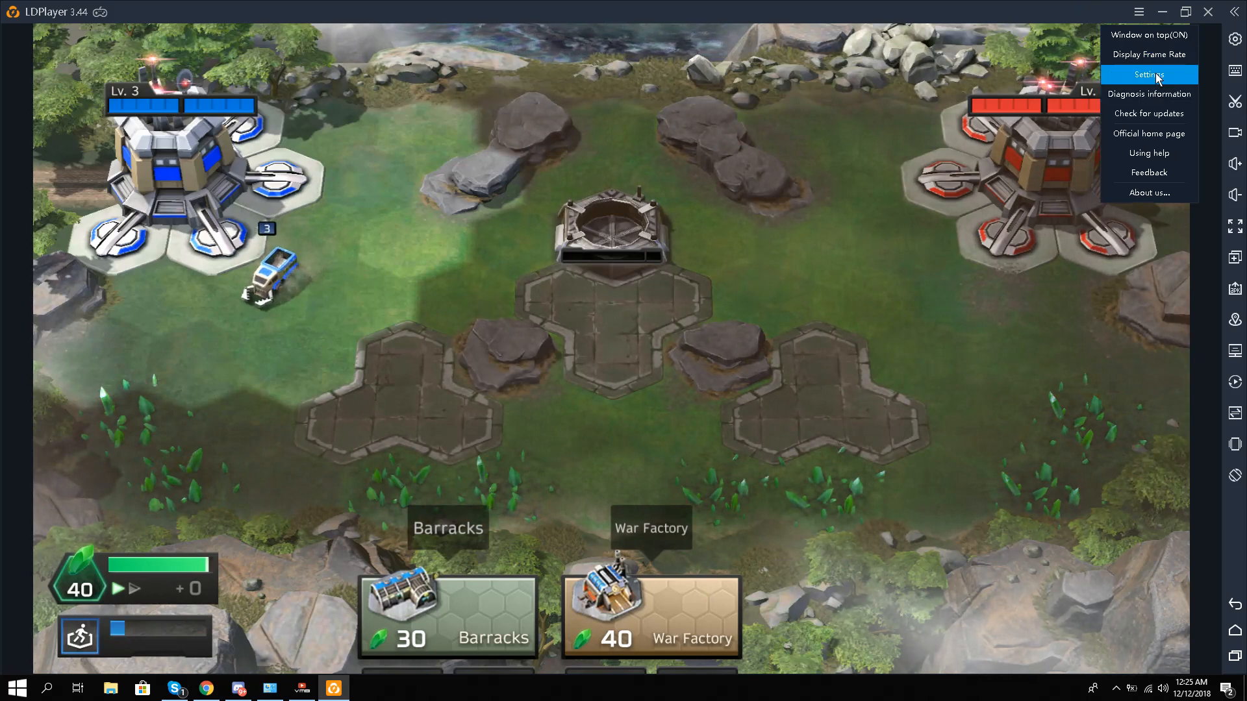
mouse_move(1213, 187)
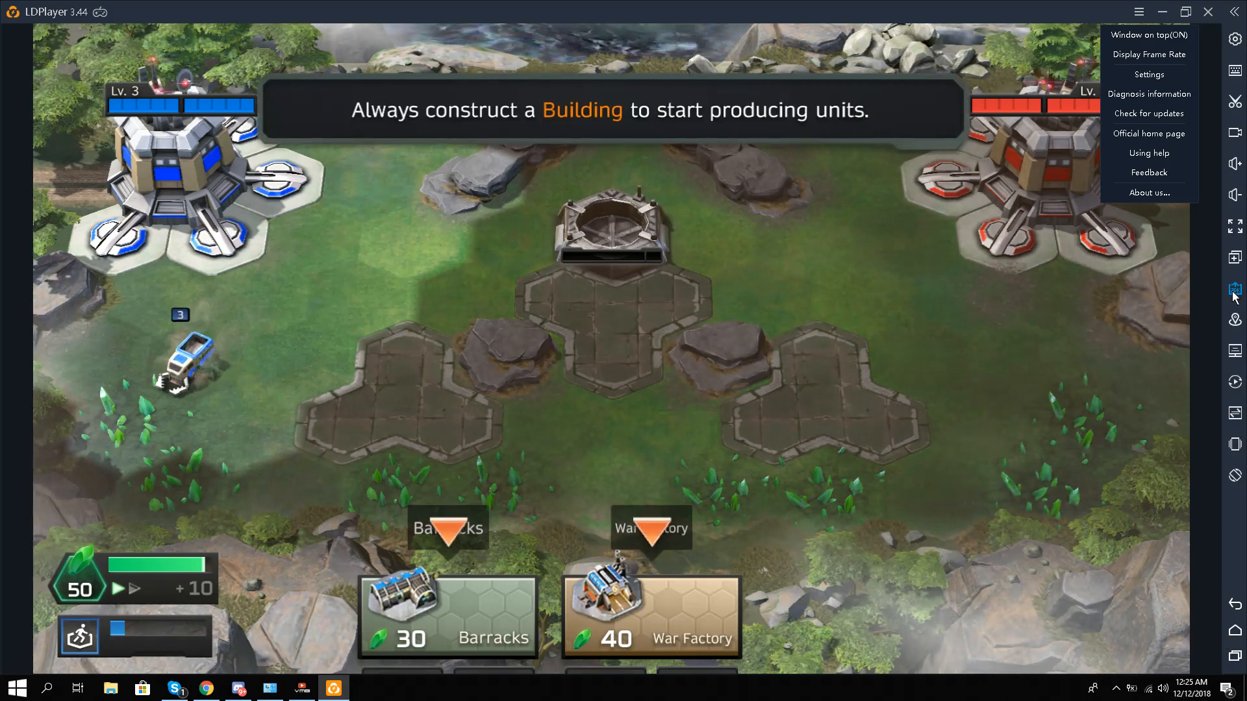
mouse_move(1234, 226)
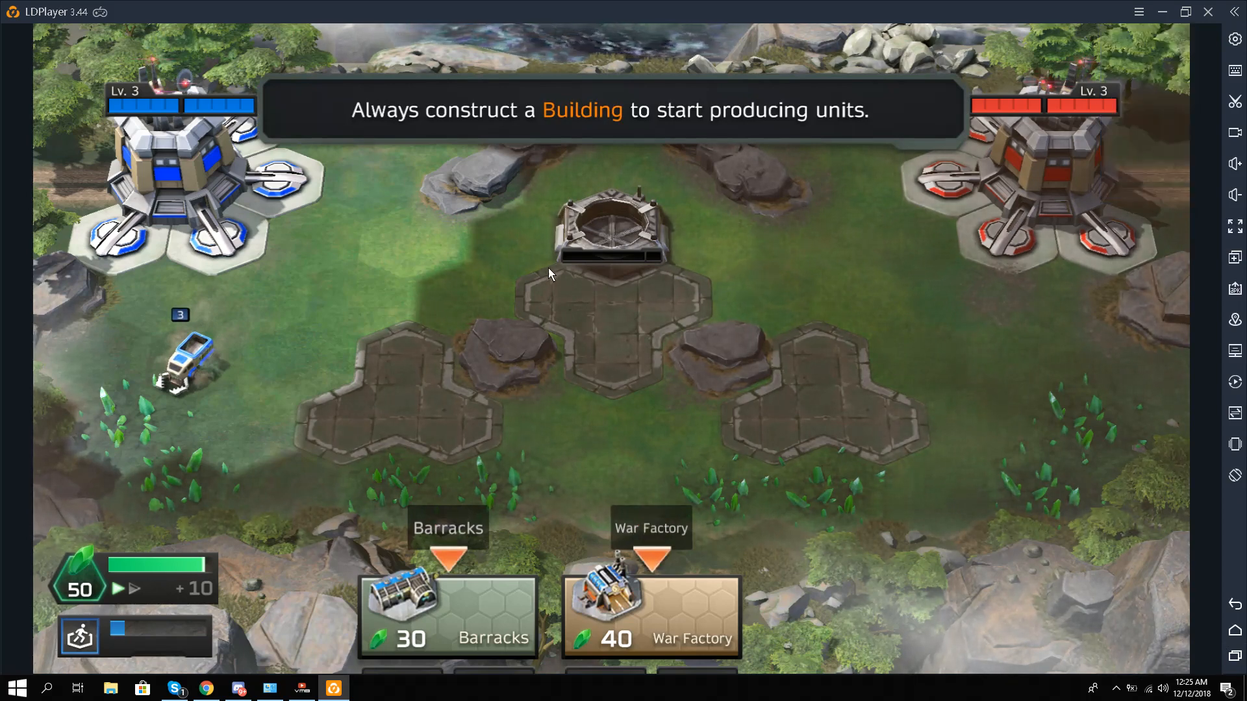
Step: Check the operation recorder over the battle and close it again
click(1054, 12)
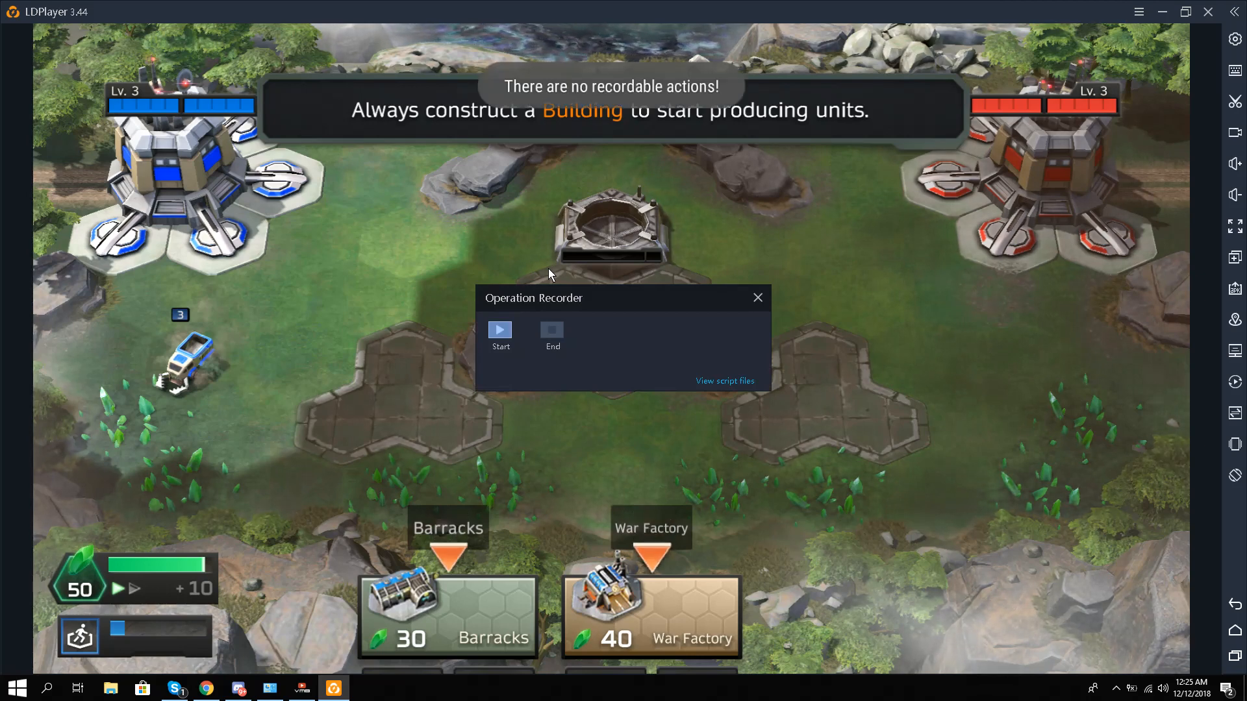
mouse_move(722, 323)
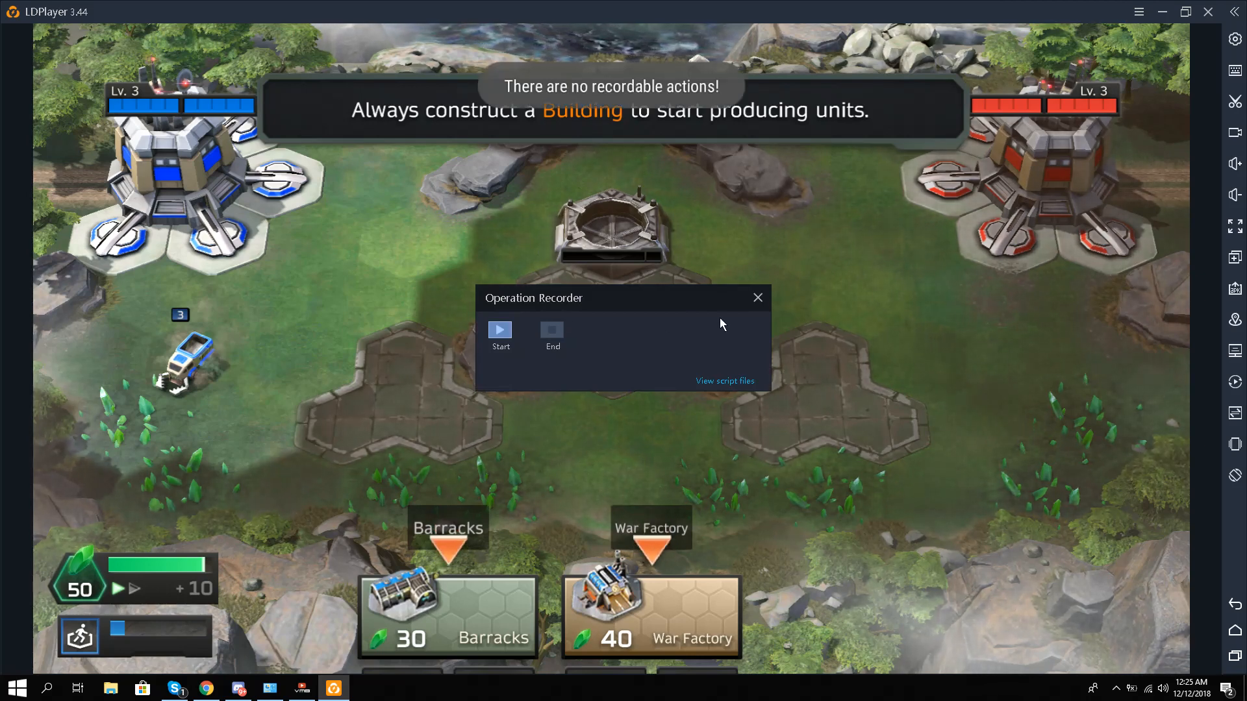
click(755, 298)
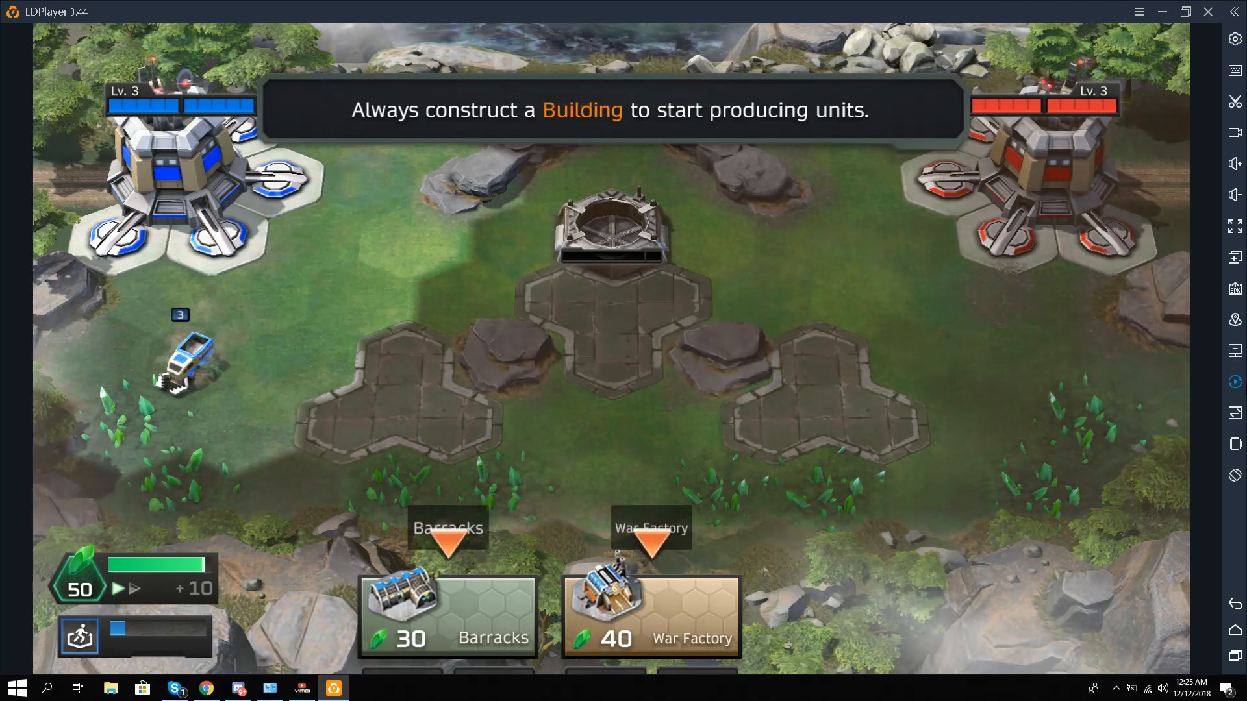
Step: Deploy units and send the vehicle onto the central missile pad as the tutorial directs
click(1234, 225)
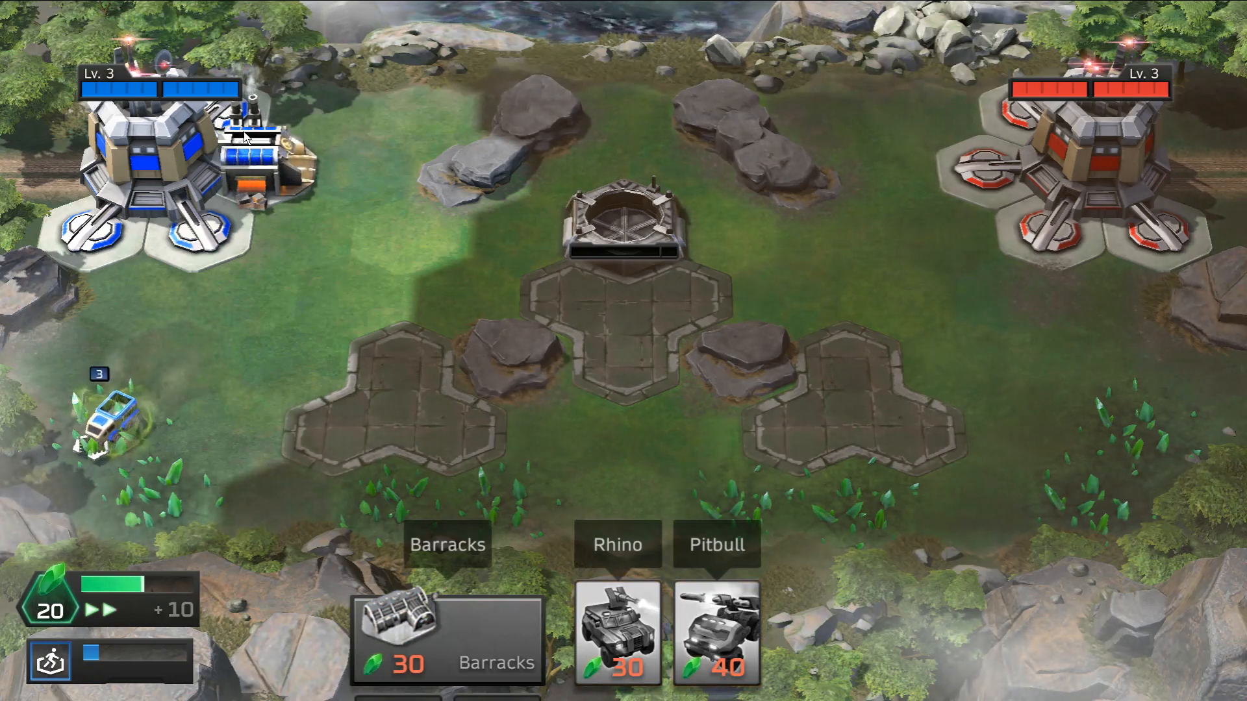
click(617, 635)
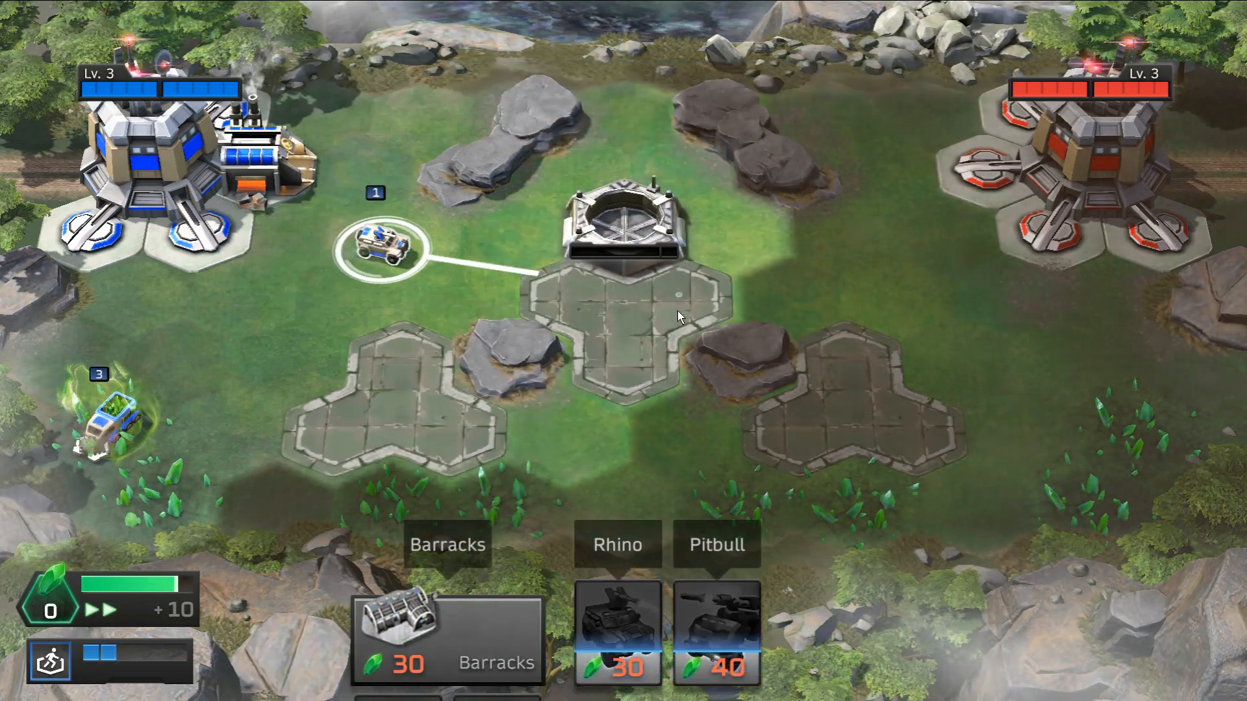
click(679, 289)
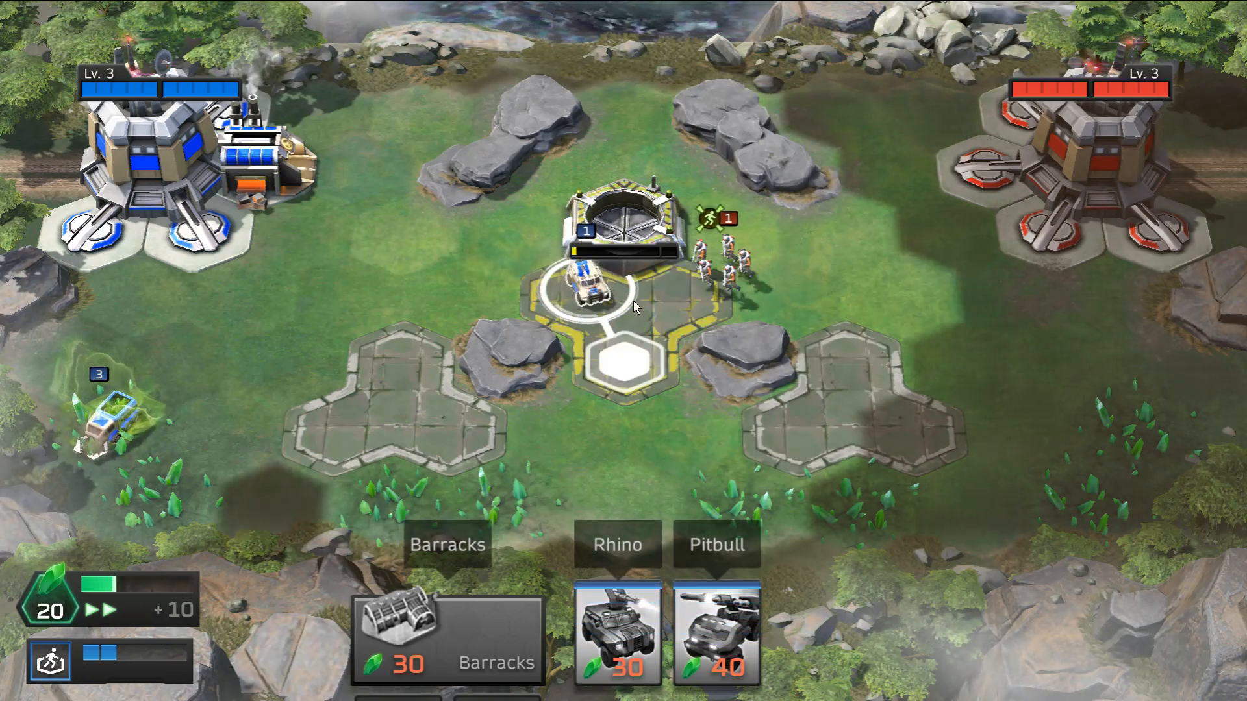
click(624, 362)
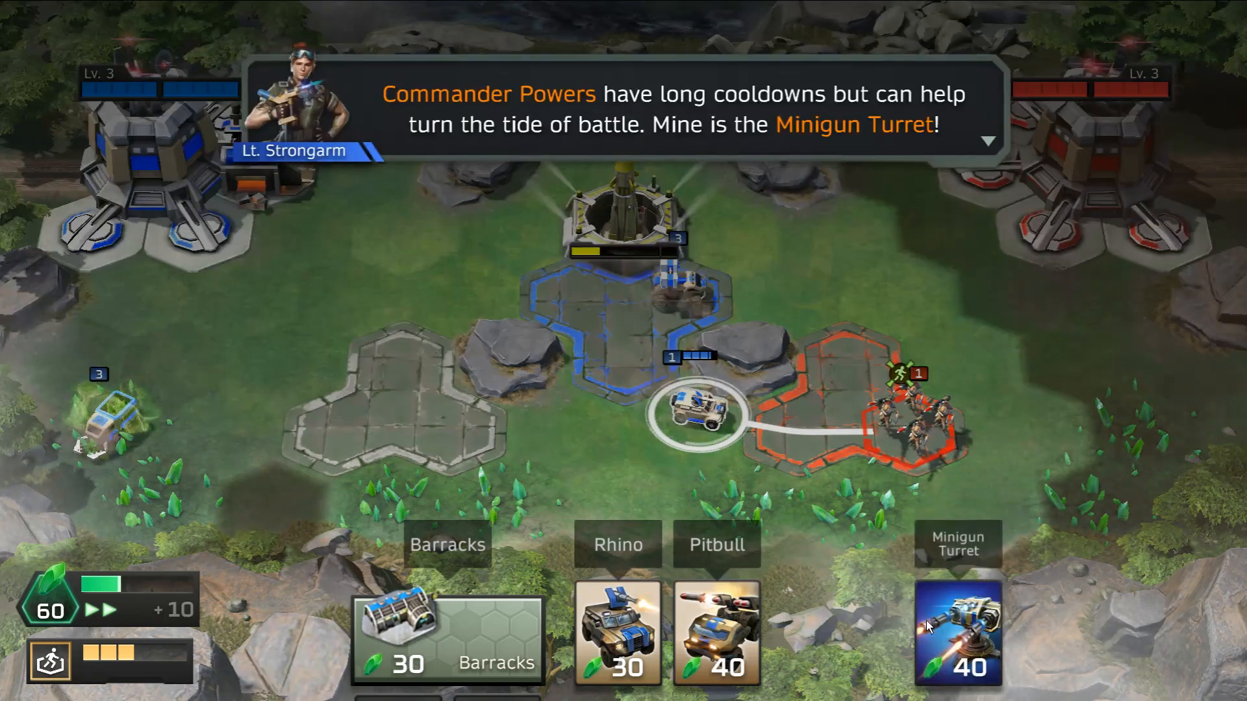
Step: Dismiss the commander powers tip and place the Minigun Turret on the field
click(957, 633)
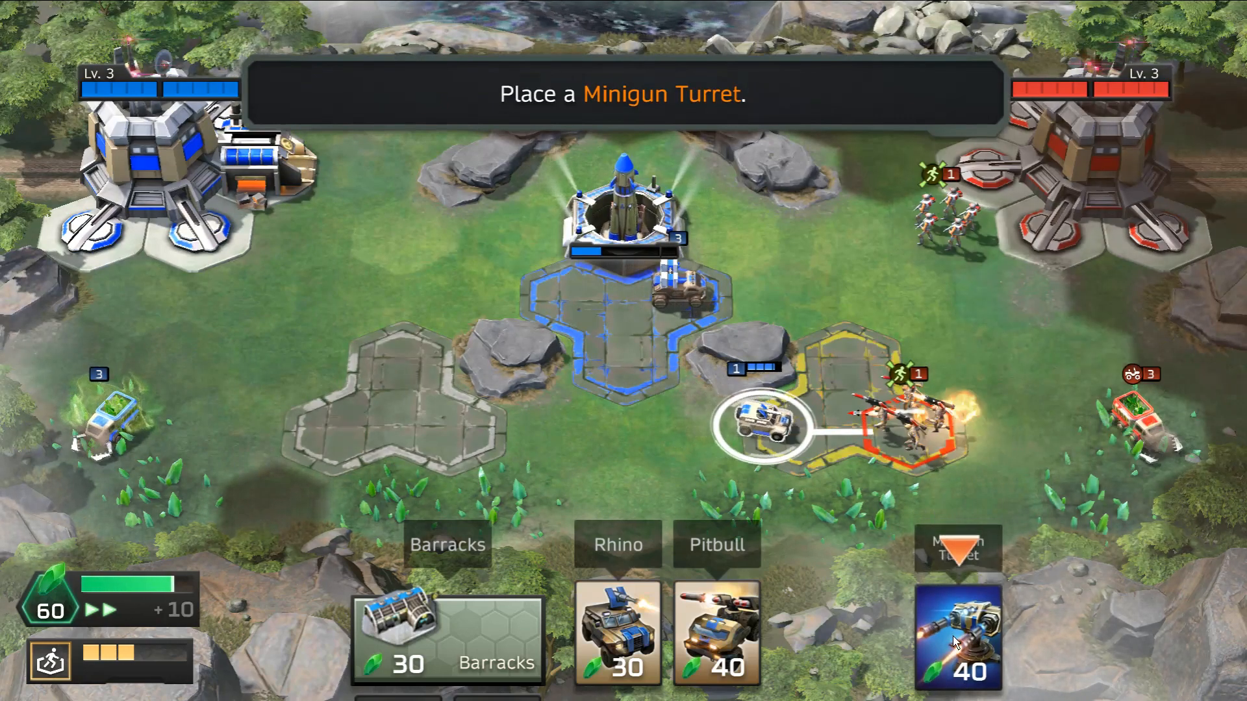
click(959, 636)
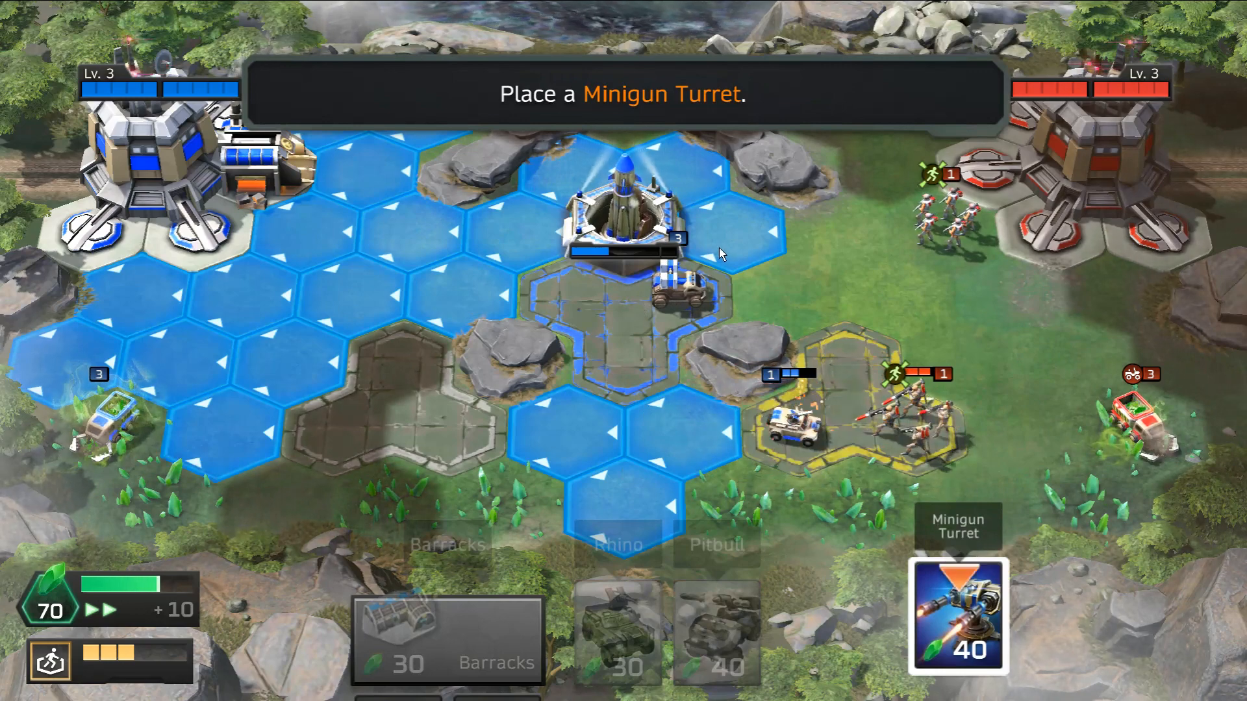
click(730, 231)
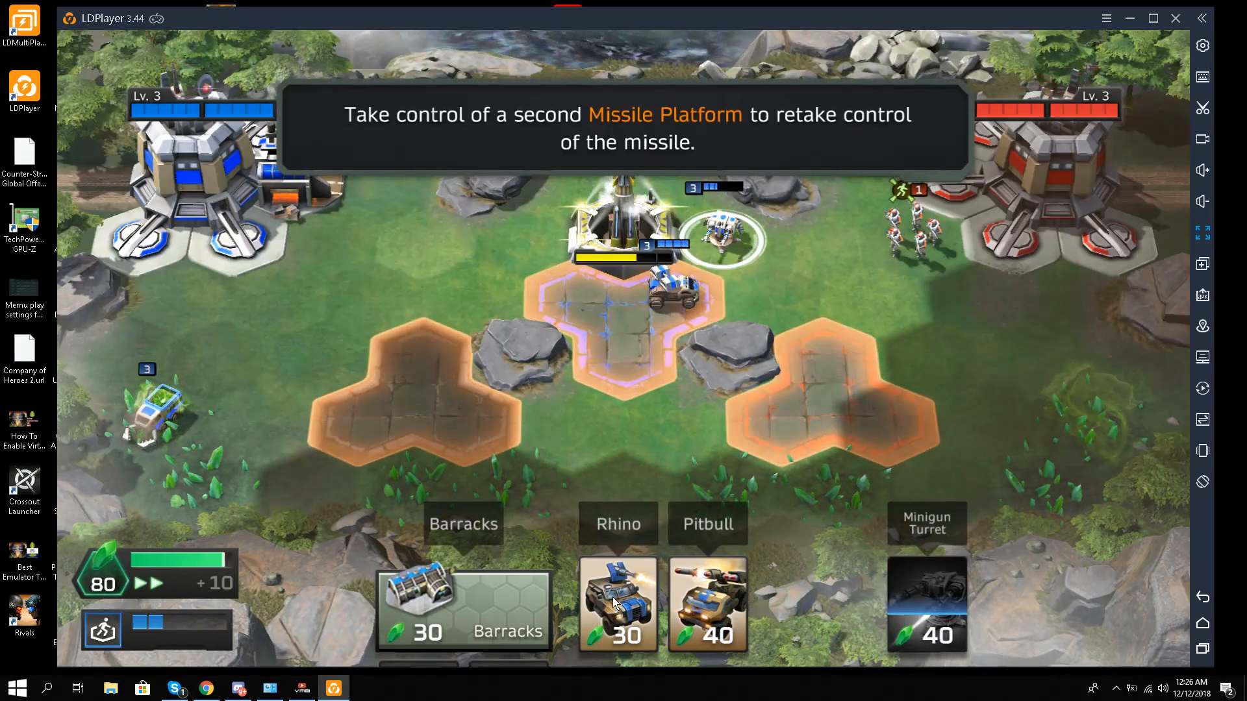
Step: Capture the missile platforms and destroy the enemy base to reach the +34 victory screen
click(462, 604)
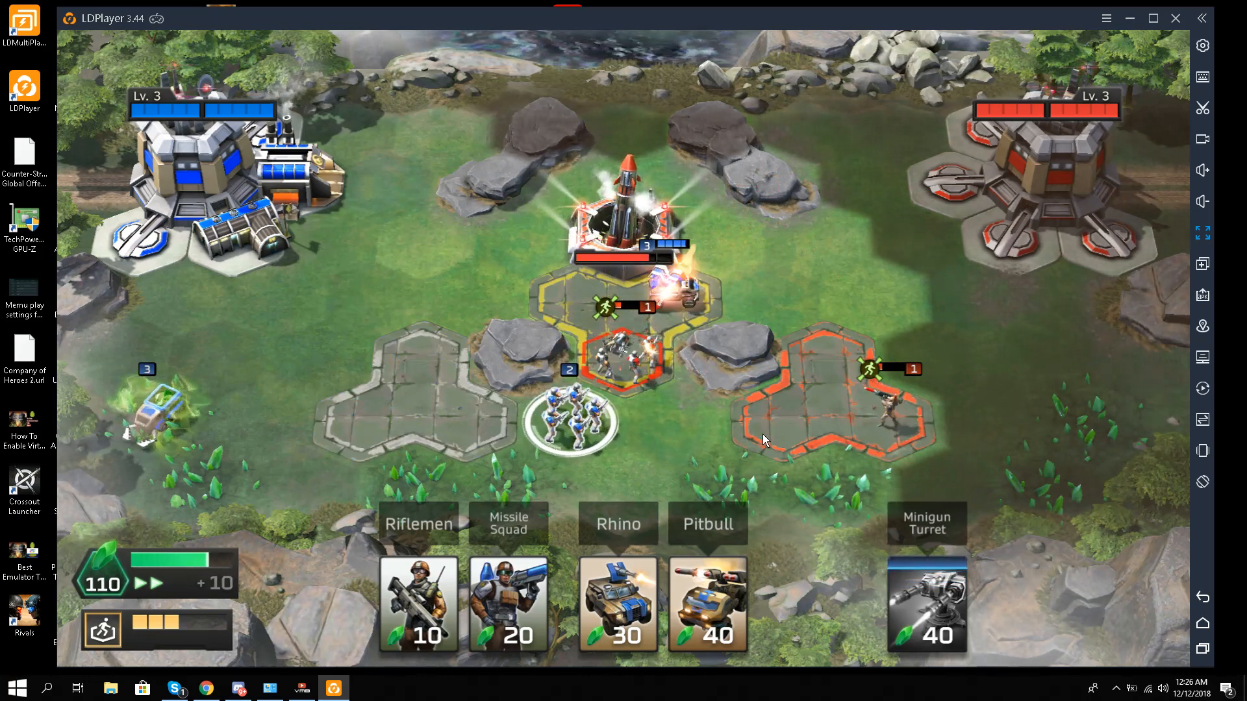
click(926, 604)
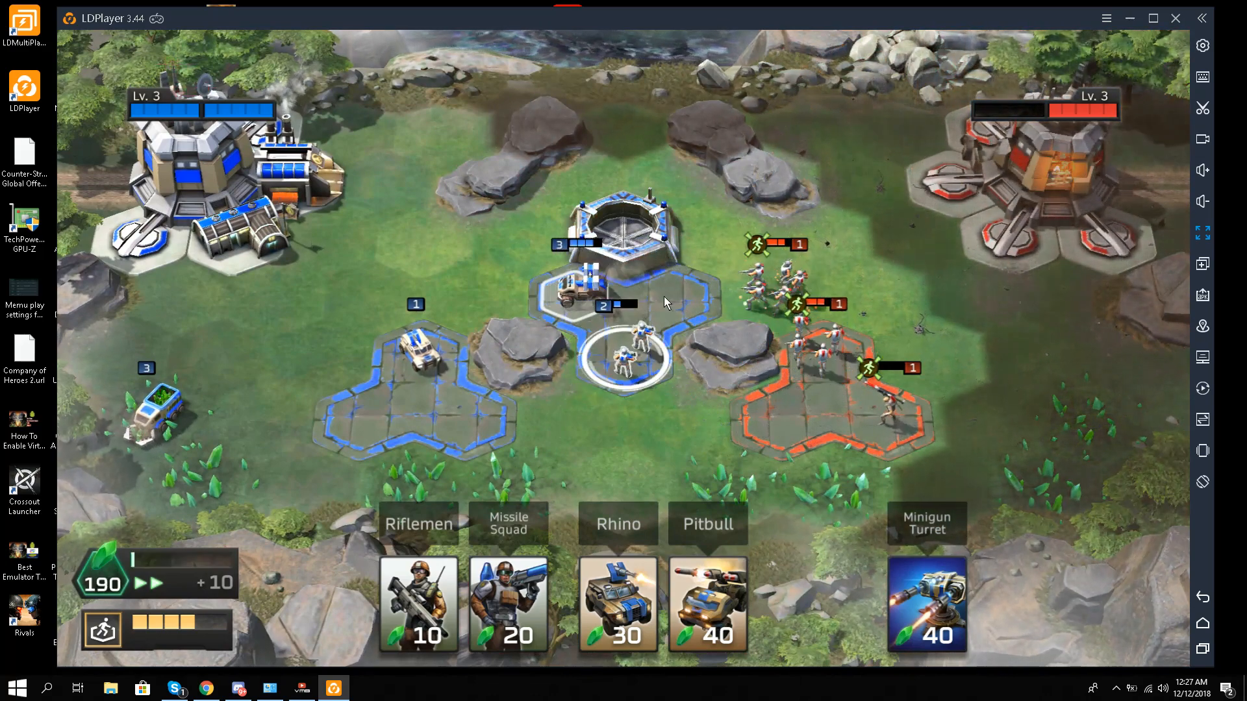
click(926, 603)
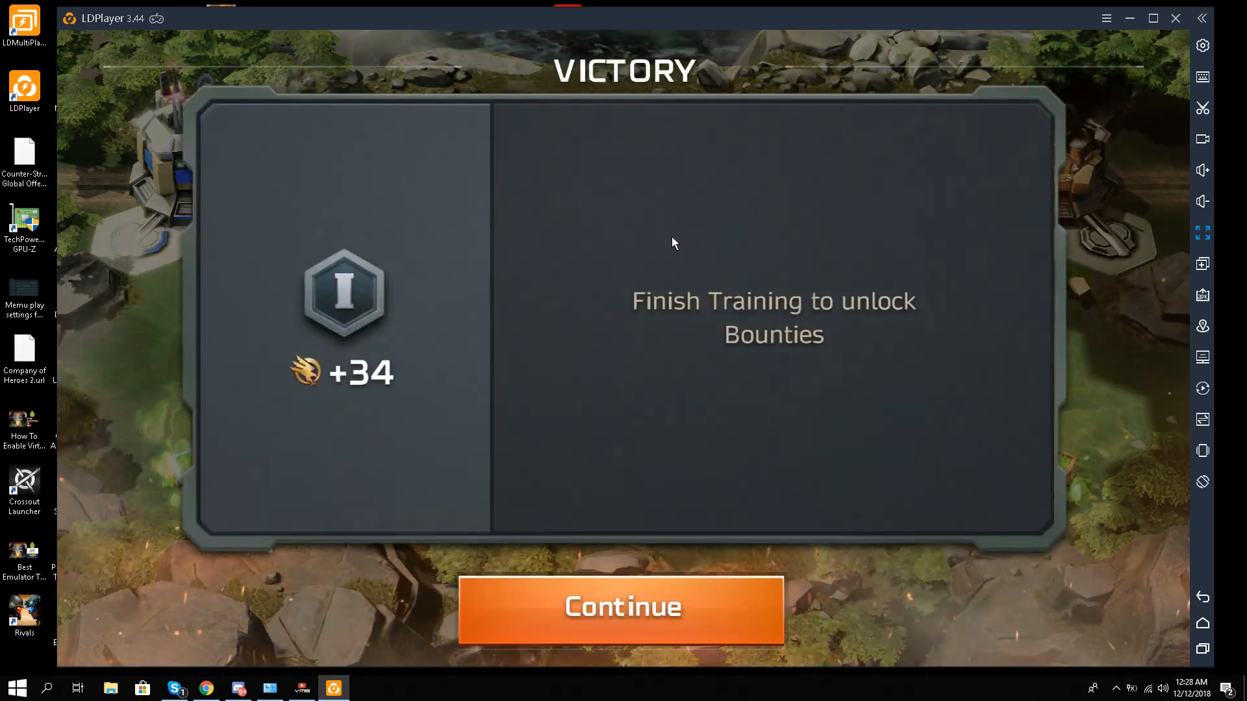
Step: Continue past the victory screen and enter the player name, initially typed as LiquidOCELOT##YT
click(622, 608)
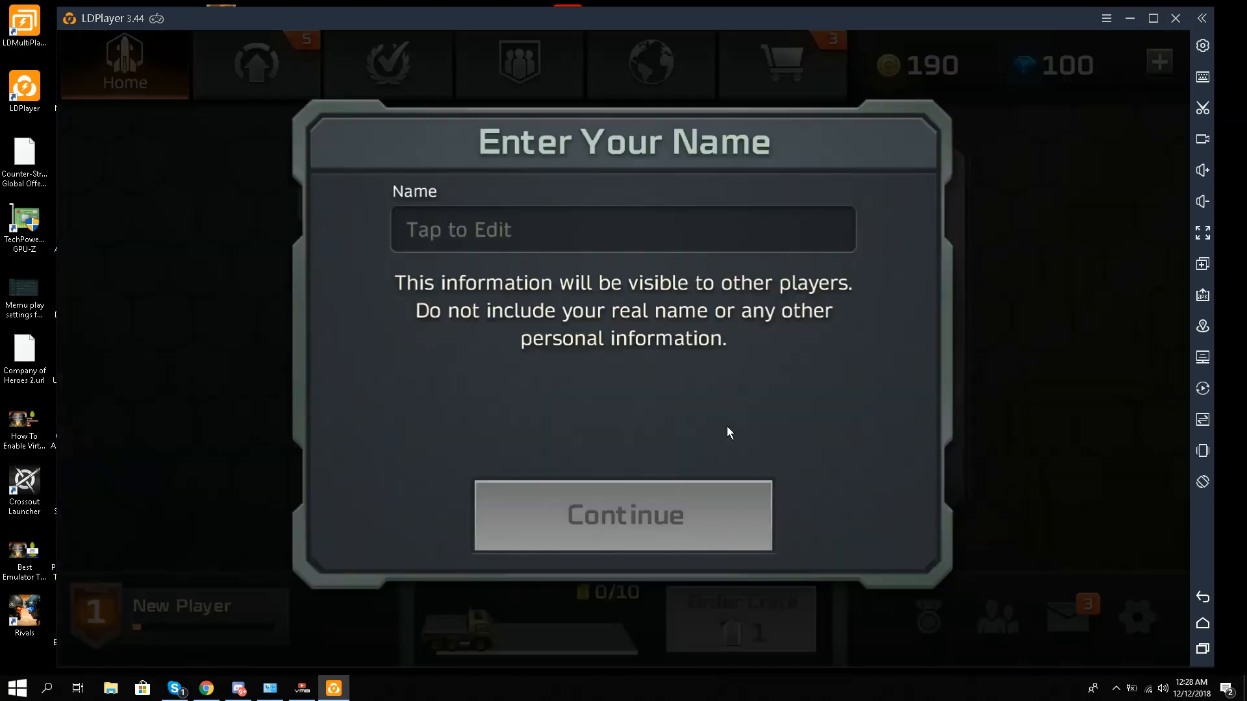
click(623, 230)
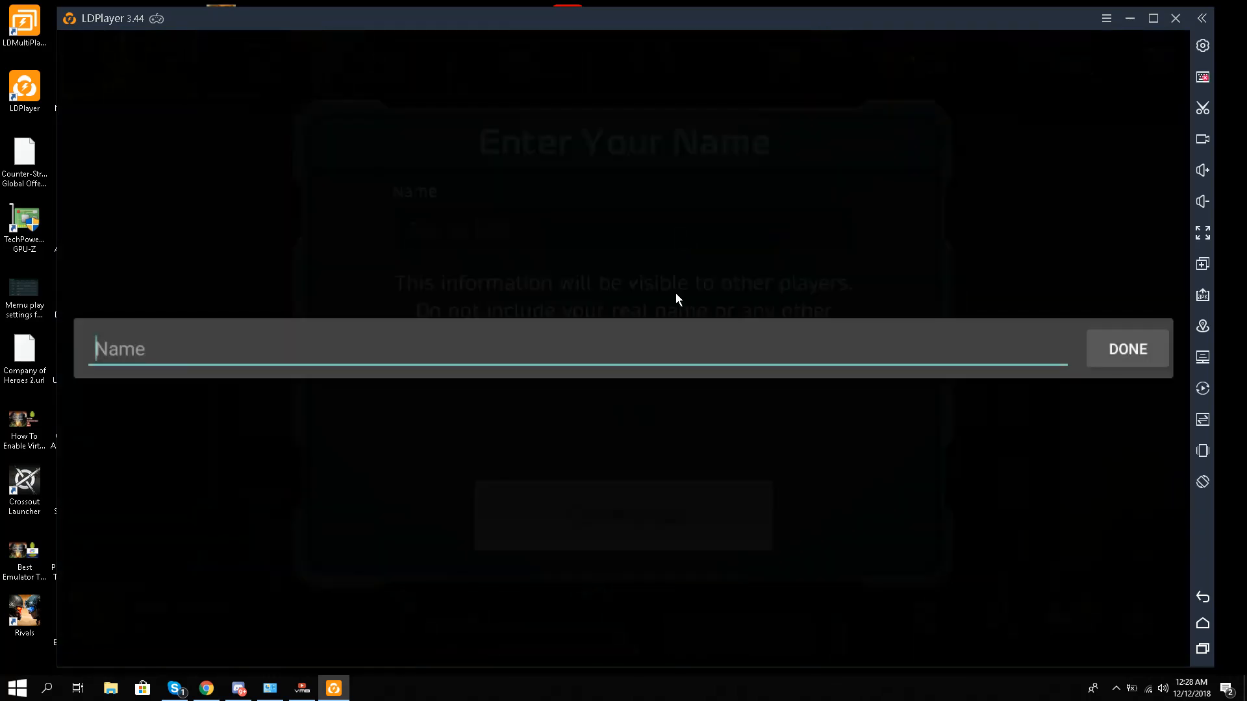
text(L)
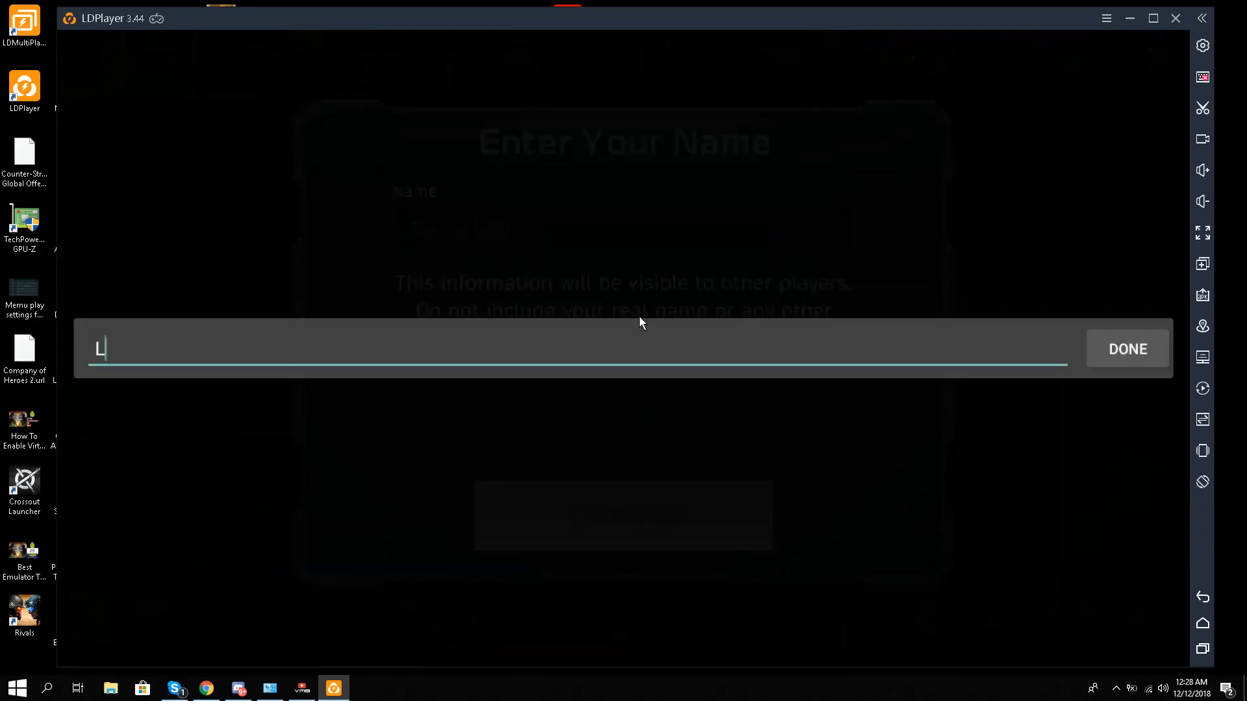
text(iquidOCE)
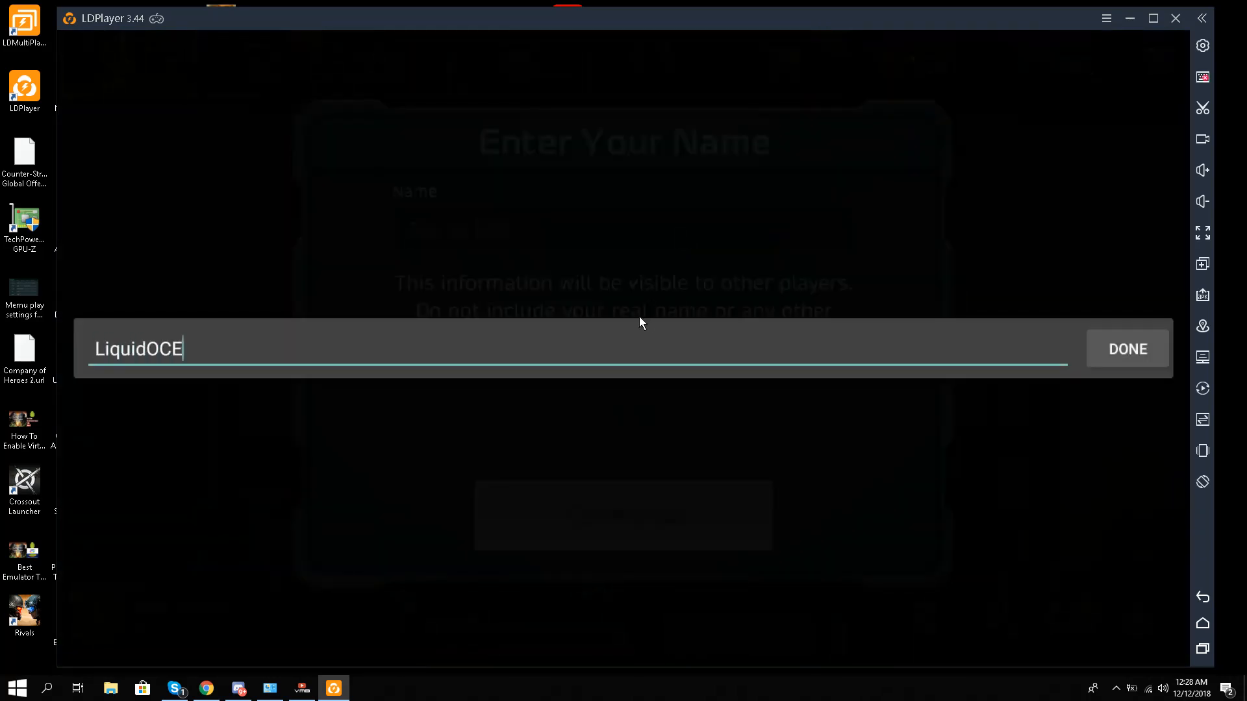
text(LOT##)
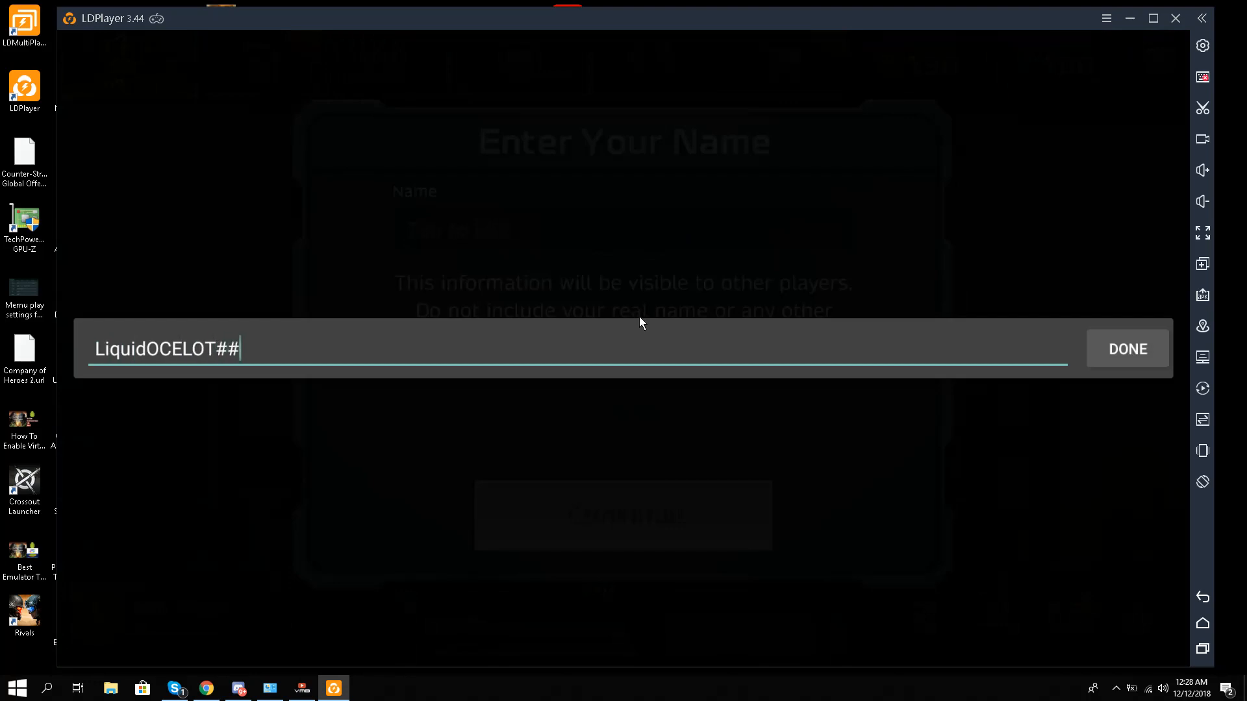
text(YT)
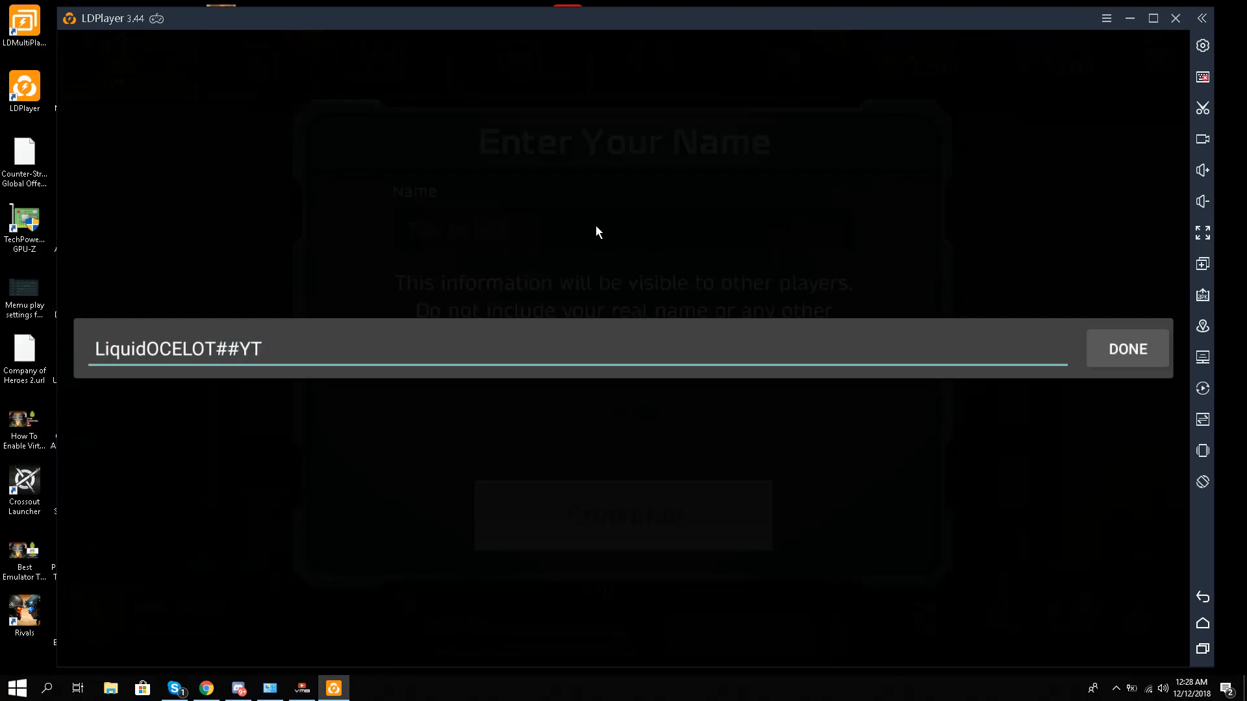
mouse_move(1120, 366)
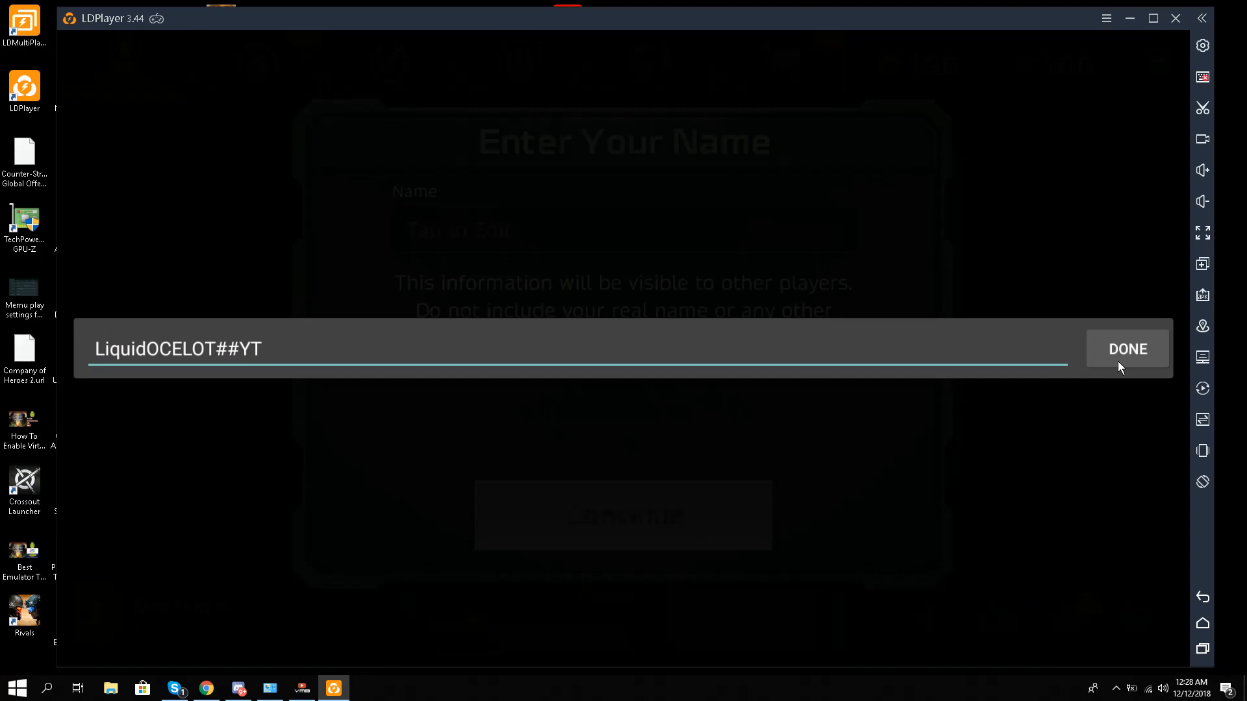
Step: Correct the name to LiquidOCELOT-YT, confirm it and continue to the faction choice screen
key(Backspace)
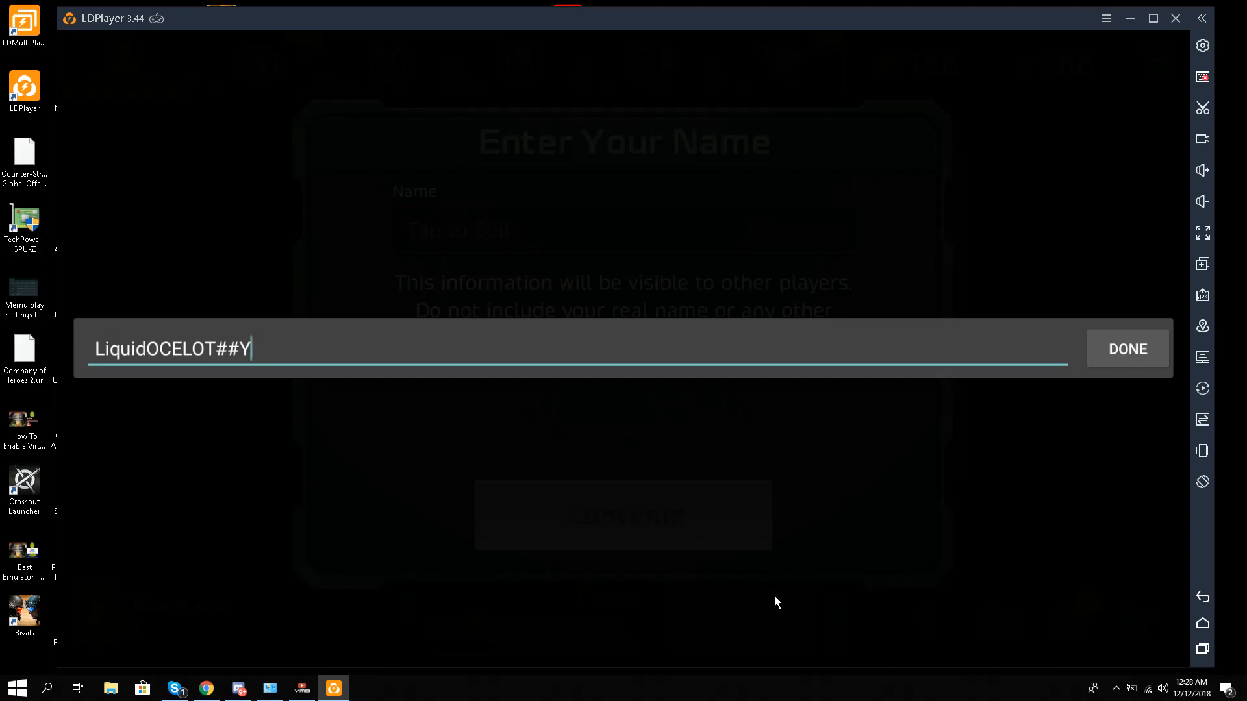
key(Backspace)
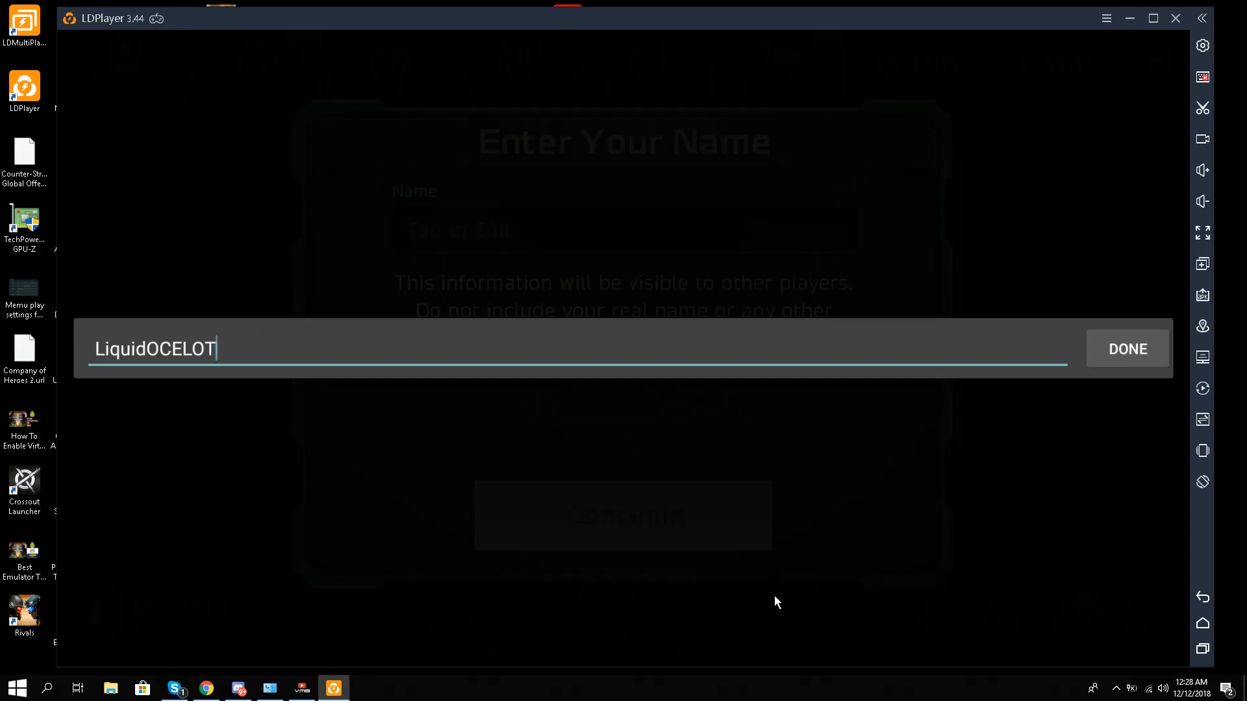
text(-Y)
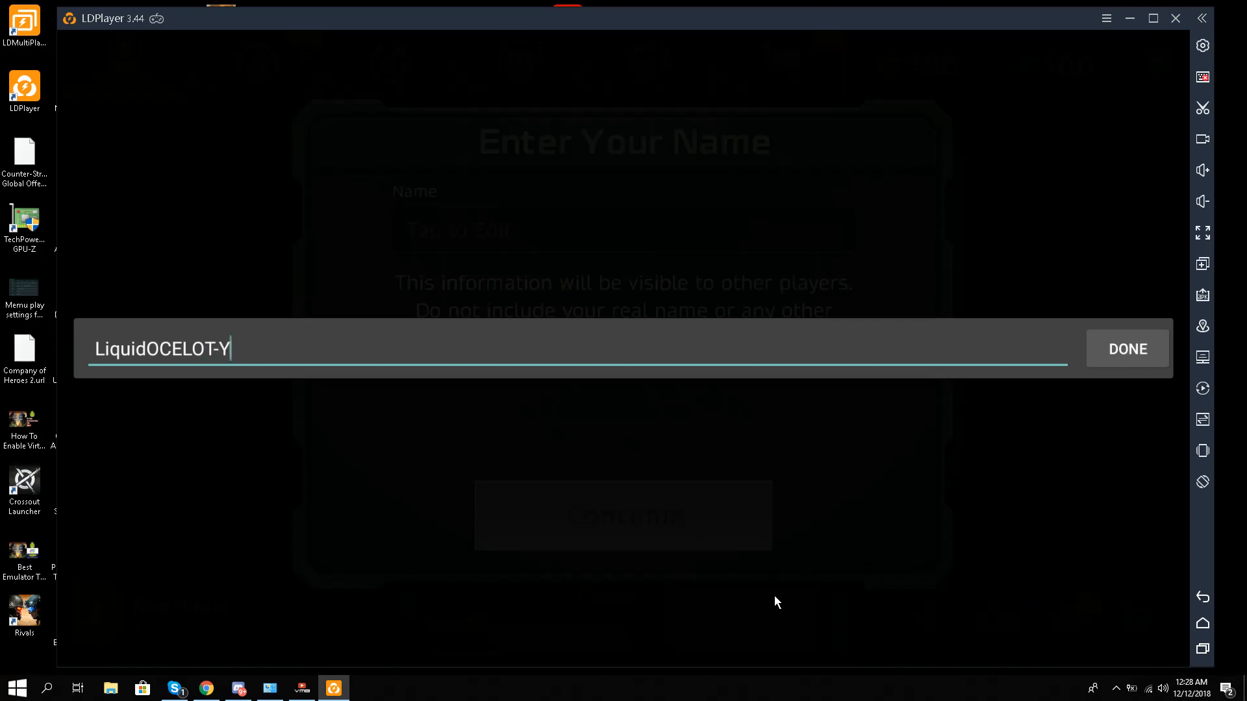
text(T)
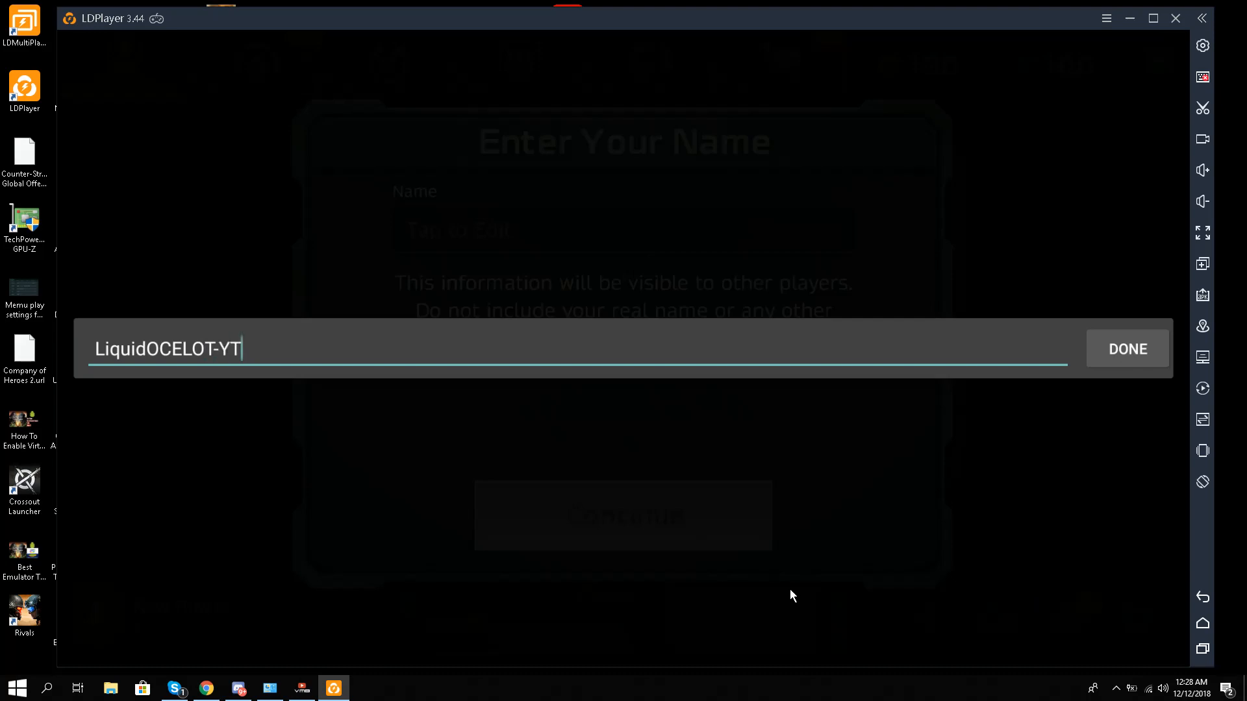
click(1124, 348)
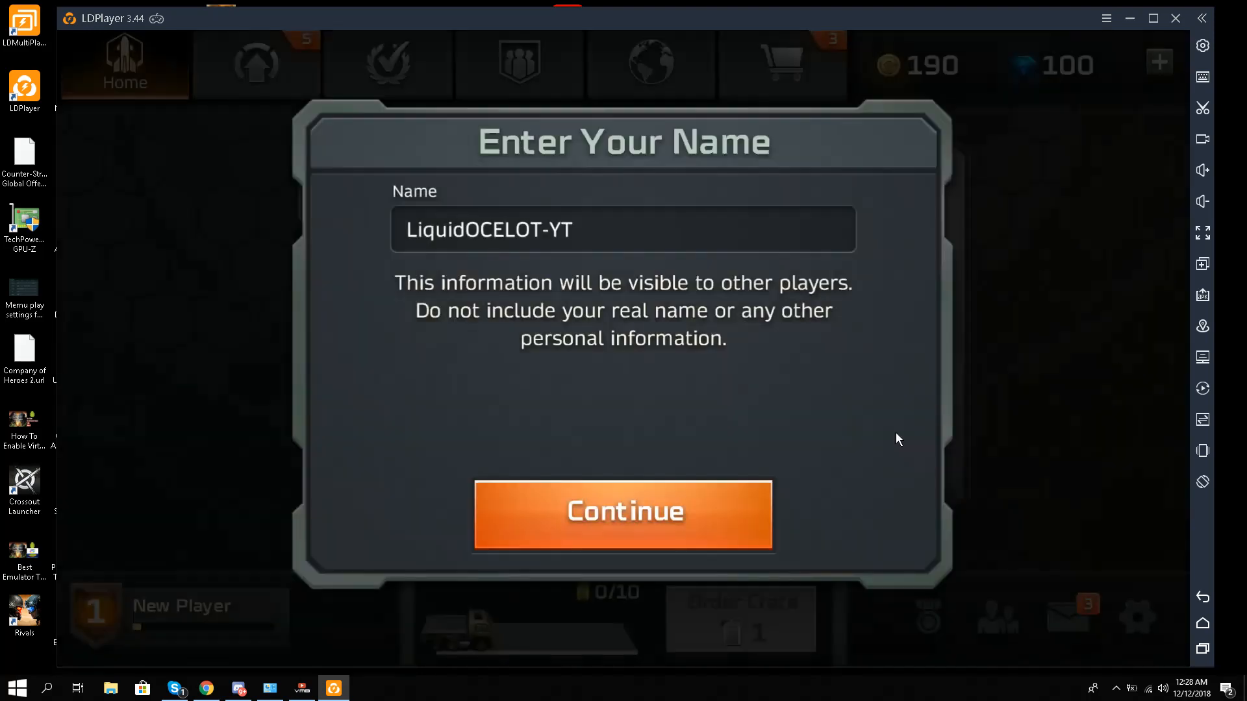
click(622, 513)
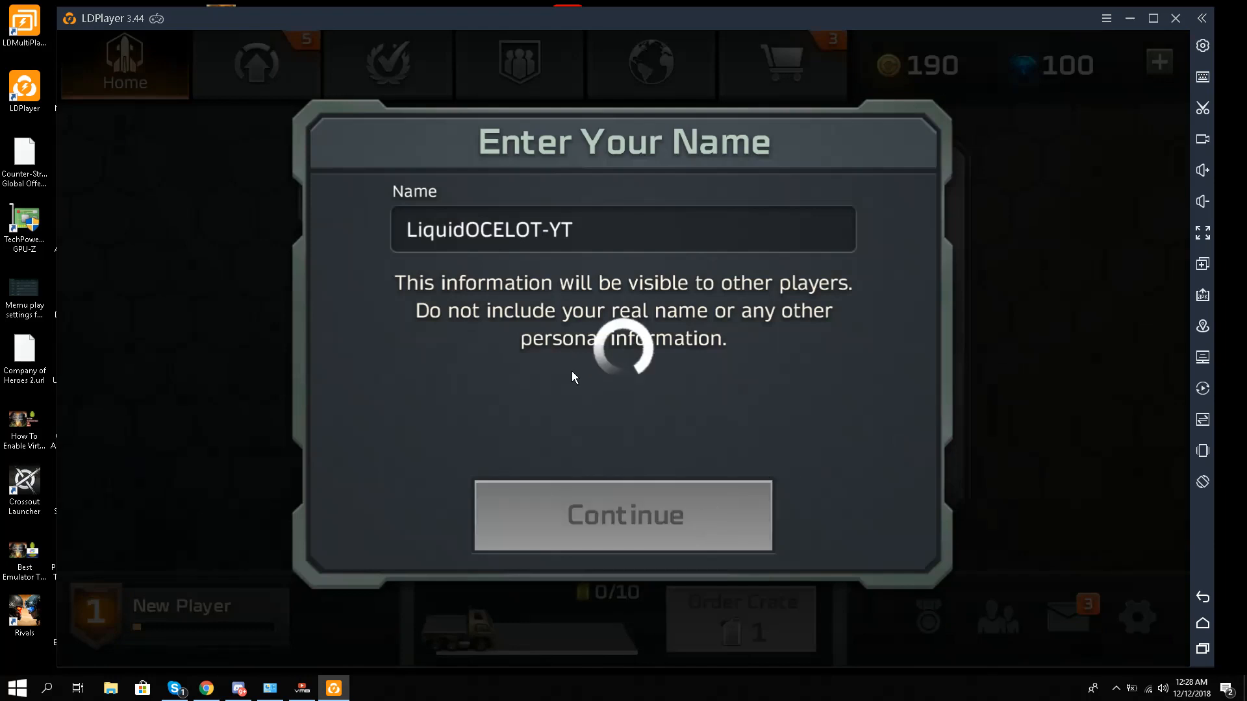
click(623, 516)
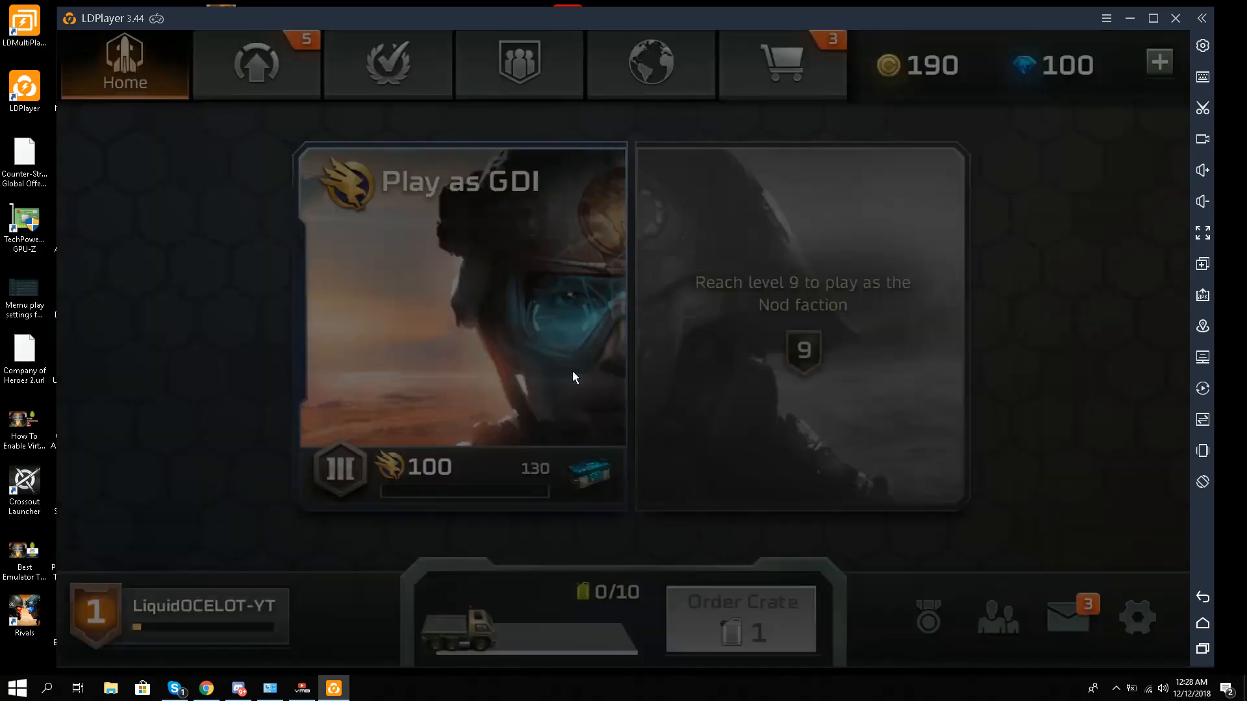
Step: Choose GDI, then close LDPlayer and confirm exiting to the Windows desktop
click(461, 326)
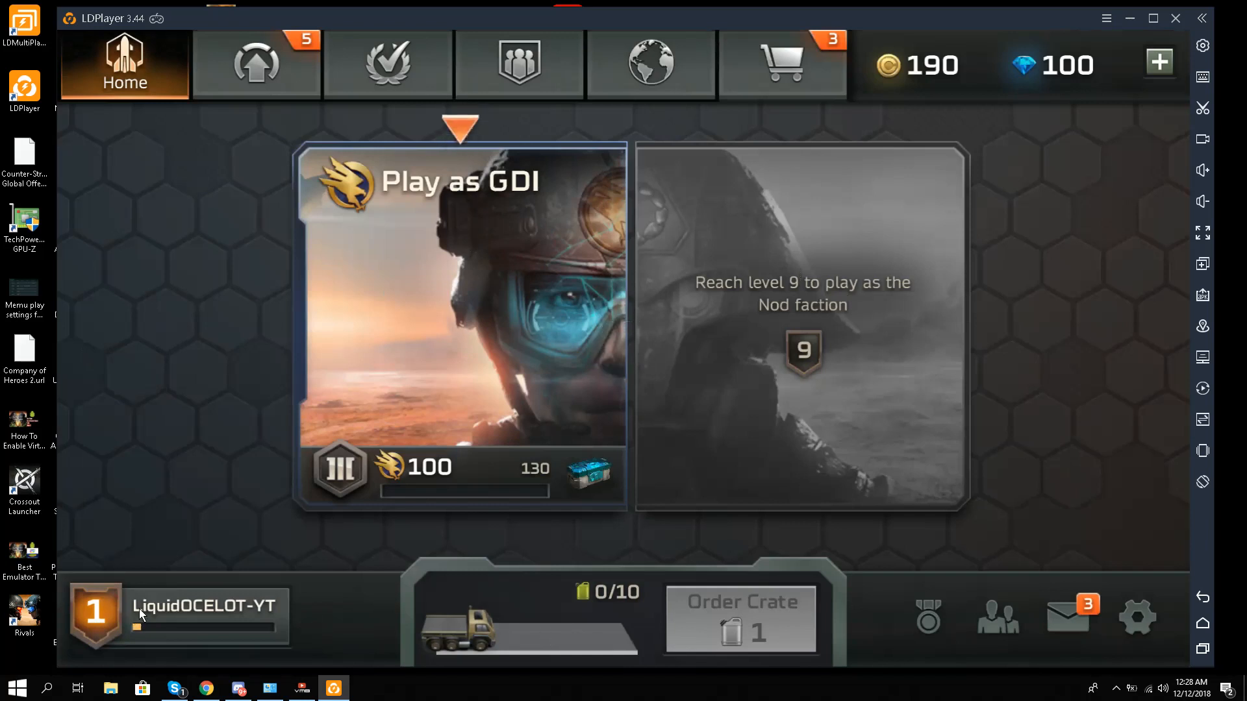
mouse_move(255, 565)
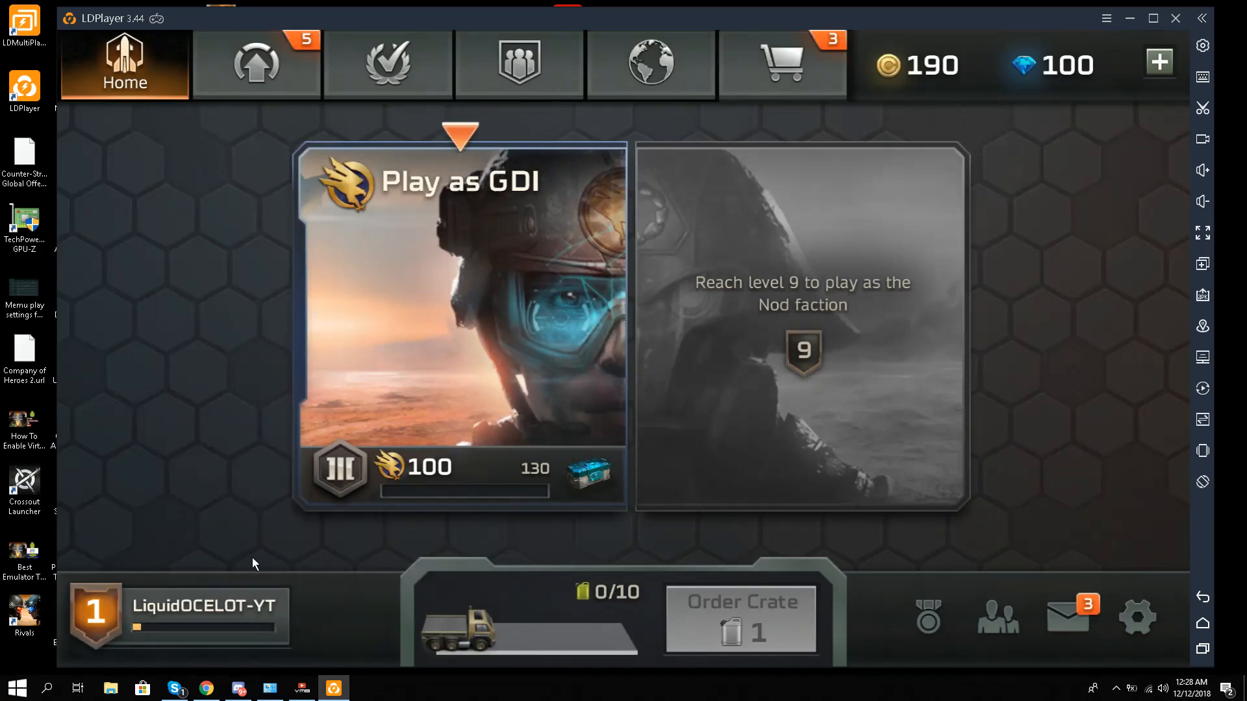
mouse_move(379, 101)
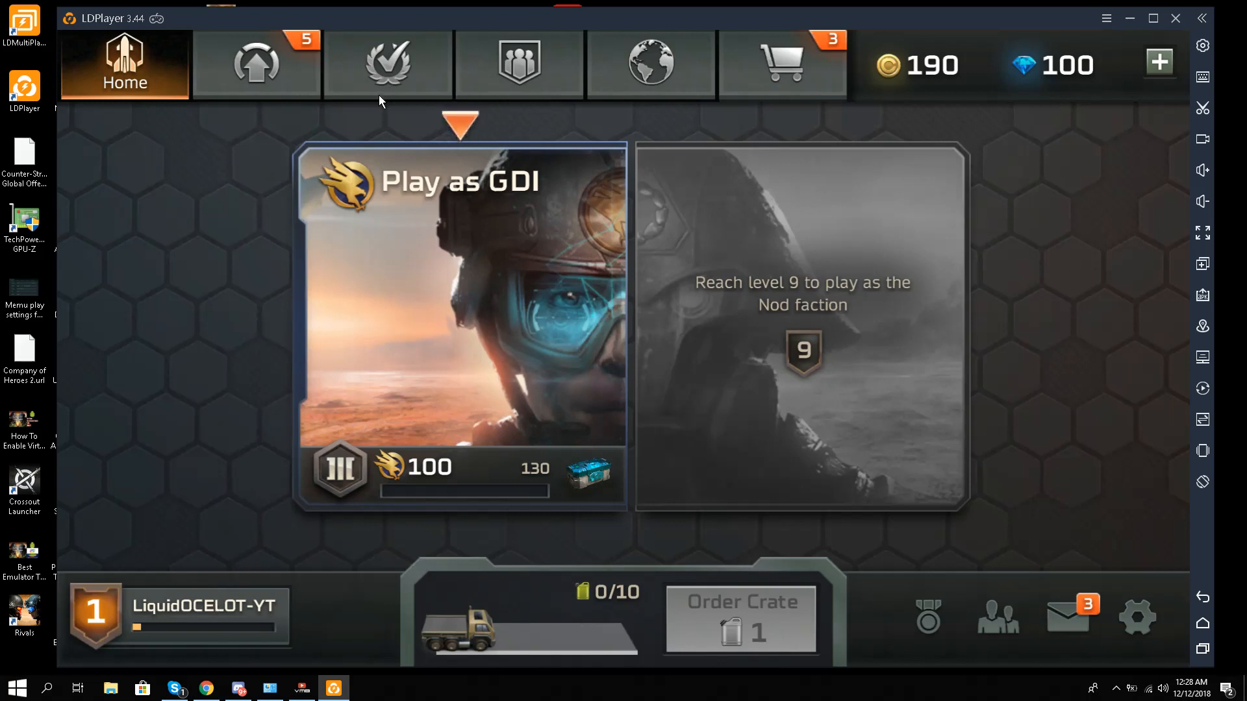
mouse_move(254, 56)
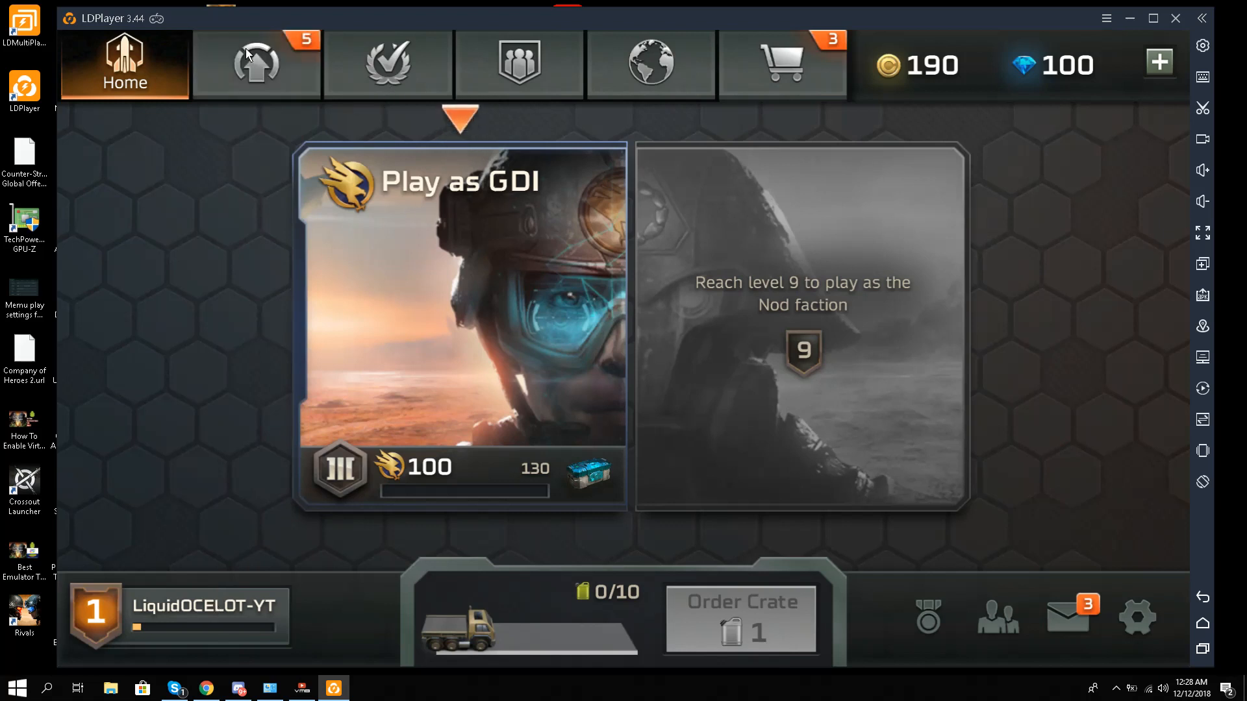
mouse_move(1010, 235)
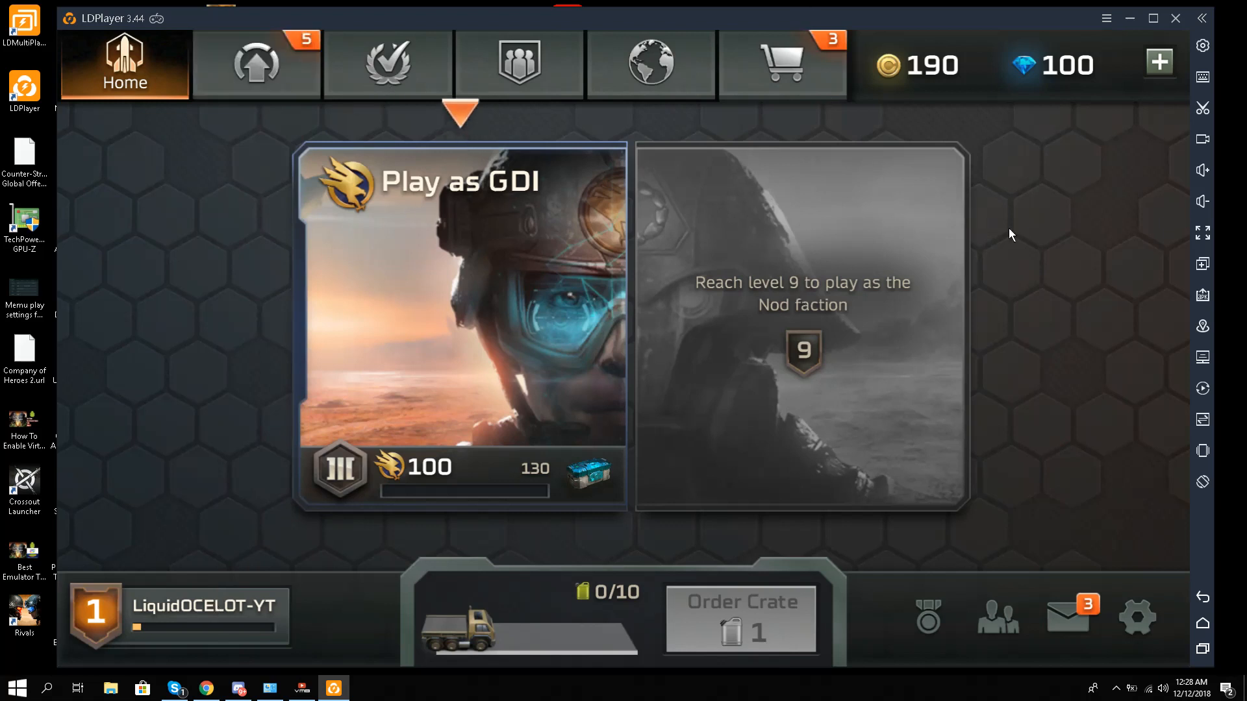
mouse_move(1186, 26)
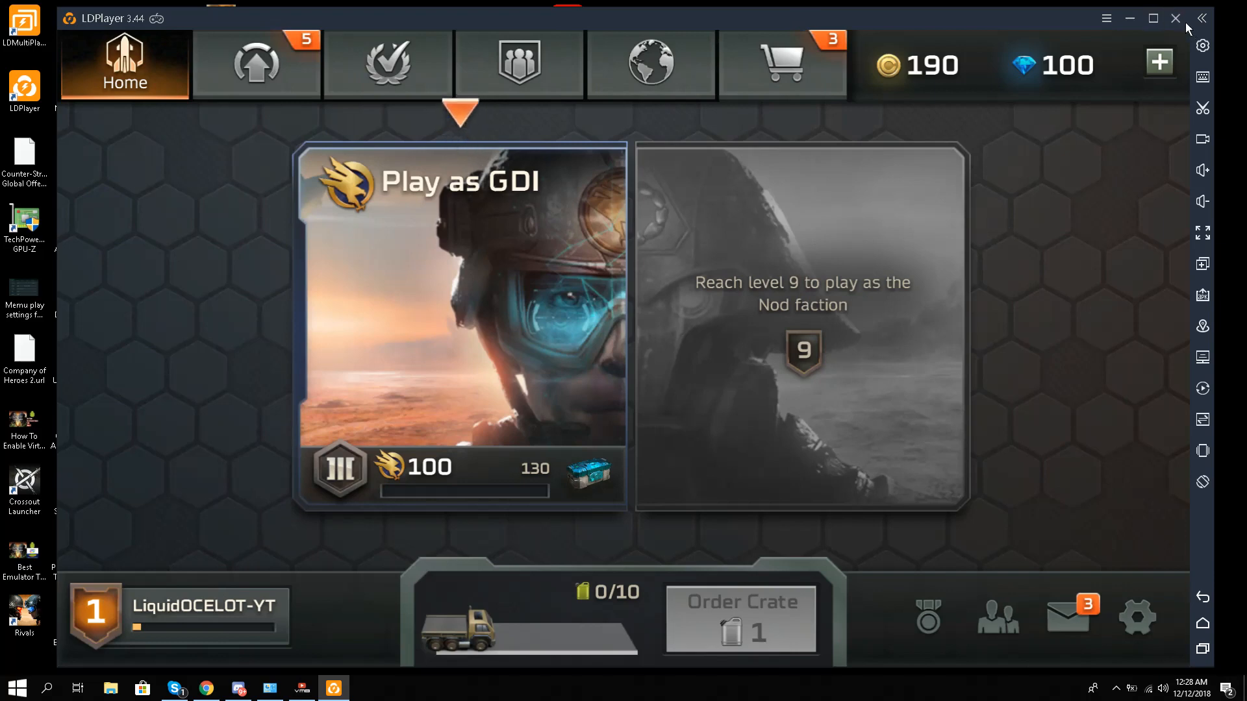
click(1175, 17)
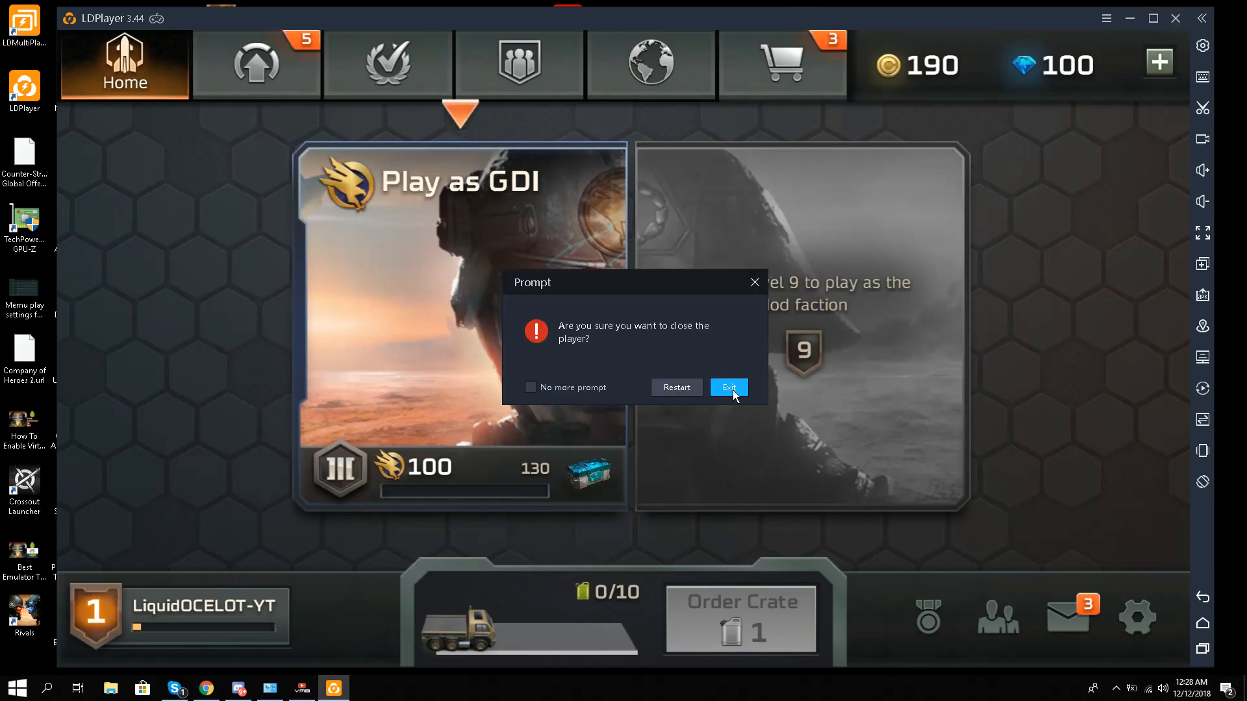
click(727, 387)
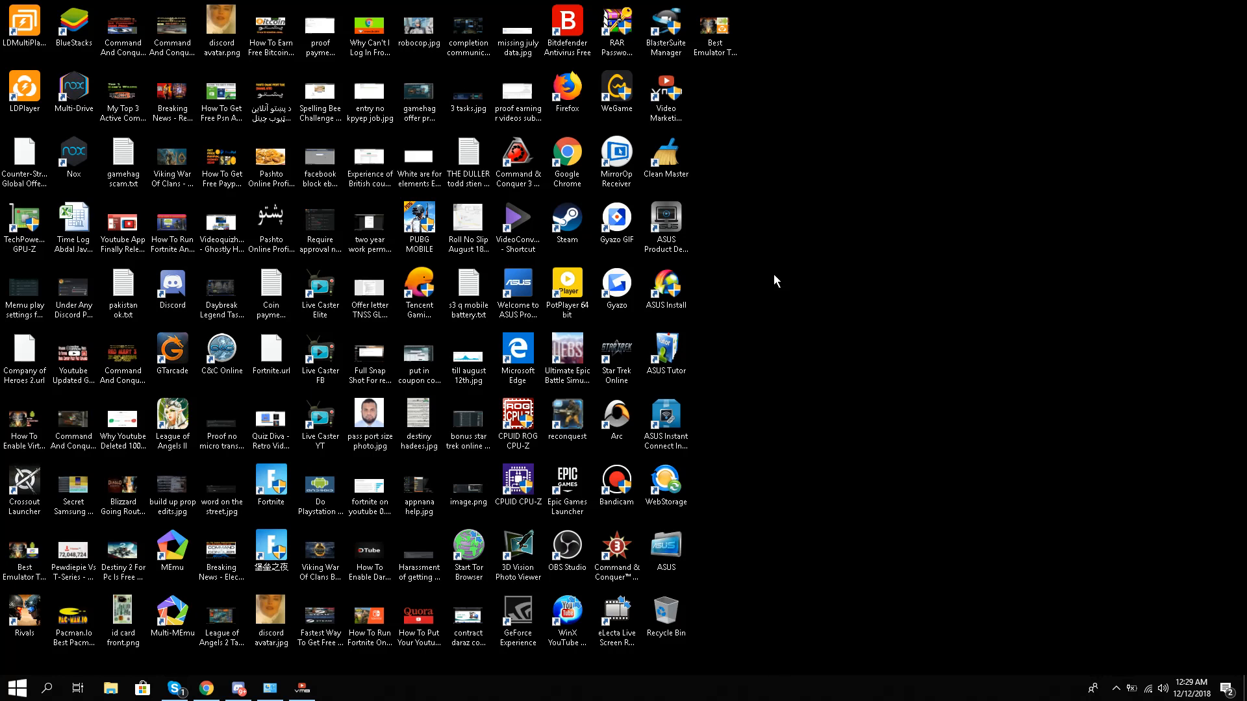
mouse_move(985, 427)
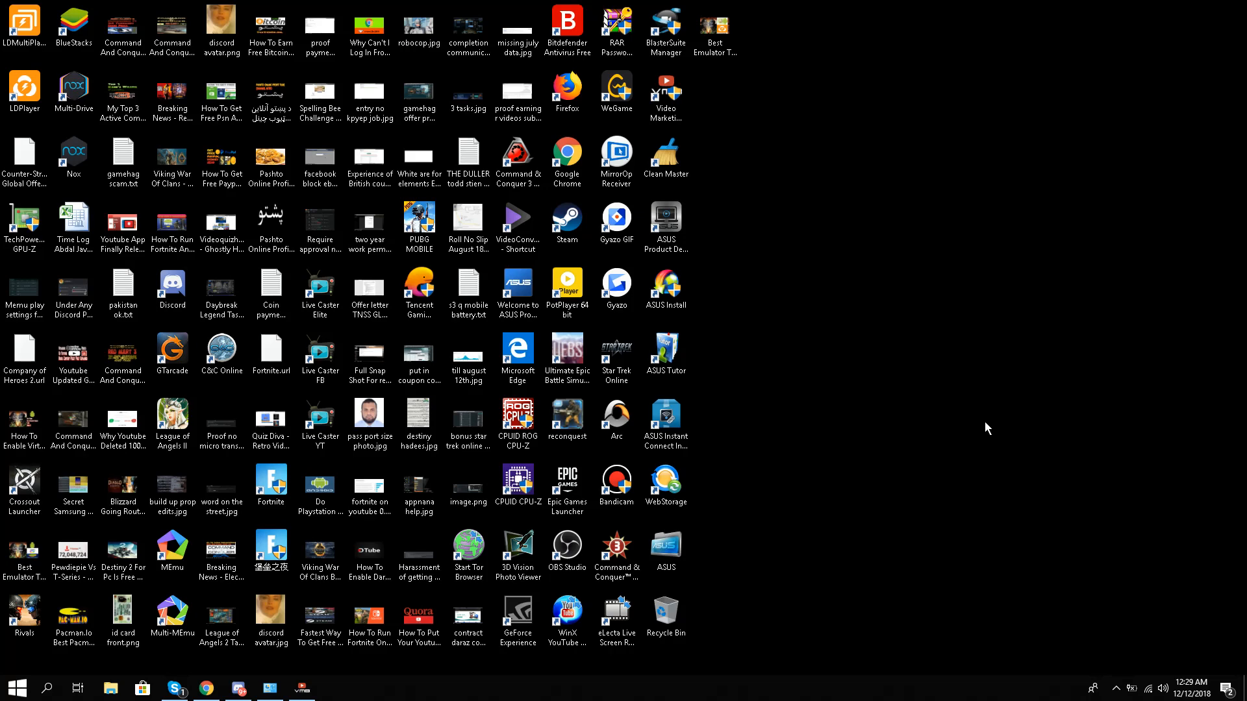
mouse_move(984, 427)
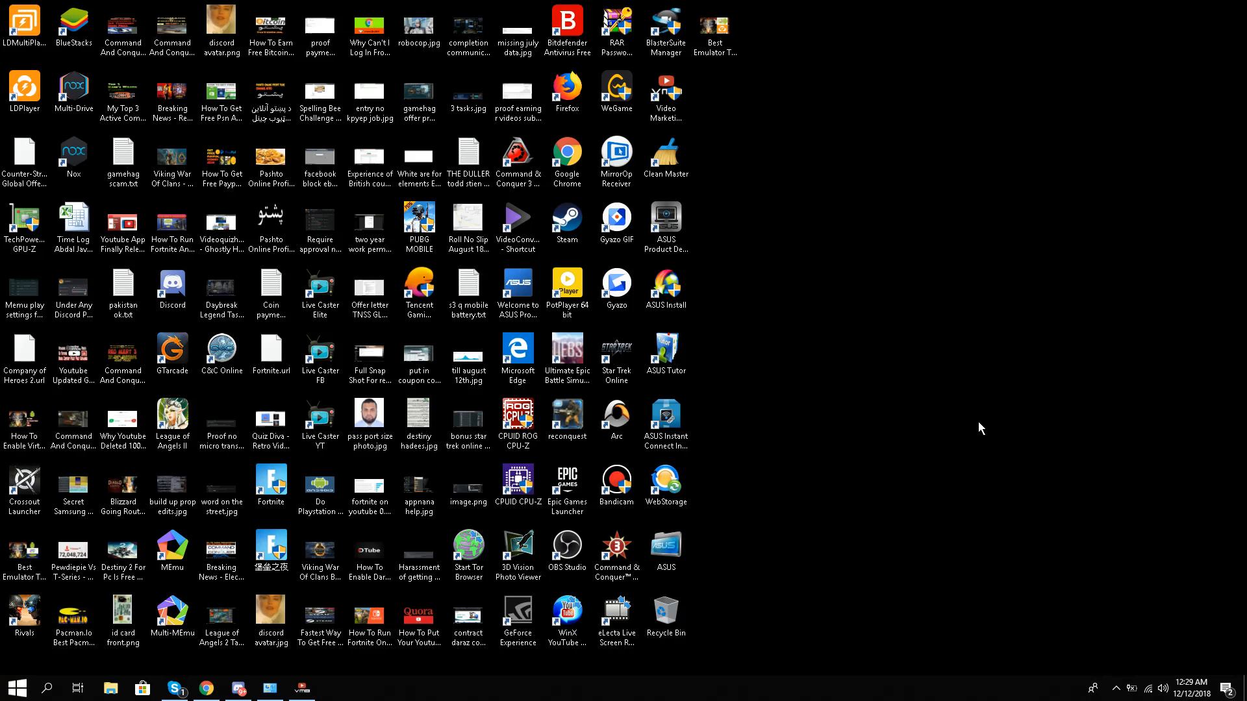
mouse_move(1117, 689)
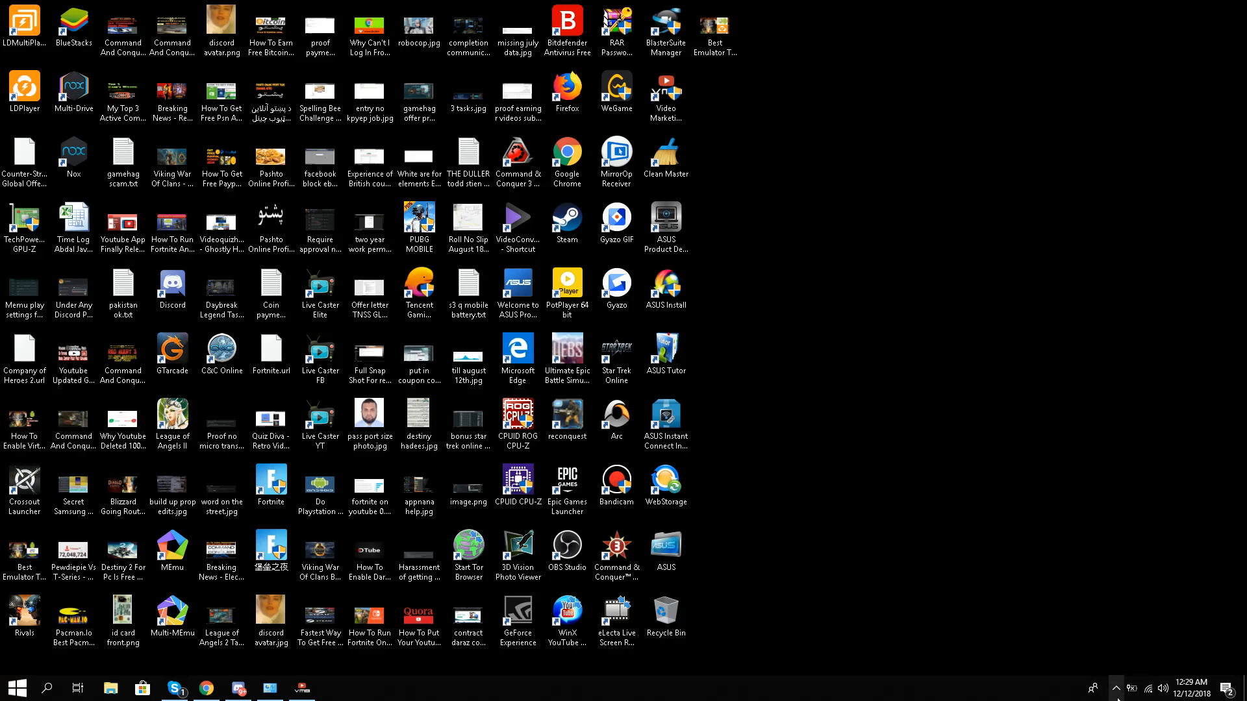